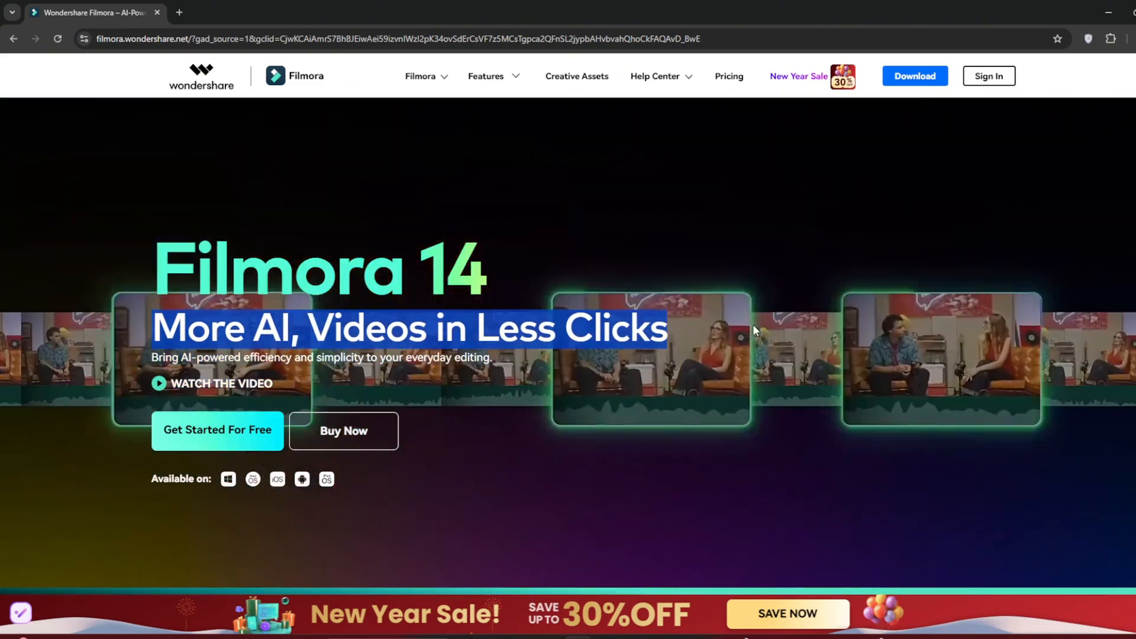
# Browse down through the Wondershare Filmora website's homepage sections
pyautogui.scroll(-3)
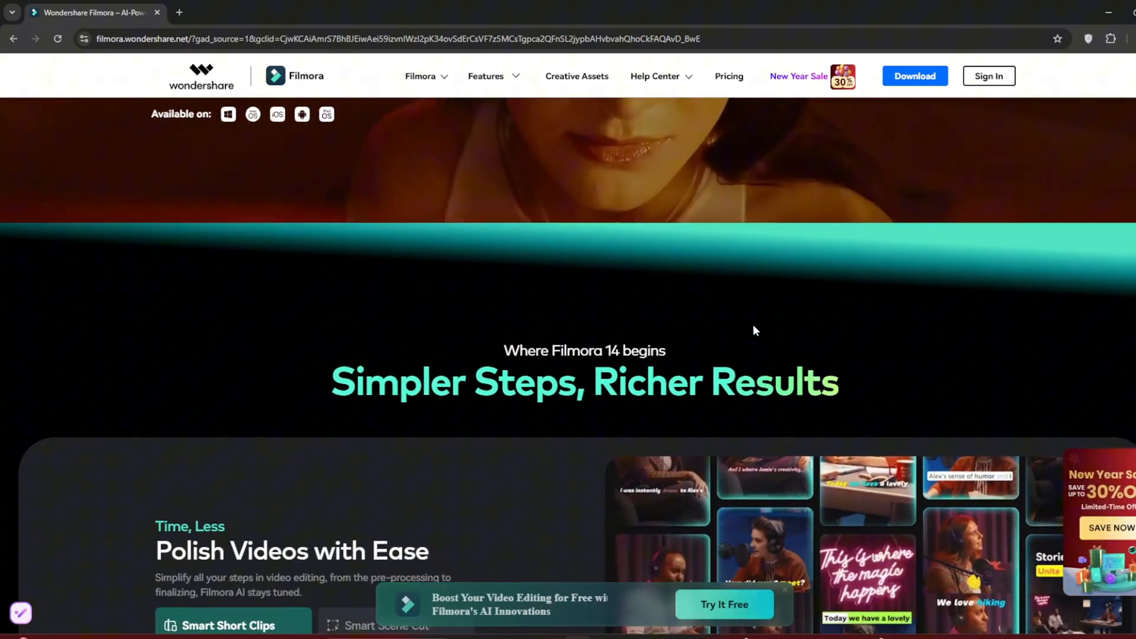
pyautogui.scroll(-3)
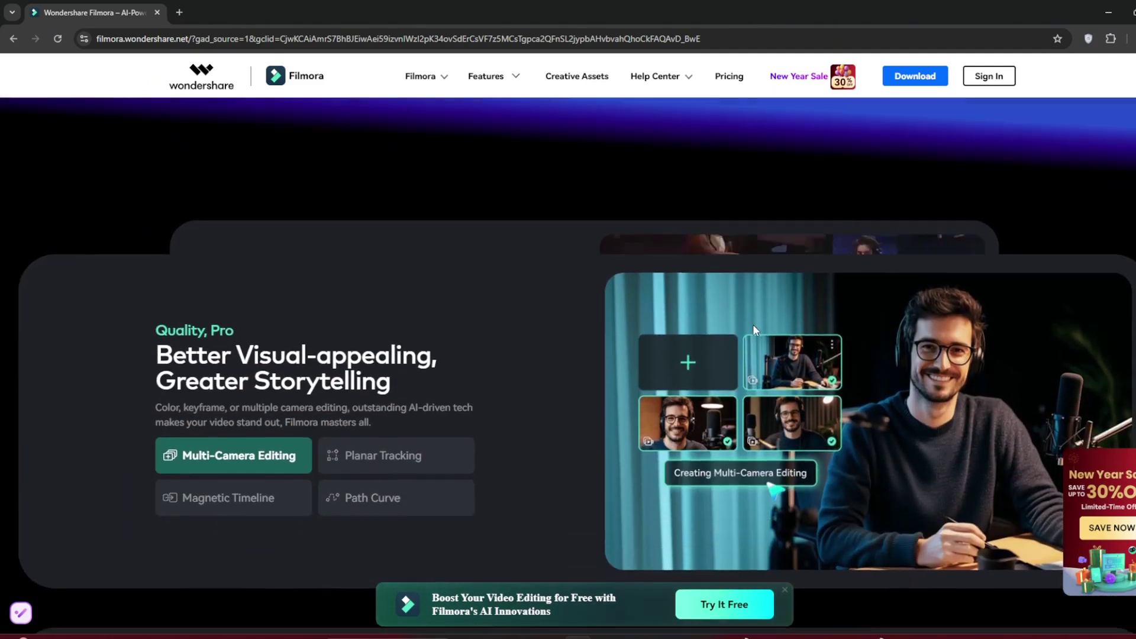
pyautogui.click(382, 455)
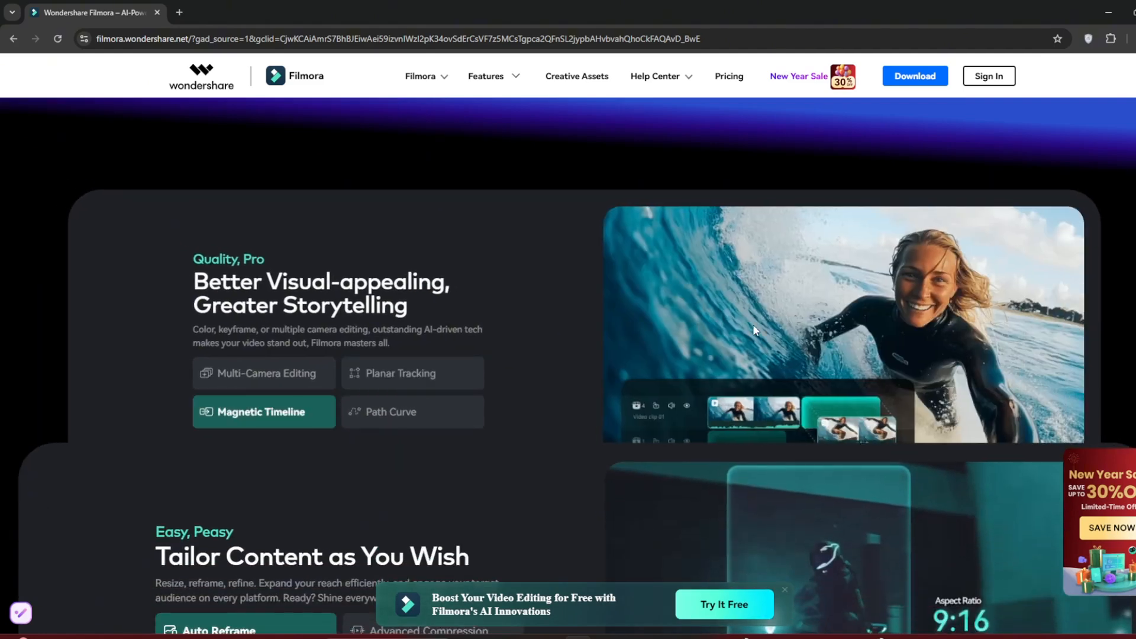
pyautogui.scroll(-3)
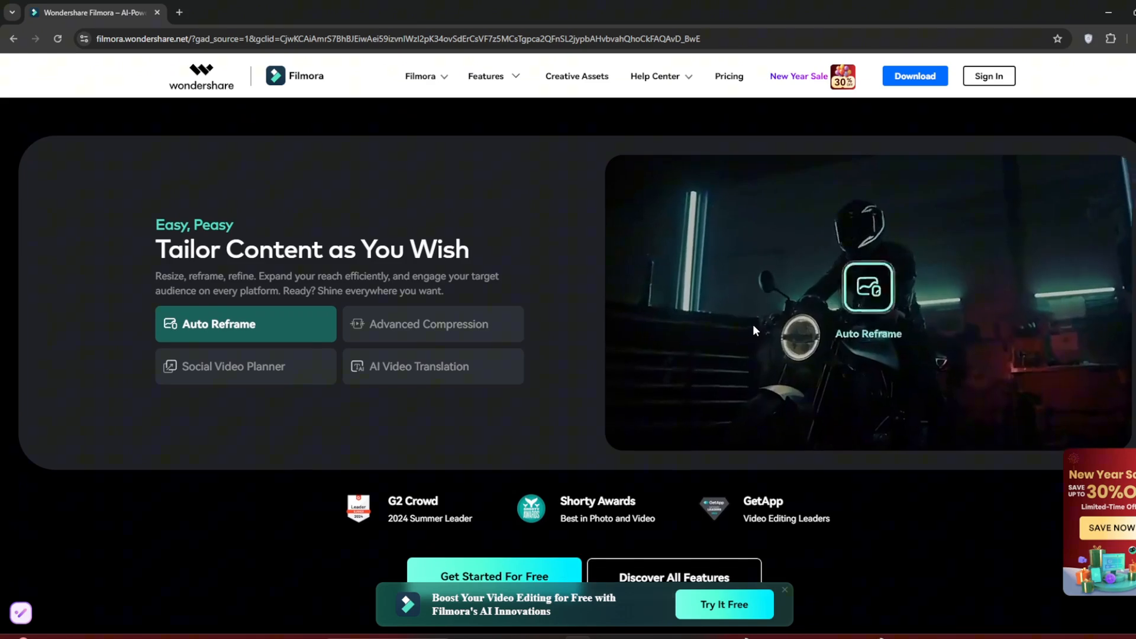
pyautogui.scroll(-3)
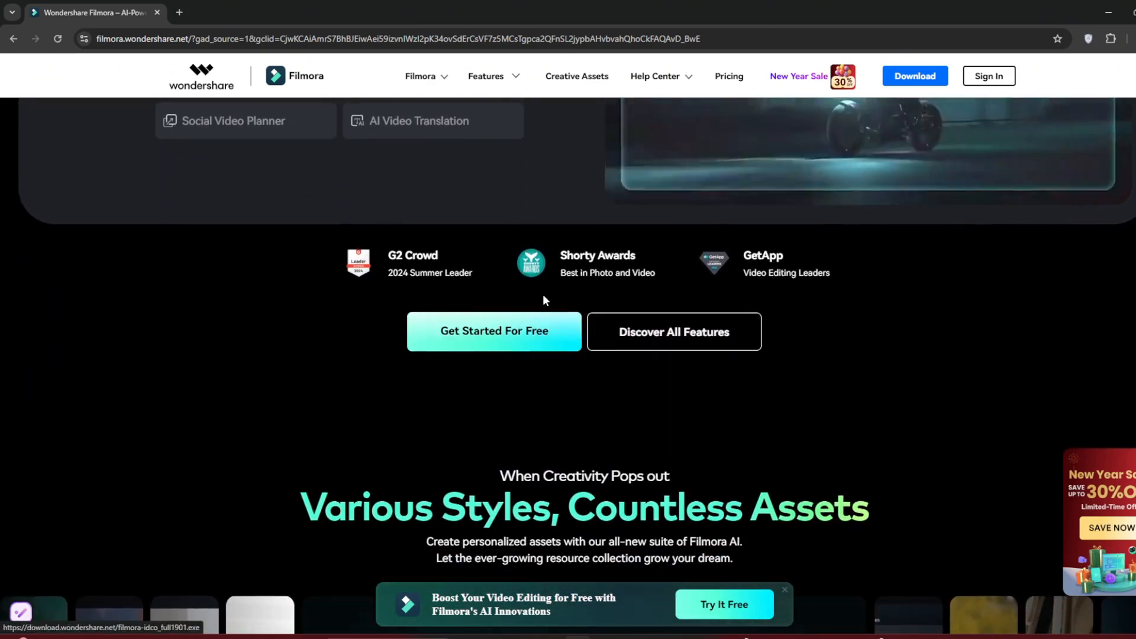
pyautogui.scroll(-3)
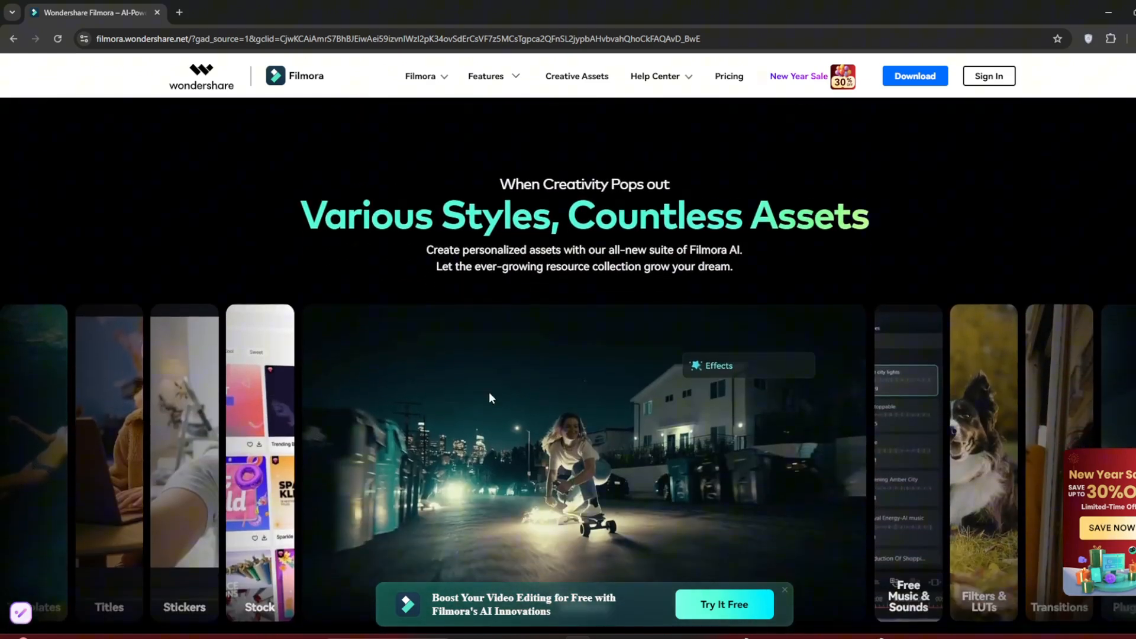
pyautogui.scroll(-3)
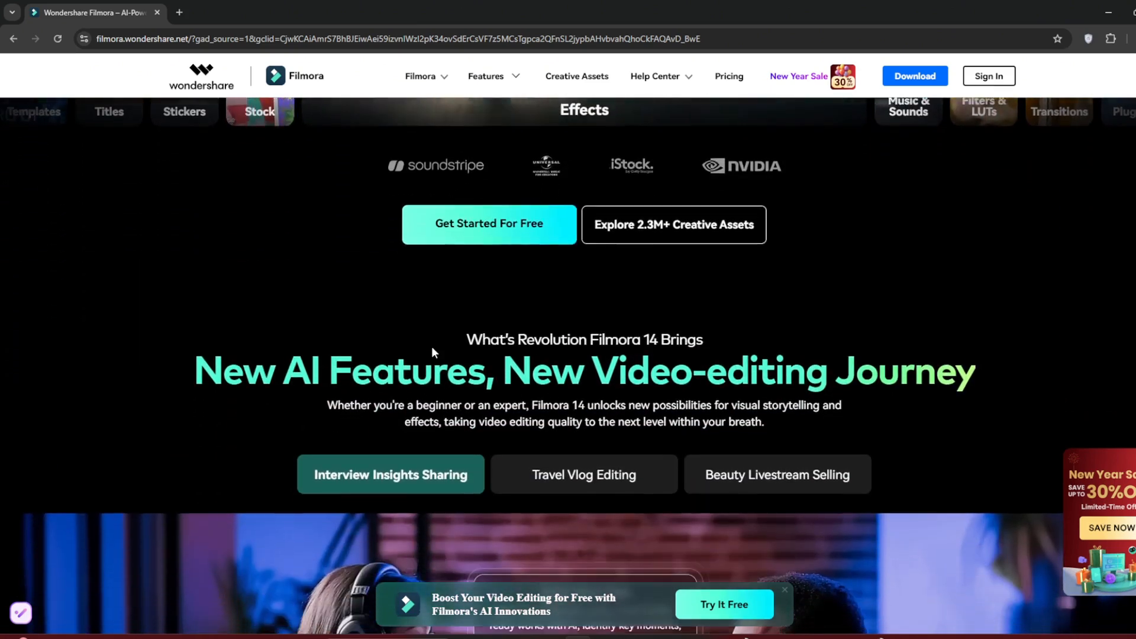
pyautogui.scroll(-3)
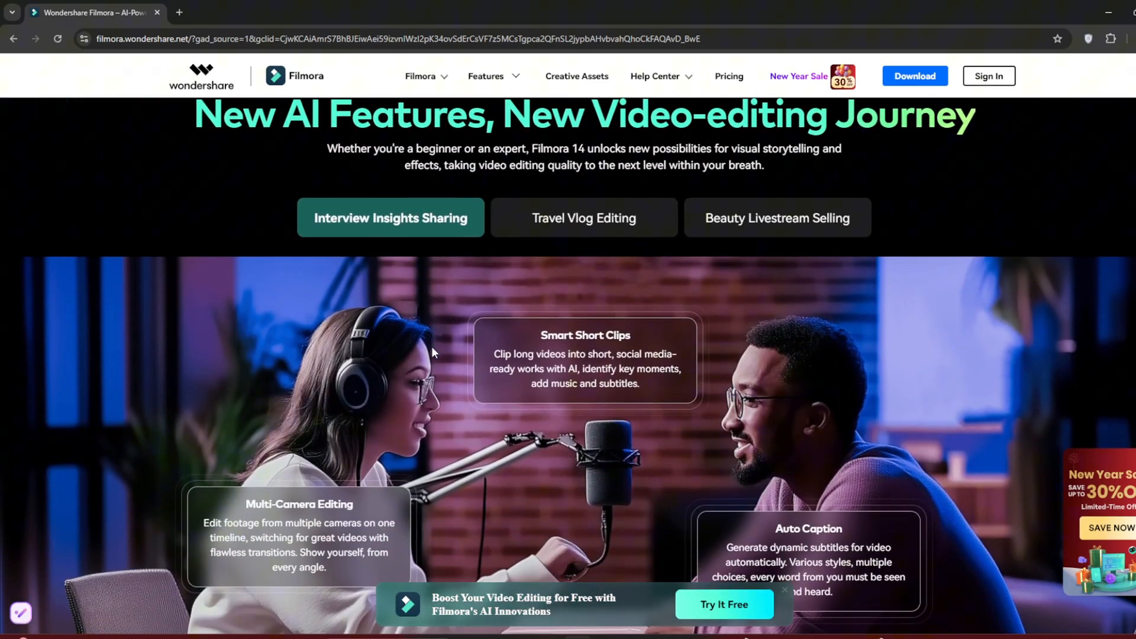
pyautogui.moveTo(790, 333)
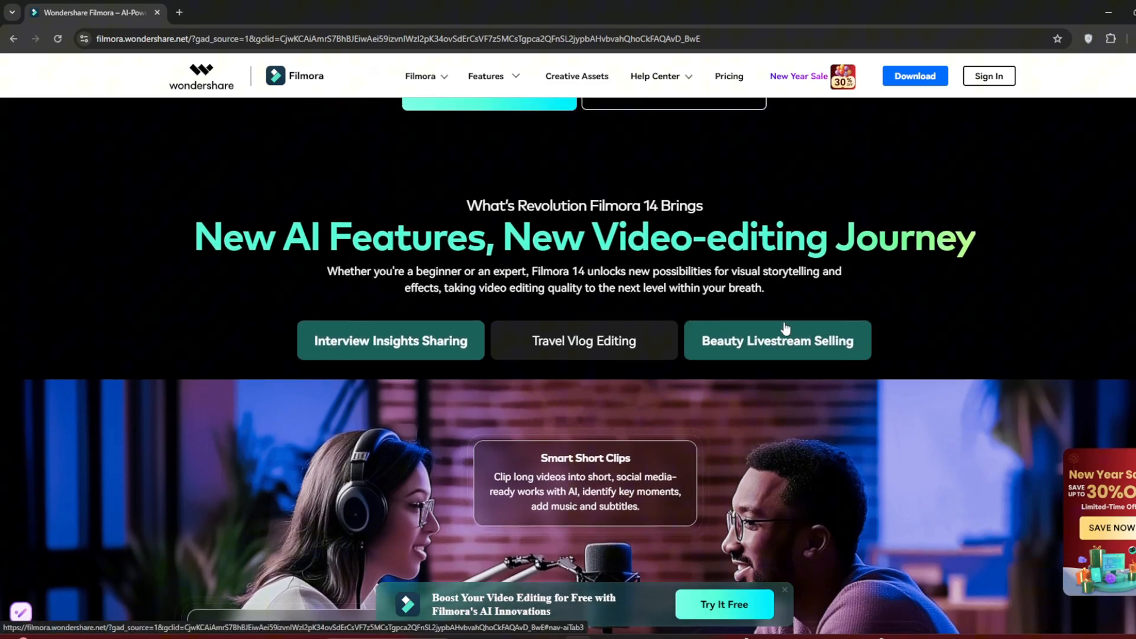
# Finish scanning the page and bring up the Features menu listing AI tools like AI Image to Video
pyautogui.scroll(-3)
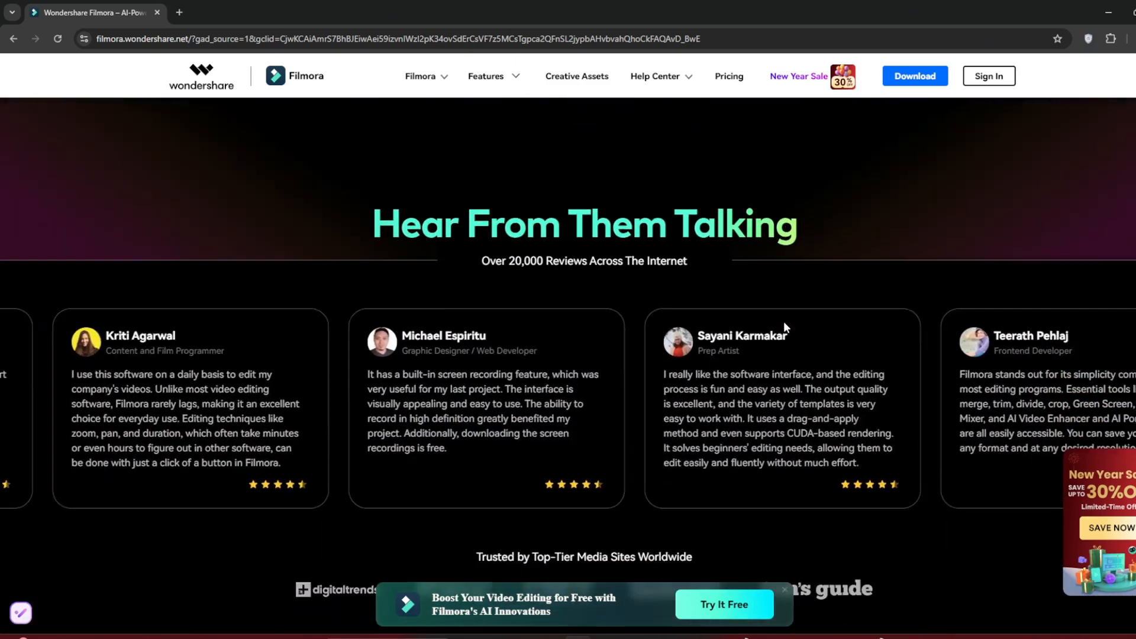
pyautogui.scroll(-3)
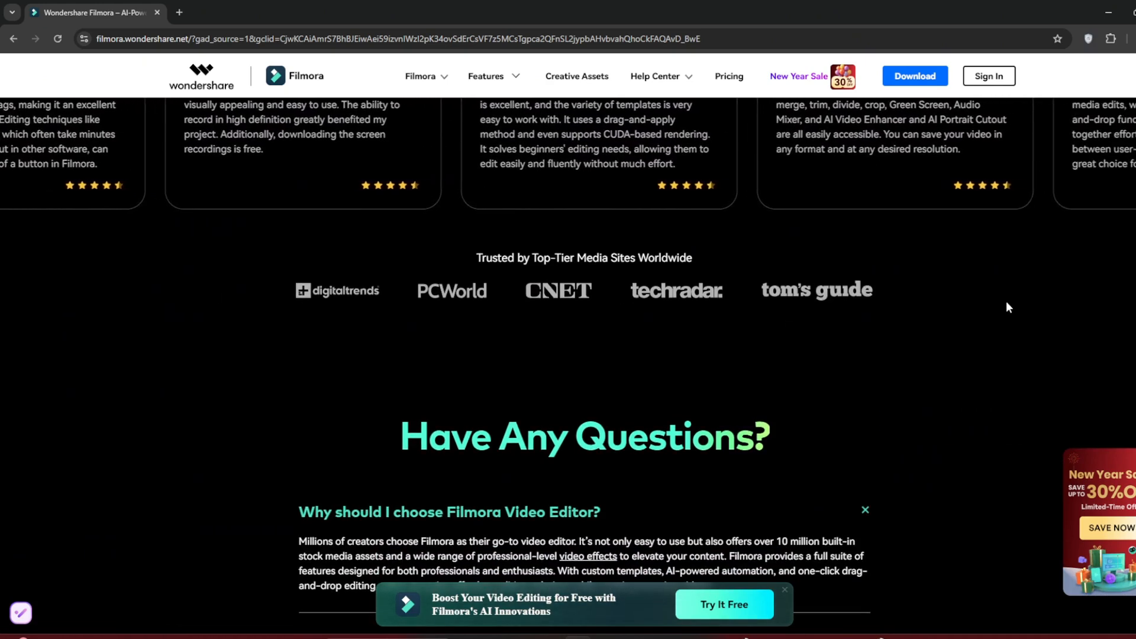
pyautogui.scroll(-3)
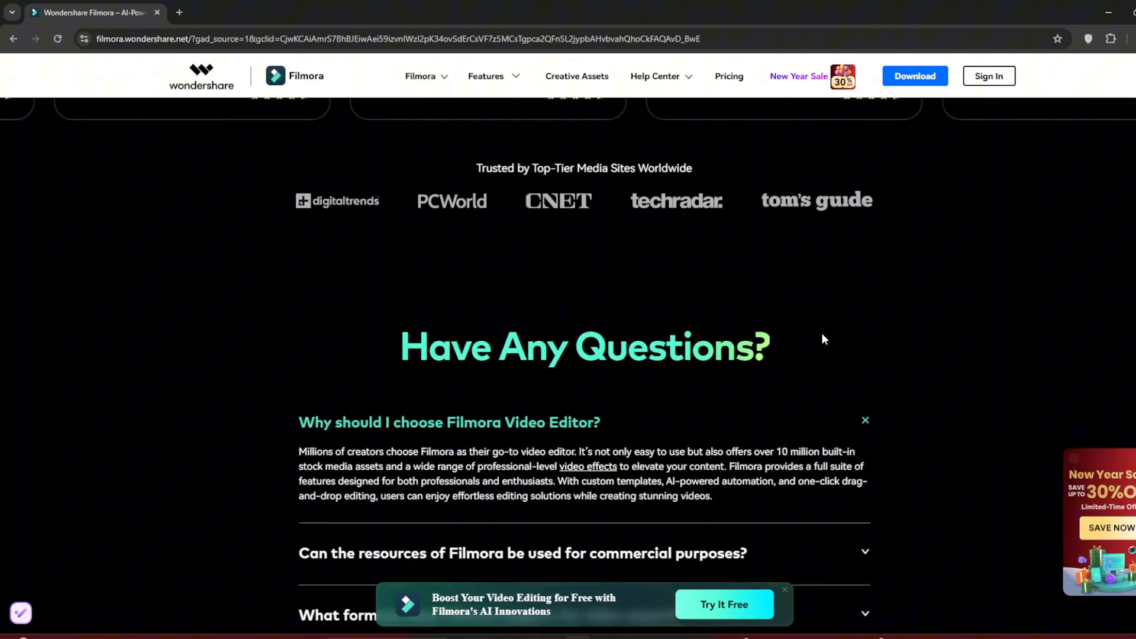
pyautogui.scroll(3)
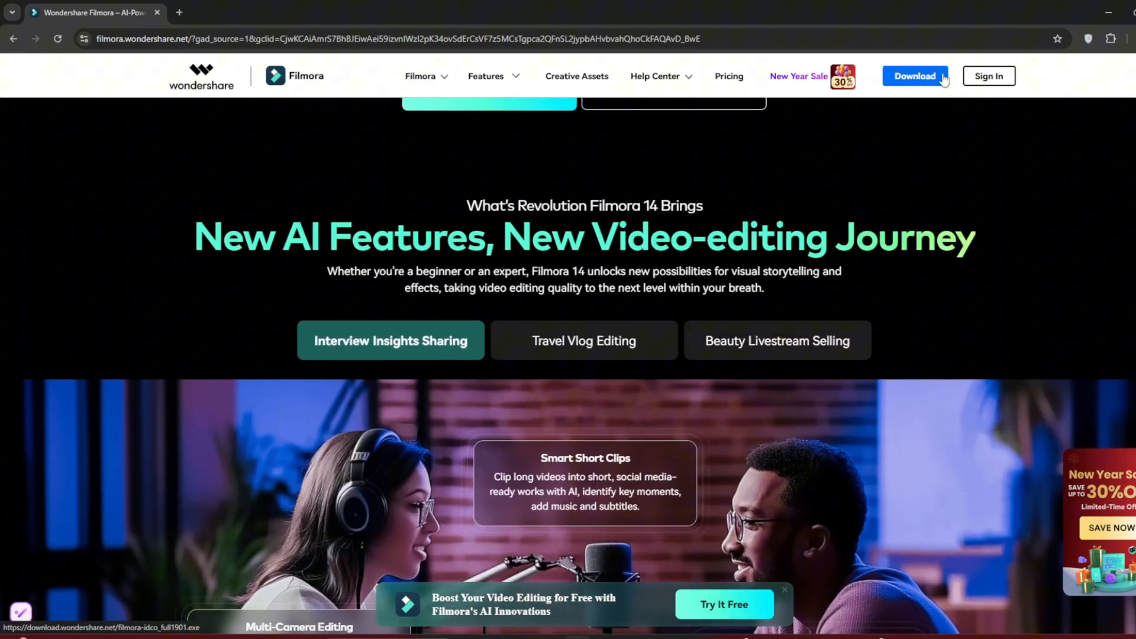
pyautogui.click(486, 76)
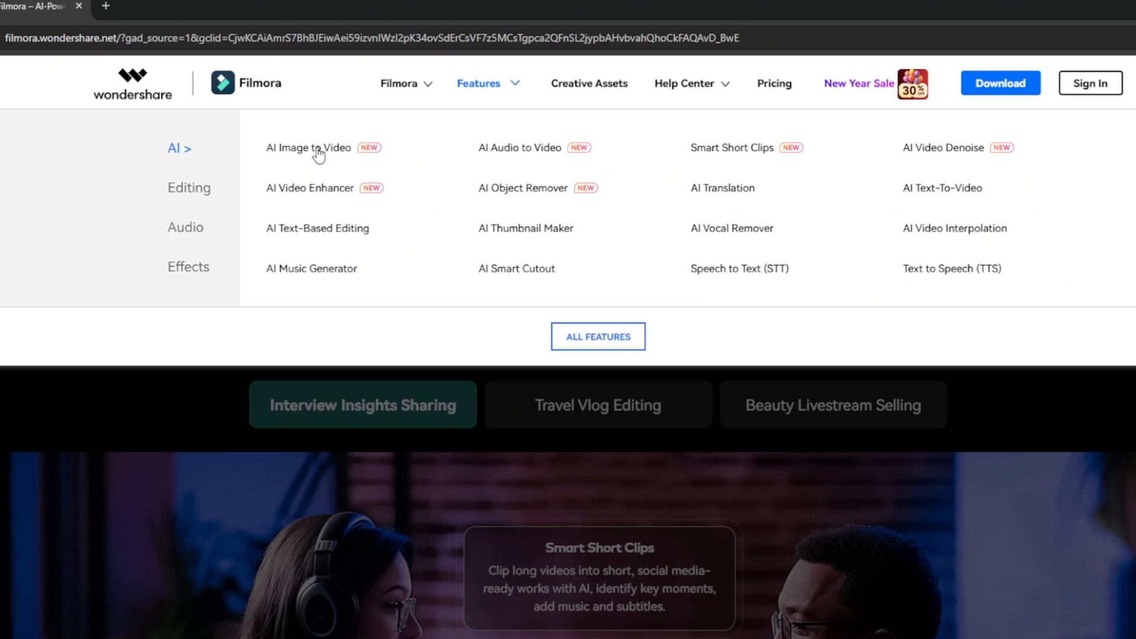
pyautogui.moveTo(320, 153)
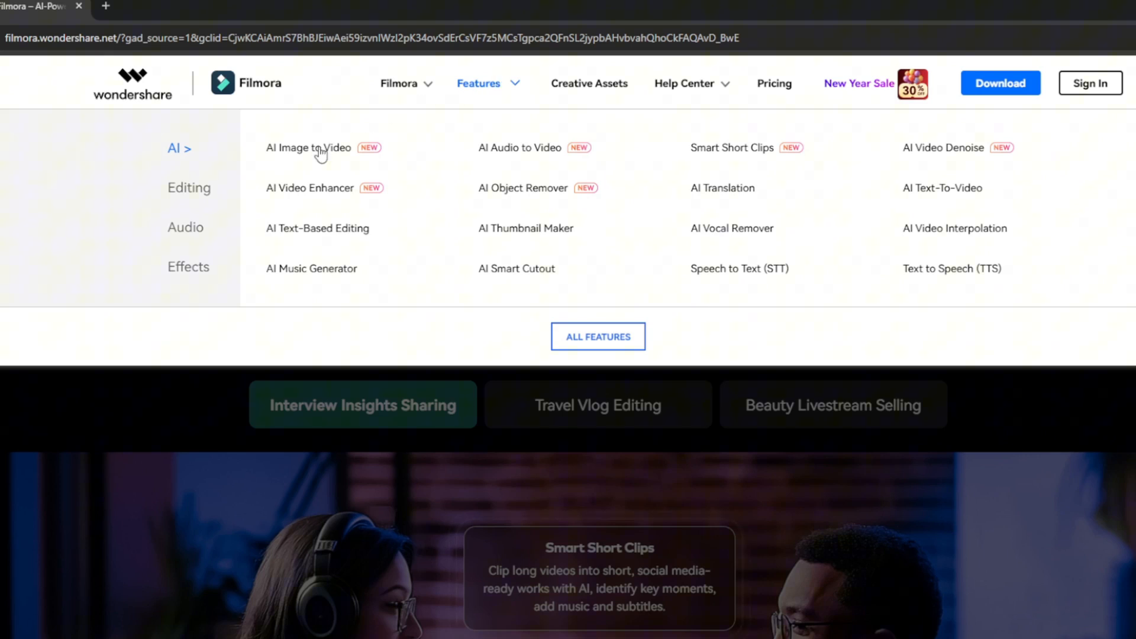
pyautogui.moveTo(319, 194)
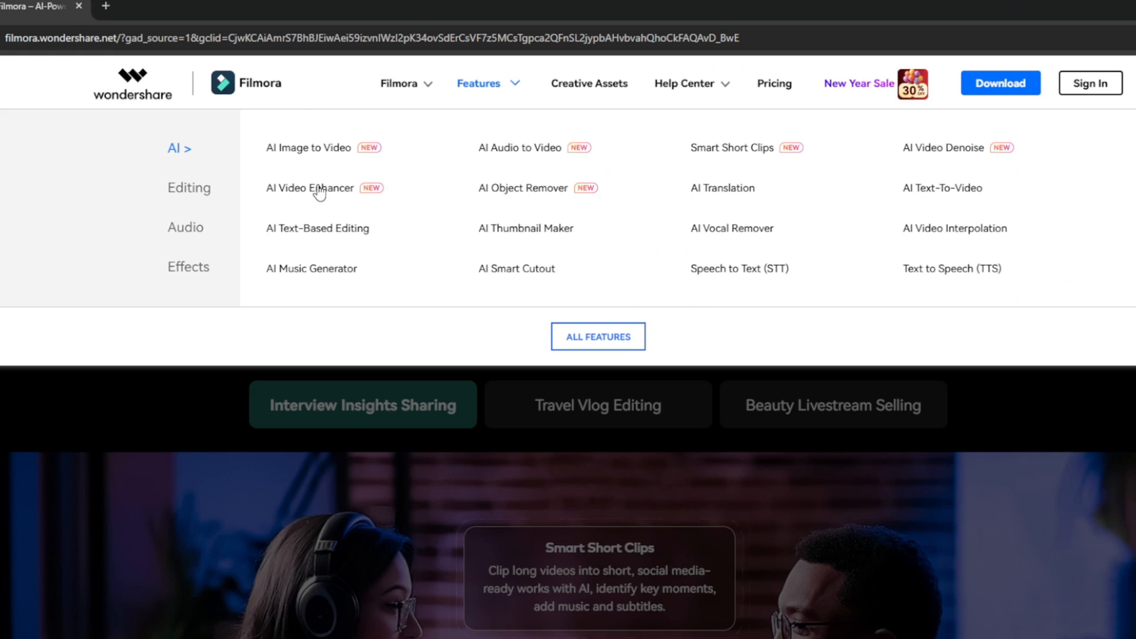
pyautogui.moveTo(319, 233)
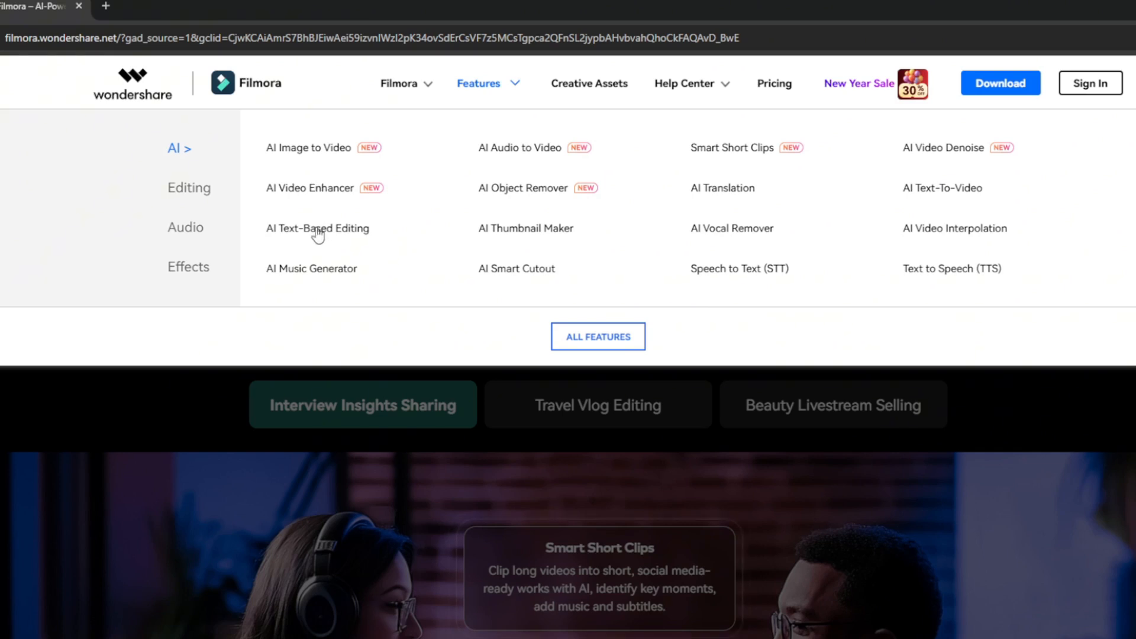
pyautogui.moveTo(320, 275)
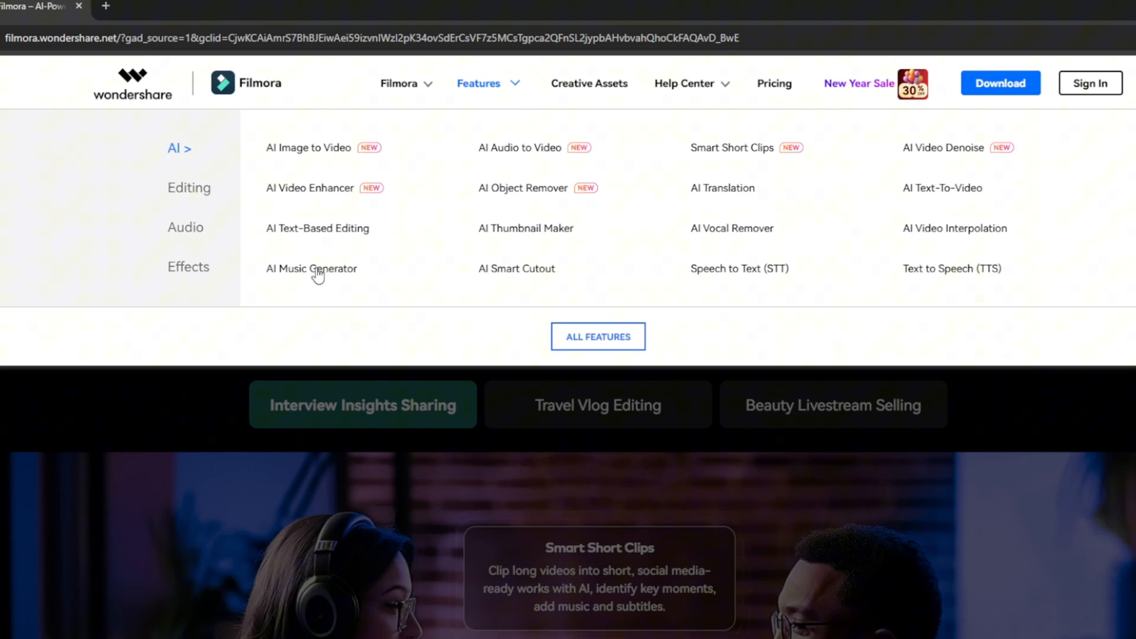
pyautogui.moveTo(532, 163)
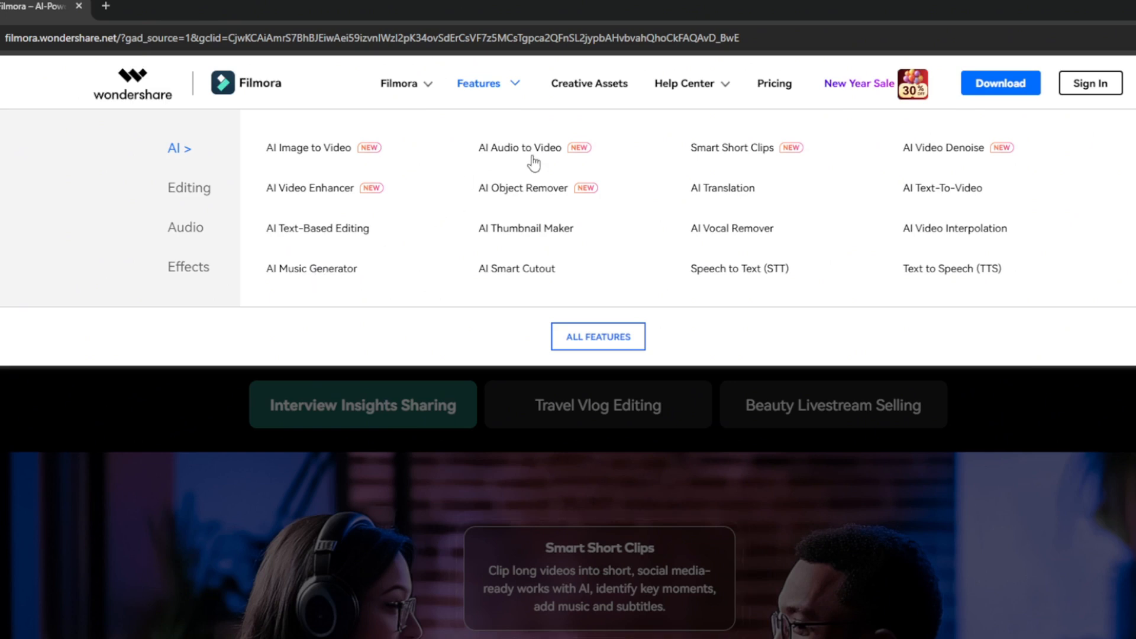
pyautogui.moveTo(218, 177)
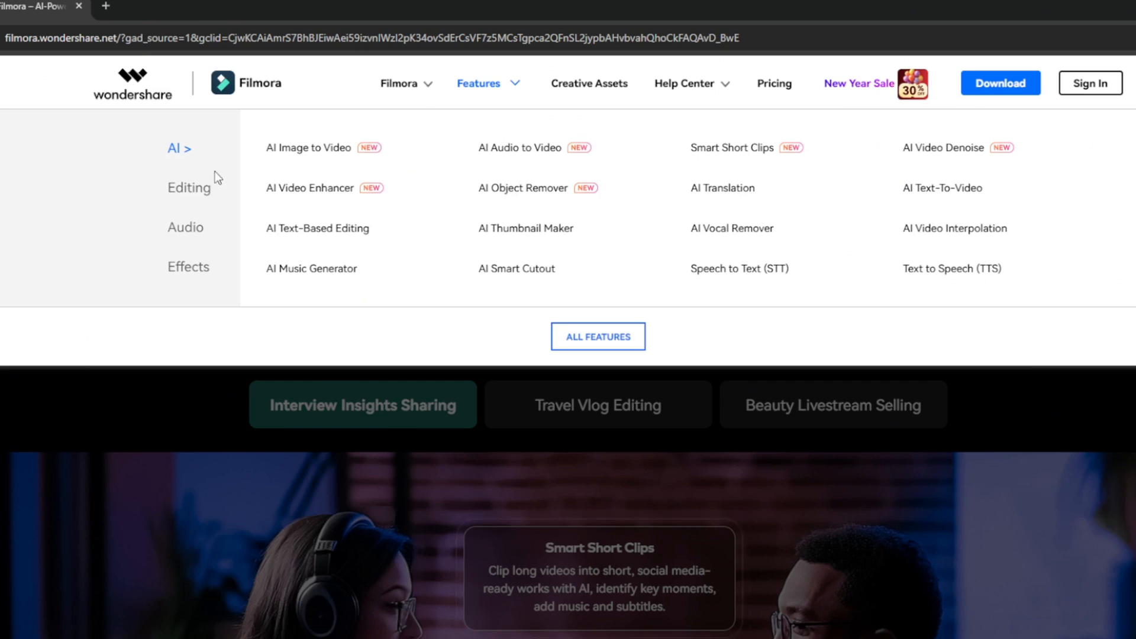
pyautogui.moveTo(788, 246)
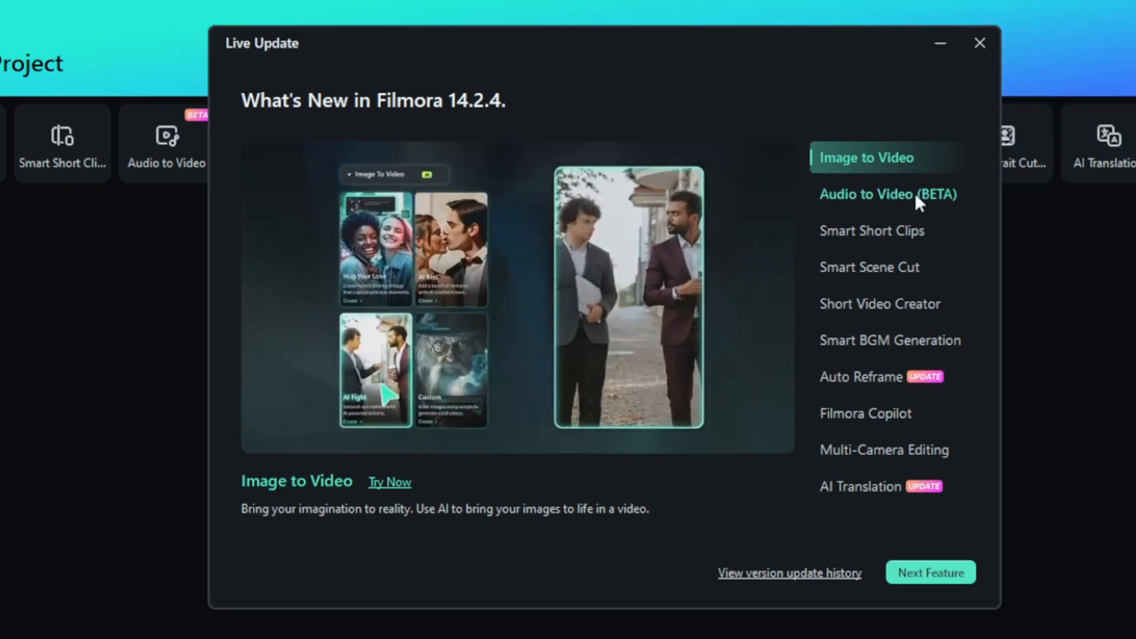
# Preview the Audio to Video, Smart Scene Cut and Short Video Creator entries in What's New
pyautogui.click(873, 231)
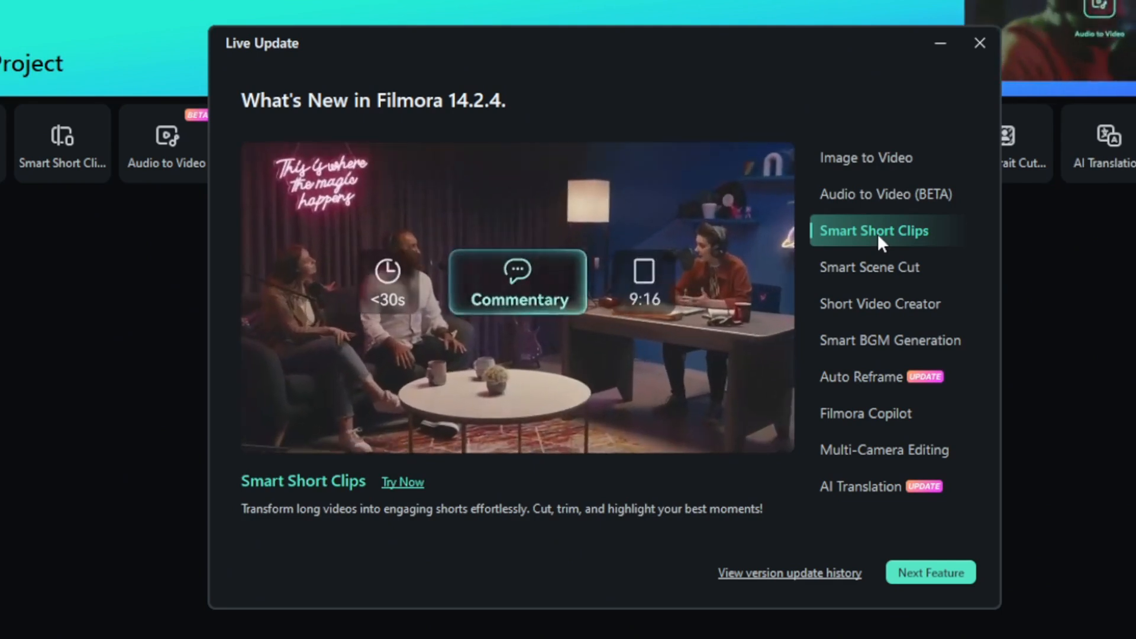
pyautogui.click(869, 267)
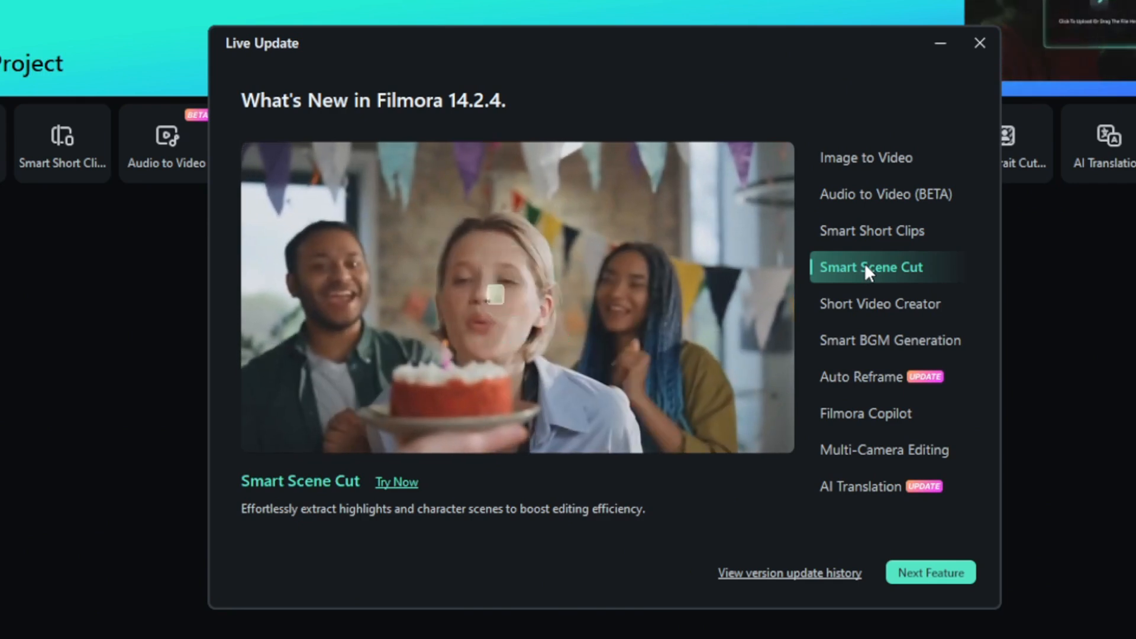
pyautogui.click(880, 303)
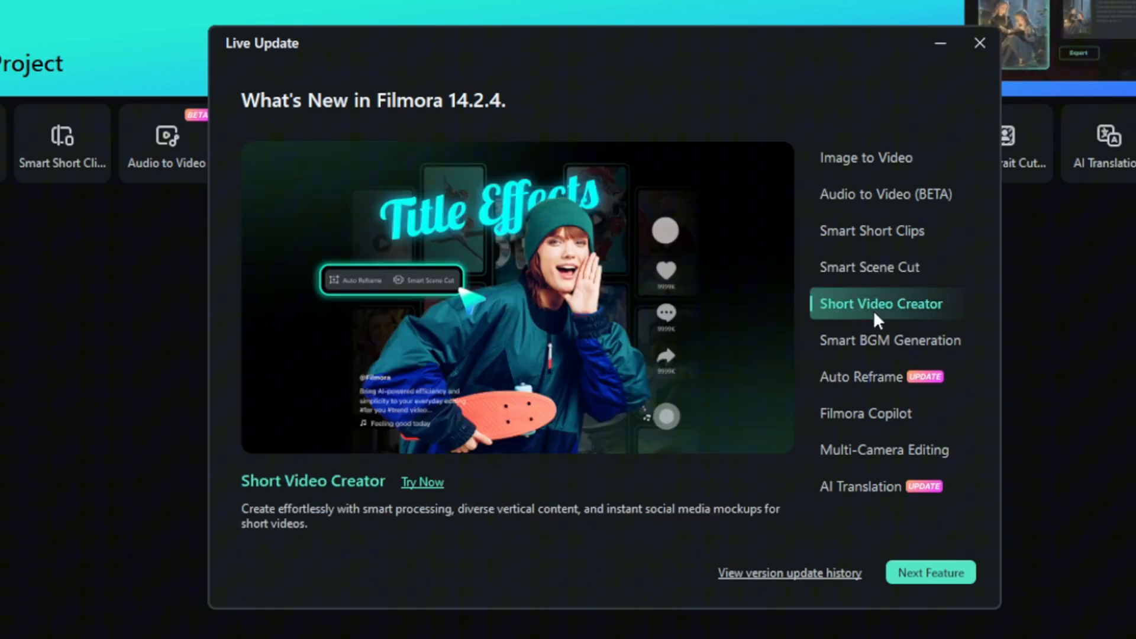
pyautogui.click(889, 341)
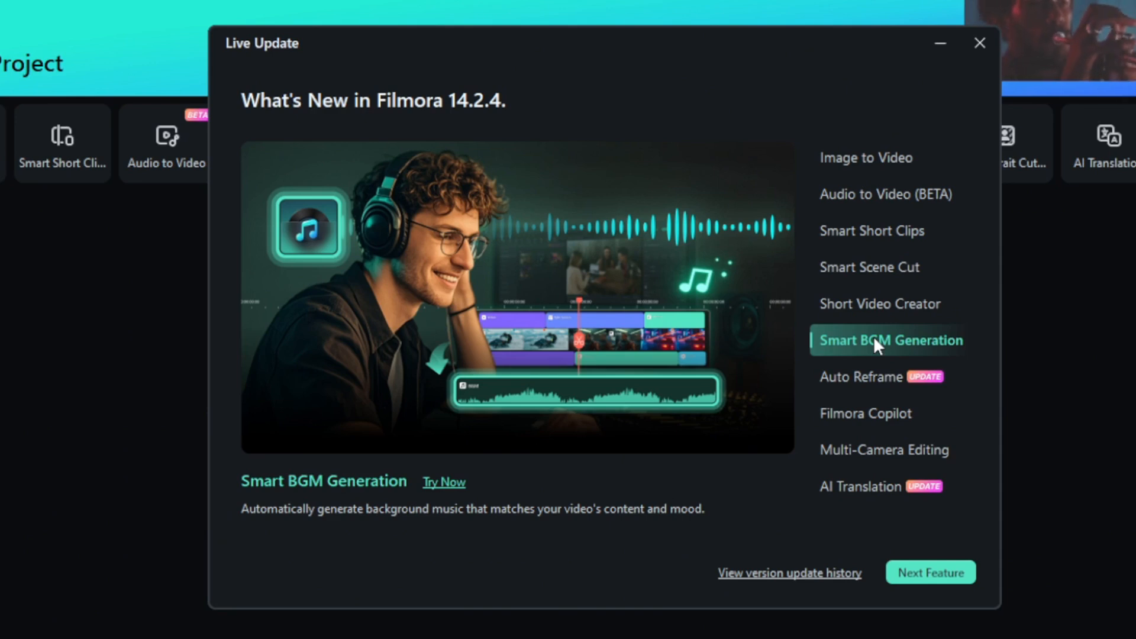
# Preview Auto Reframe, Filmora Copilot and Multi-Camera Editing, then leave the What's New window
pyautogui.click(861, 378)
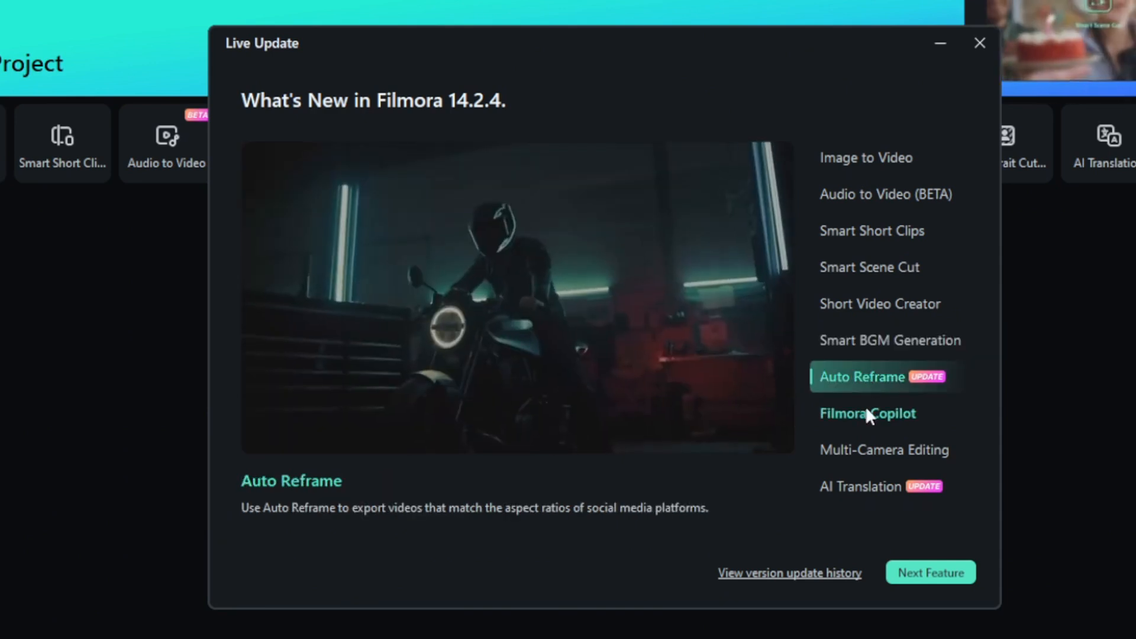
pyautogui.click(869, 413)
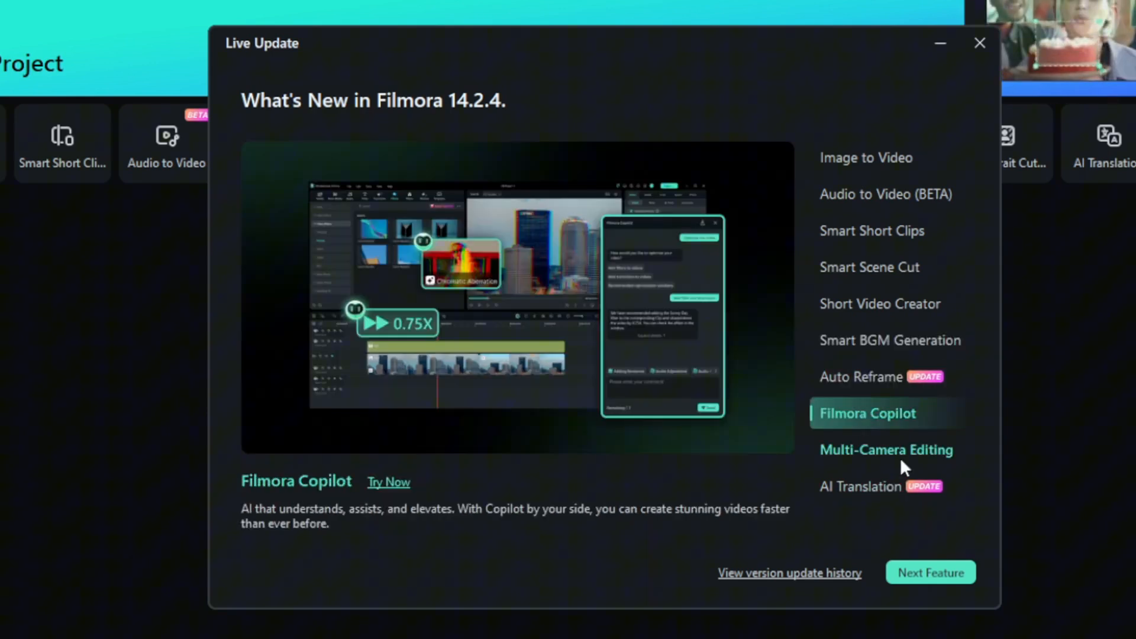
pyautogui.click(860, 486)
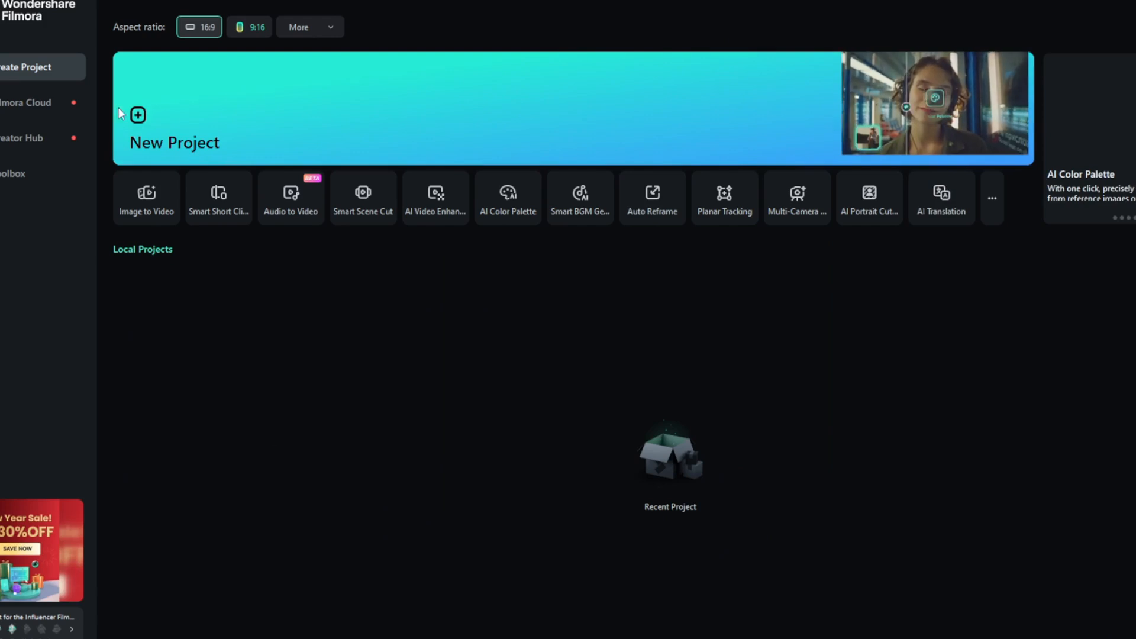
pyautogui.click(19, 138)
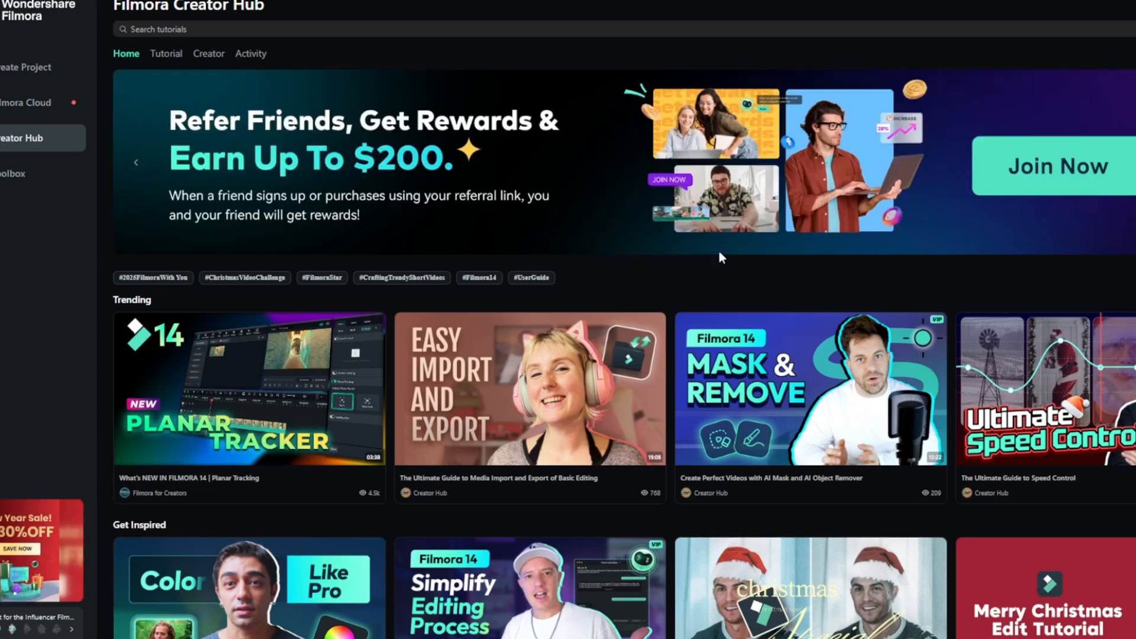
# Scroll the Creator Hub through its Trending, Get Inspired, Courses and Key Topics sections
pyautogui.scroll(-3)
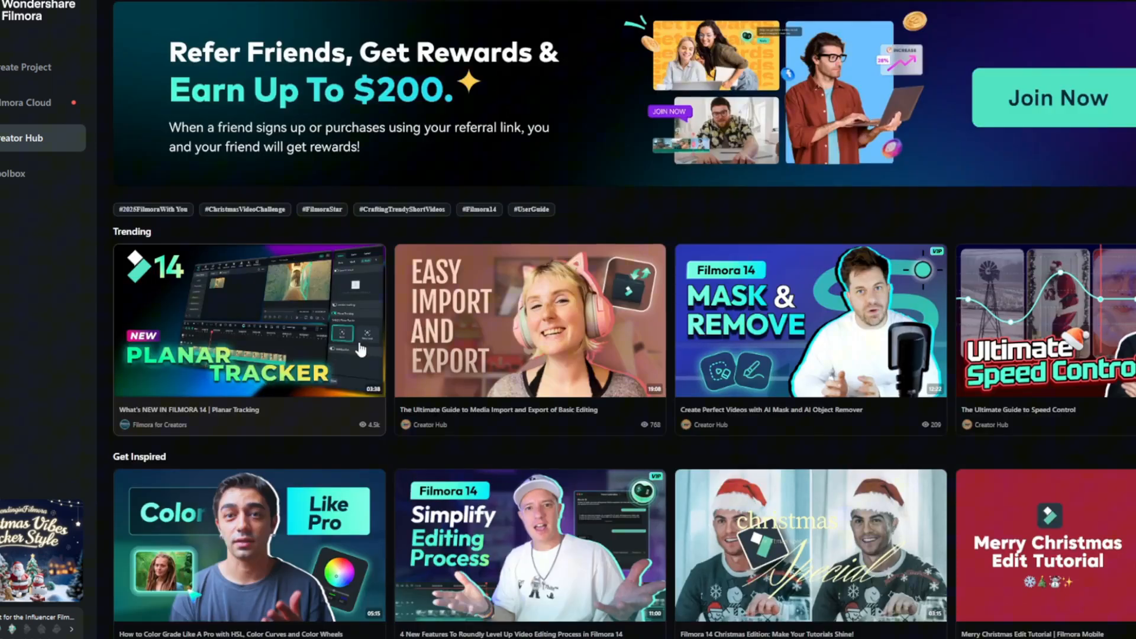
pyautogui.scroll(-3)
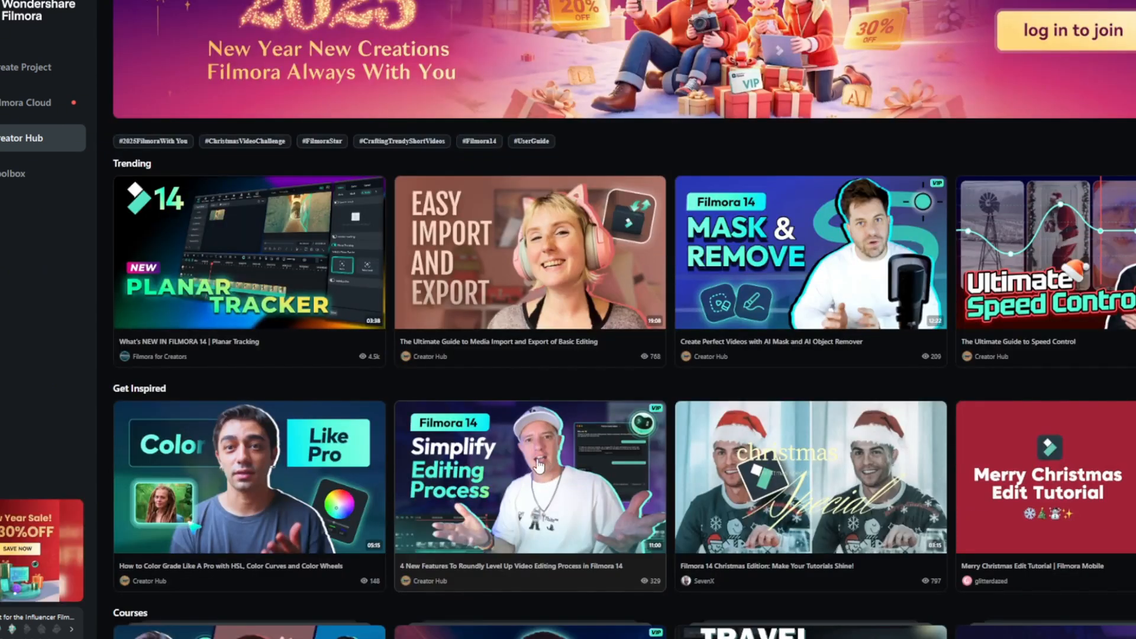
pyautogui.scroll(-3)
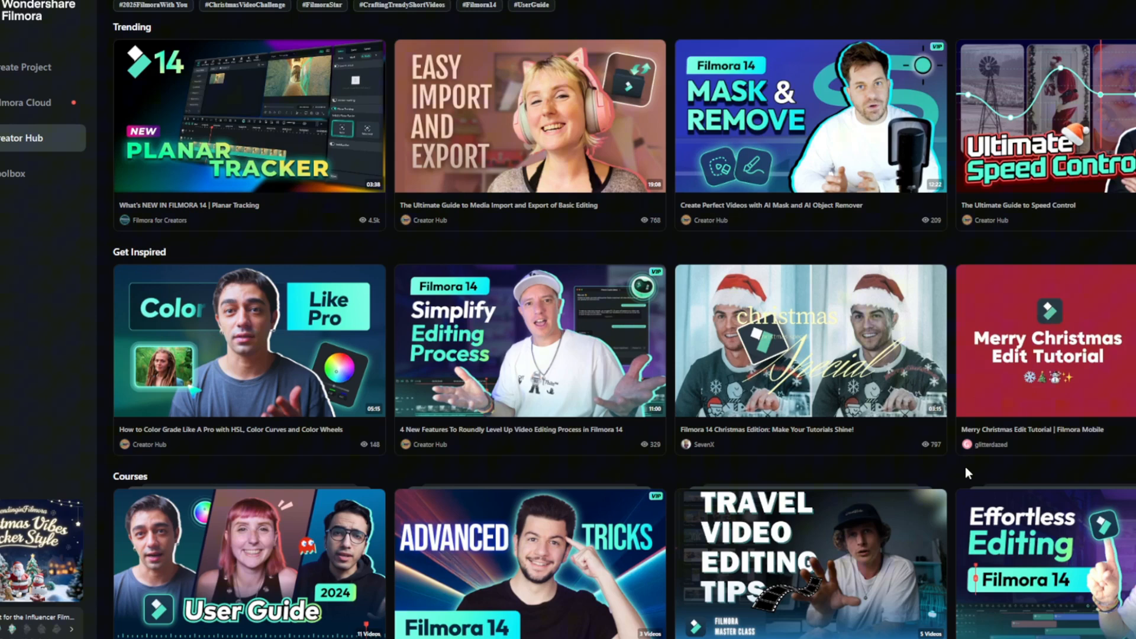
pyautogui.scroll(-3)
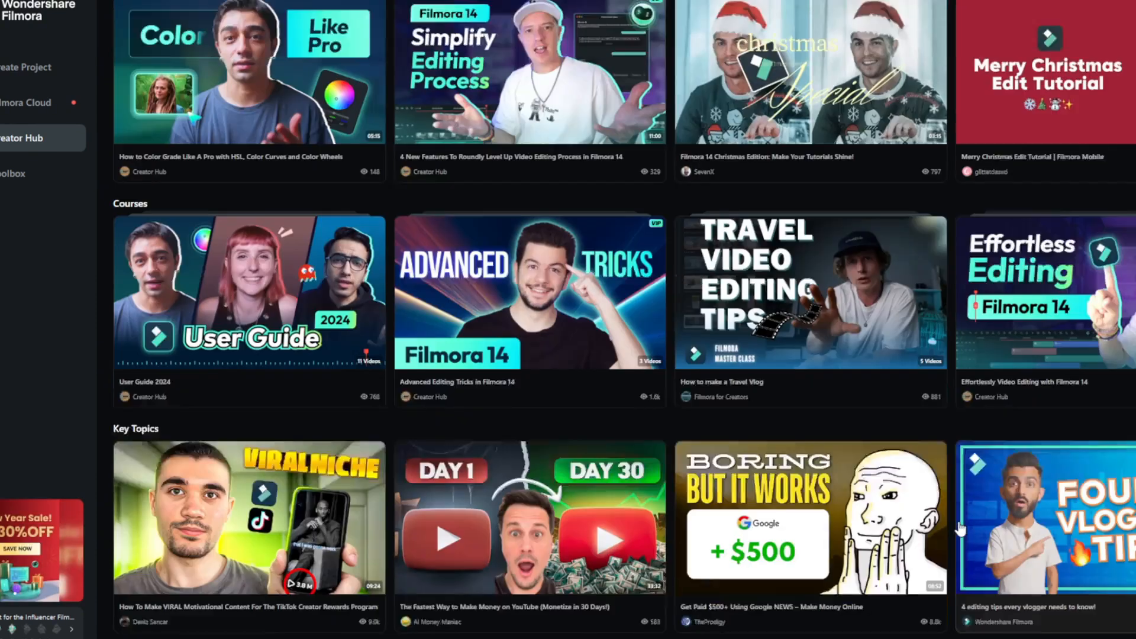
pyautogui.scroll(-3)
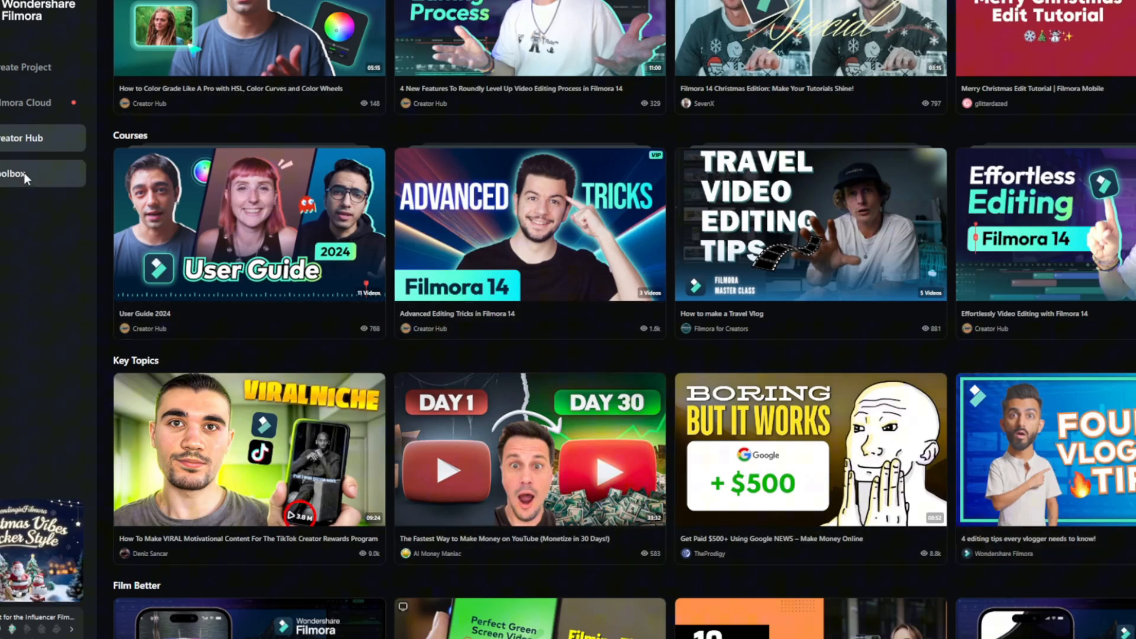
# In AI Text to Video, enter the scene of a woman cooking when a man walks into the room
pyautogui.click(12, 172)
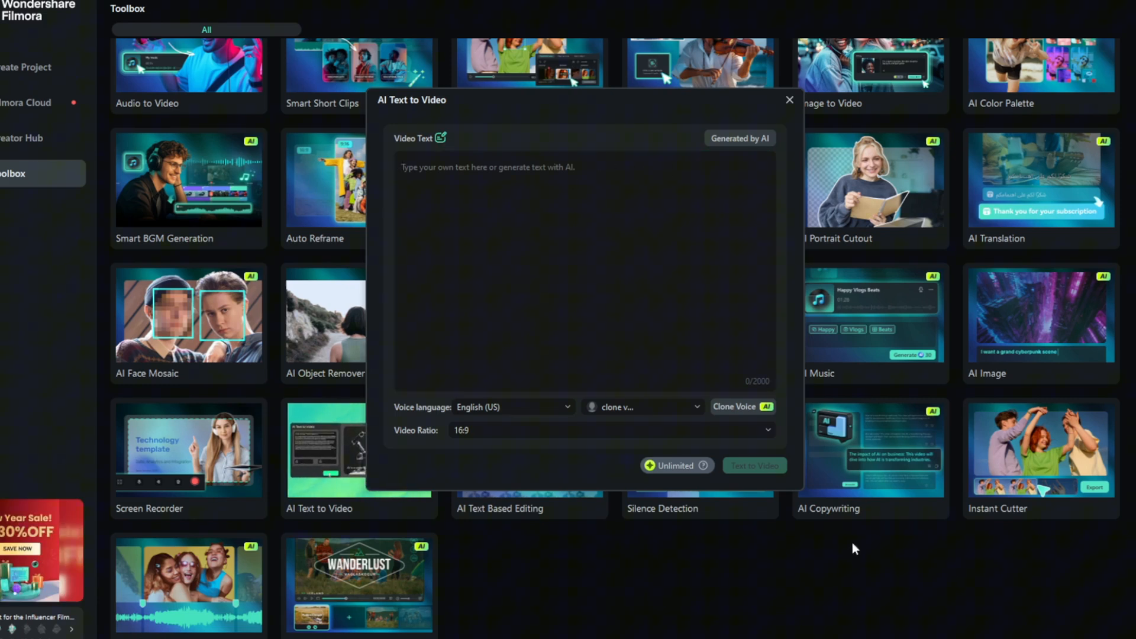
pyautogui.write('A woman is in the kitchen cooking a meal. Wehn all of a sudden a man walks into the room, collects a plate and runs back.')
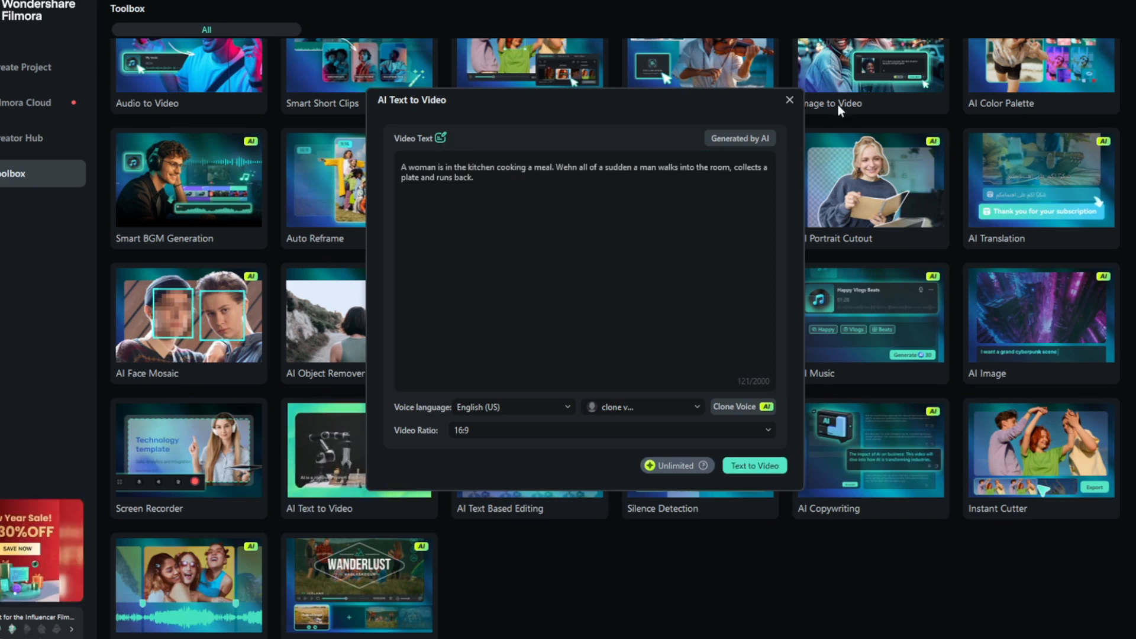
pyautogui.tripleClick(583, 171)
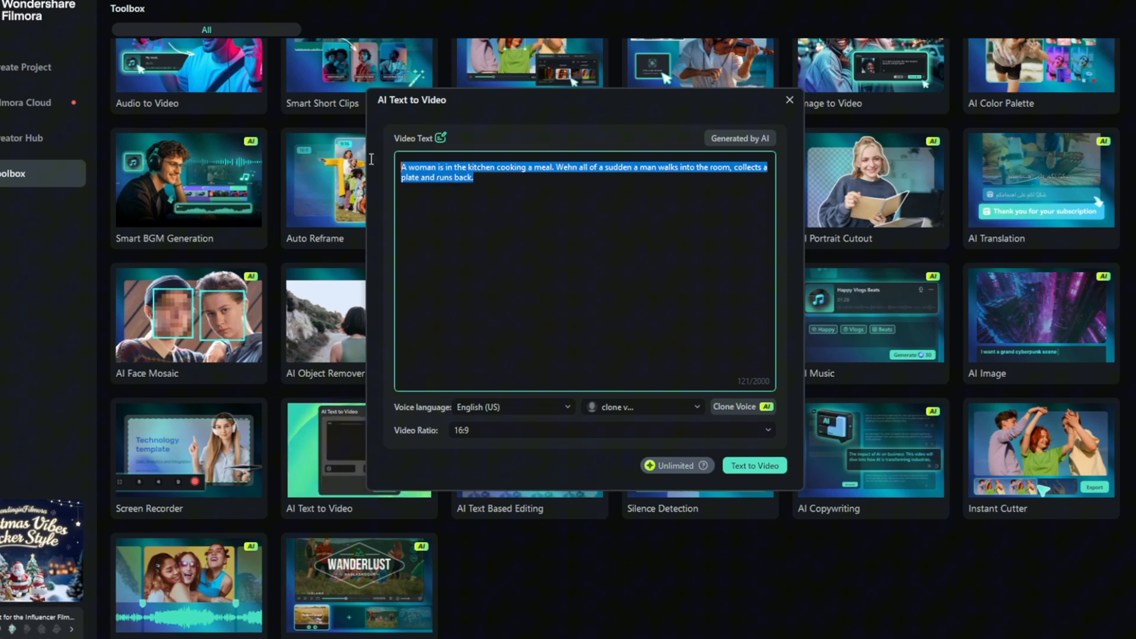
# Choose a preset narrator voice, keep the 16:9 ratio and start the Text to Video generation
pyautogui.click(642, 407)
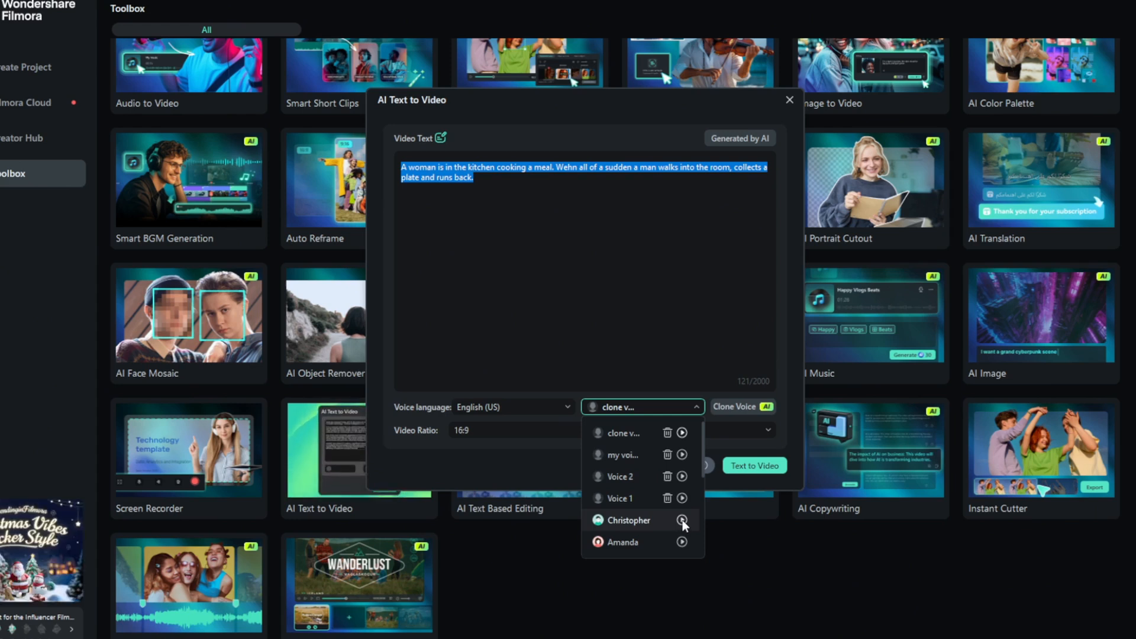
pyautogui.scroll(-3)
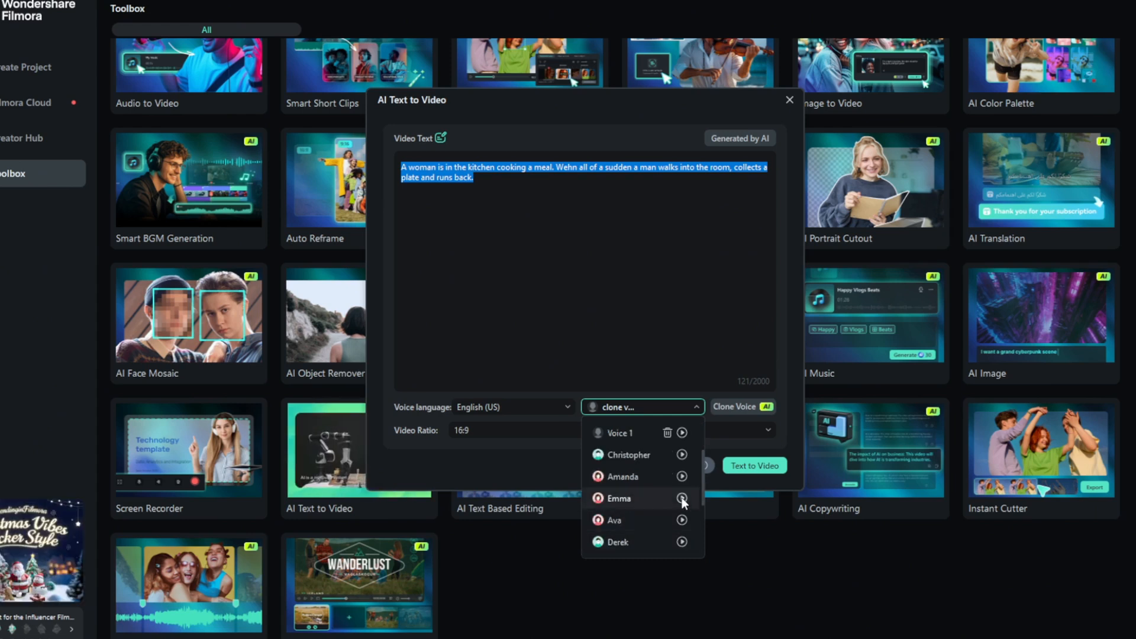
pyautogui.moveTo(656, 459)
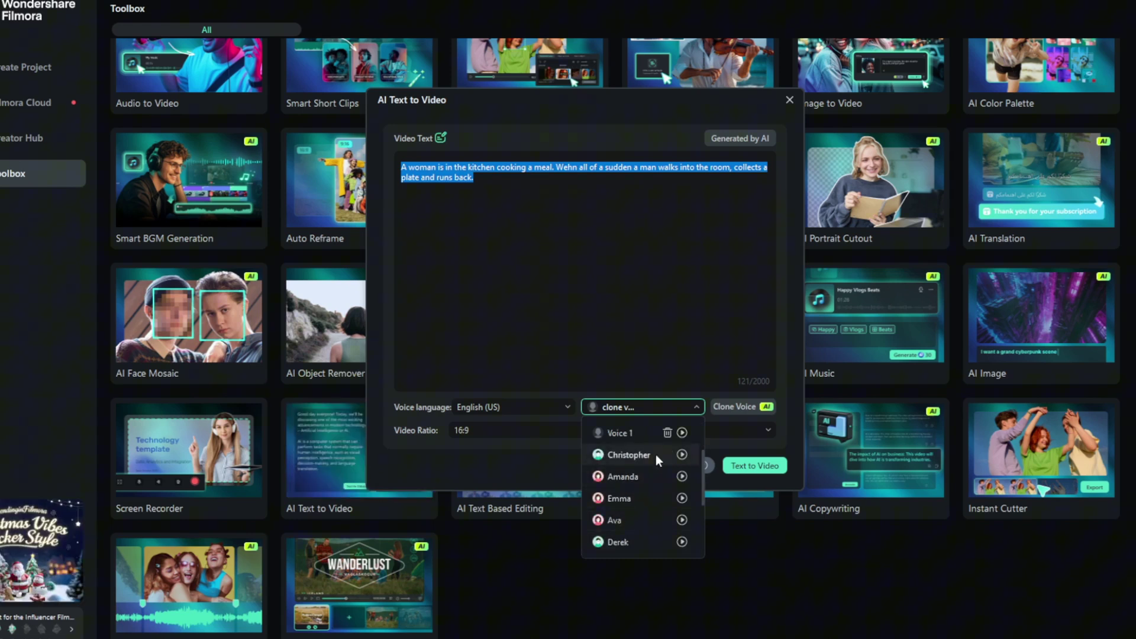
pyautogui.click(628, 454)
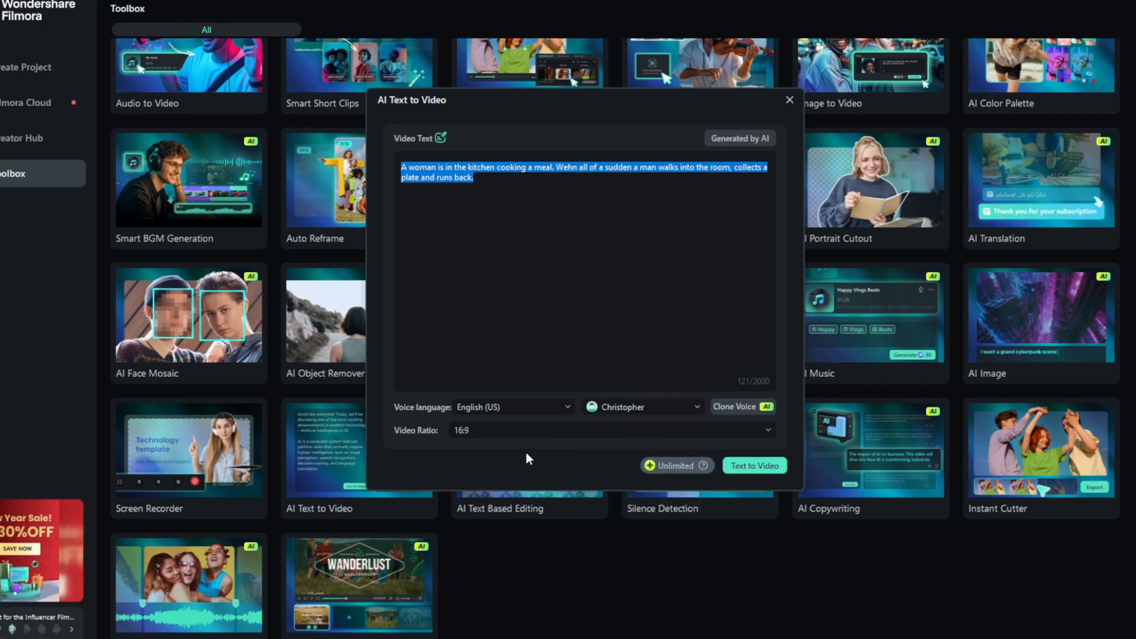
pyautogui.click(612, 431)
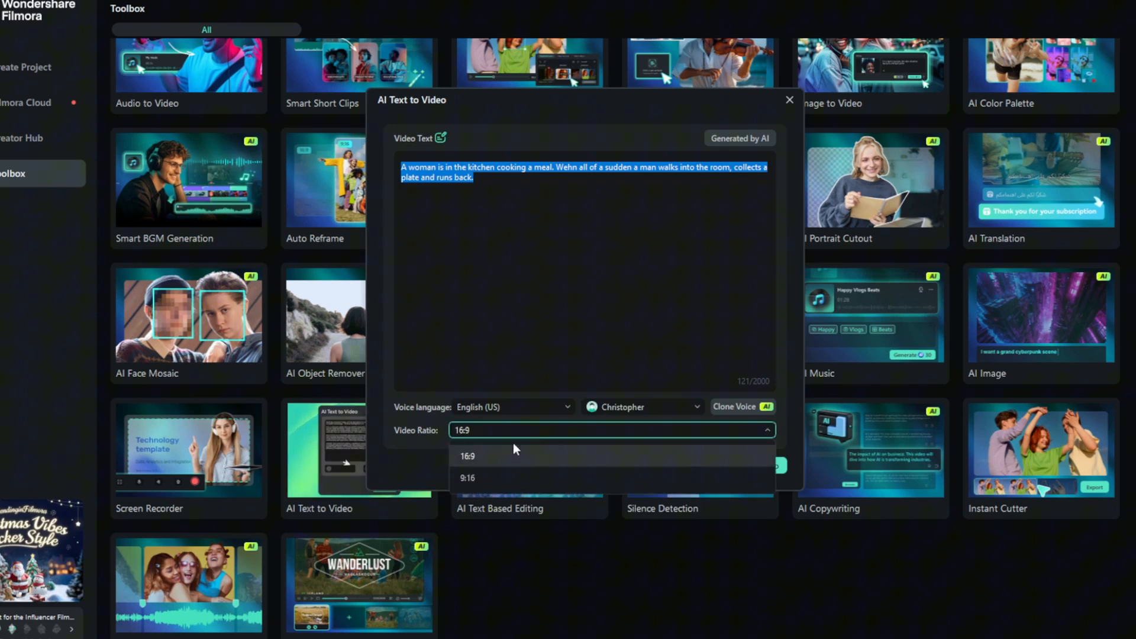
pyautogui.click(468, 457)
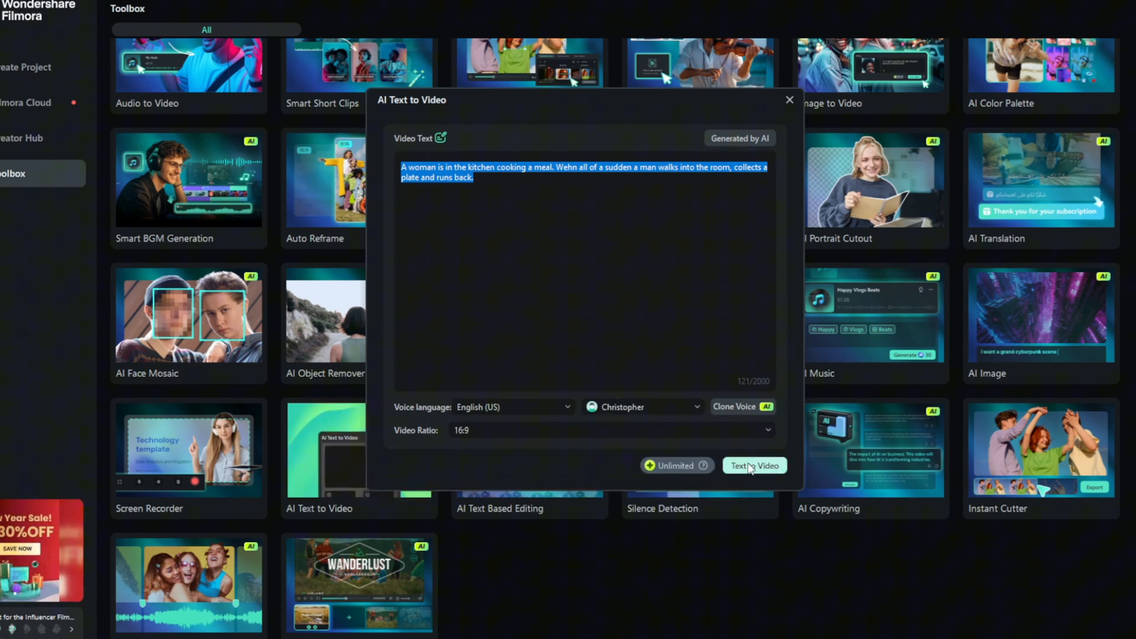
pyautogui.click(755, 466)
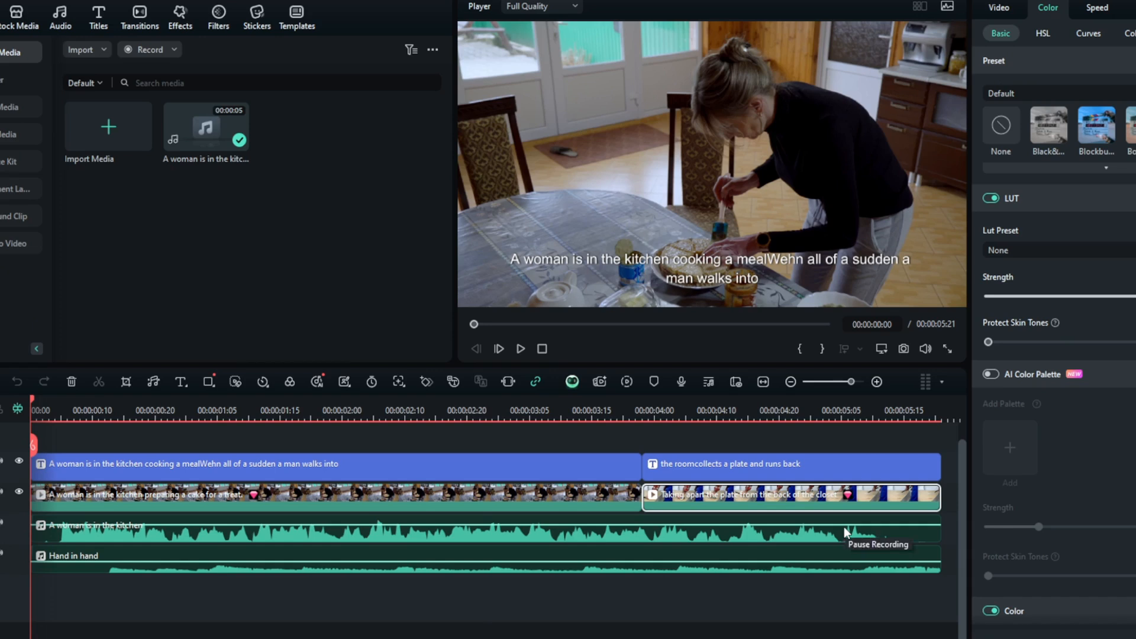
pyautogui.moveTo(740, 270)
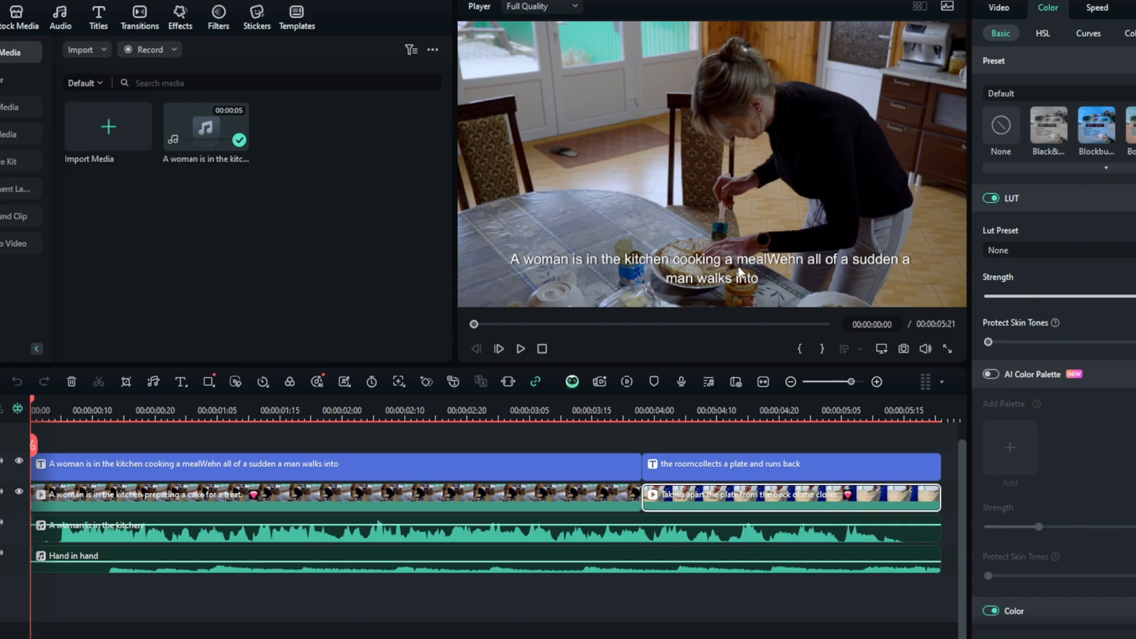
pyautogui.moveTo(571, 381)
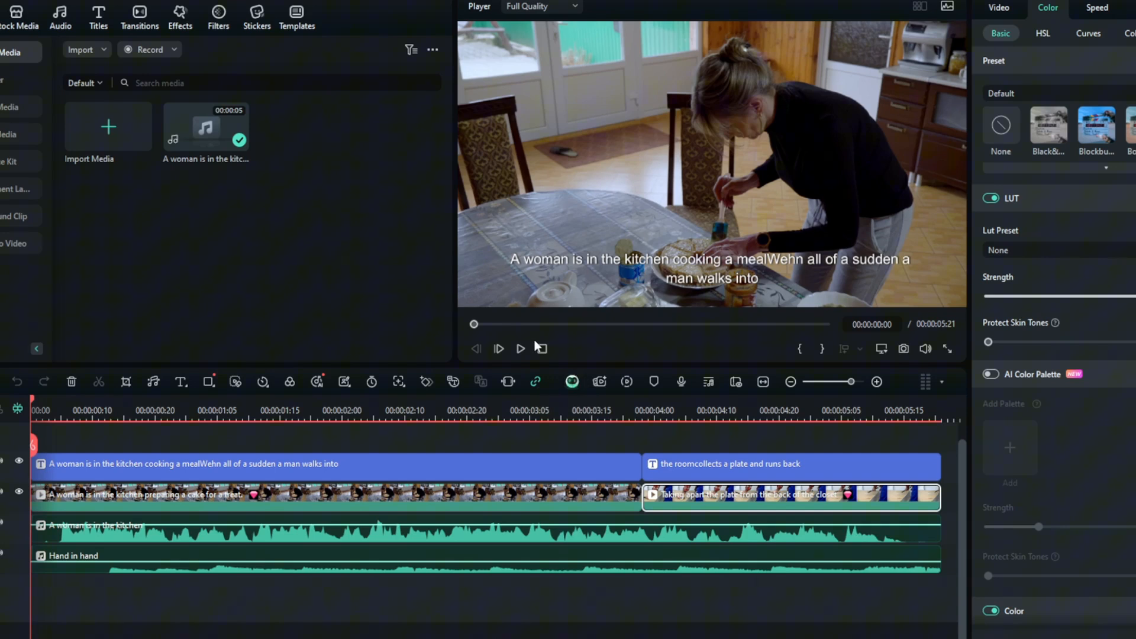
# Play the generated kitchen video in the preview player
pyautogui.click(520, 349)
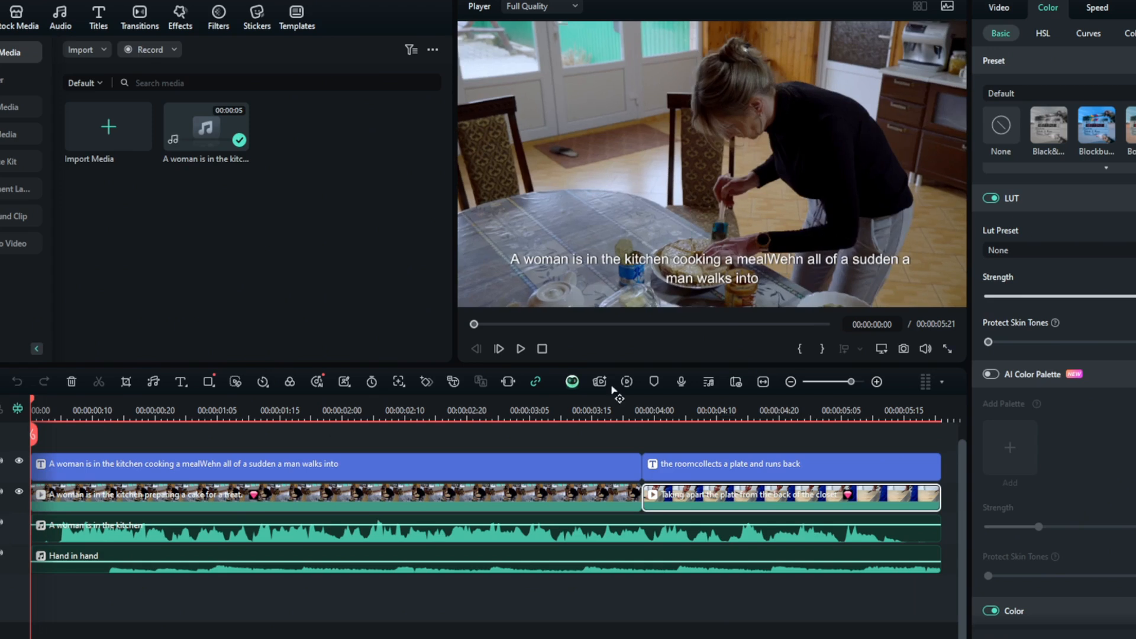
pyautogui.moveTo(561, 428)
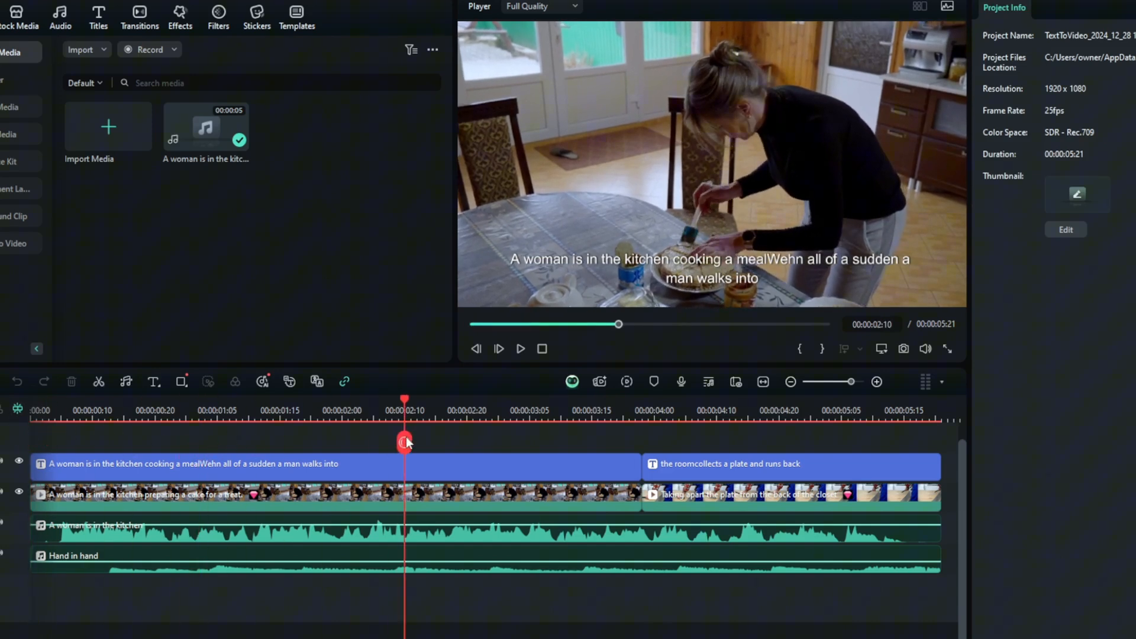
# Scrub later in the timeline and bring up the AI Image generator from Stock Media
pyautogui.moveTo(404, 441); pyautogui.dragTo(424, 442)
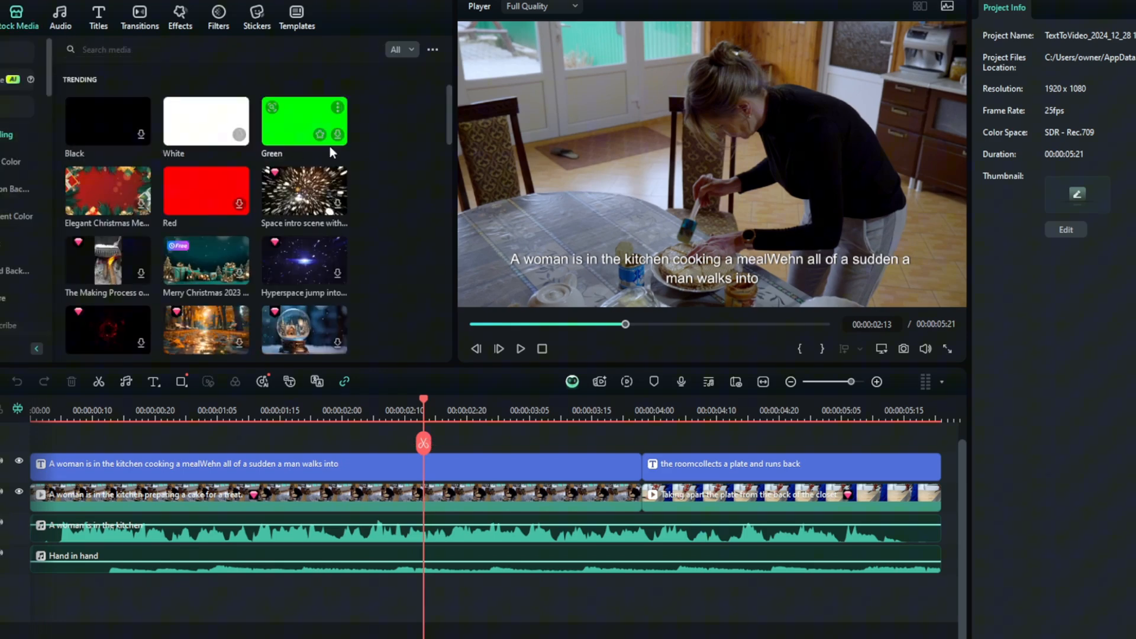
pyautogui.scroll(-3)
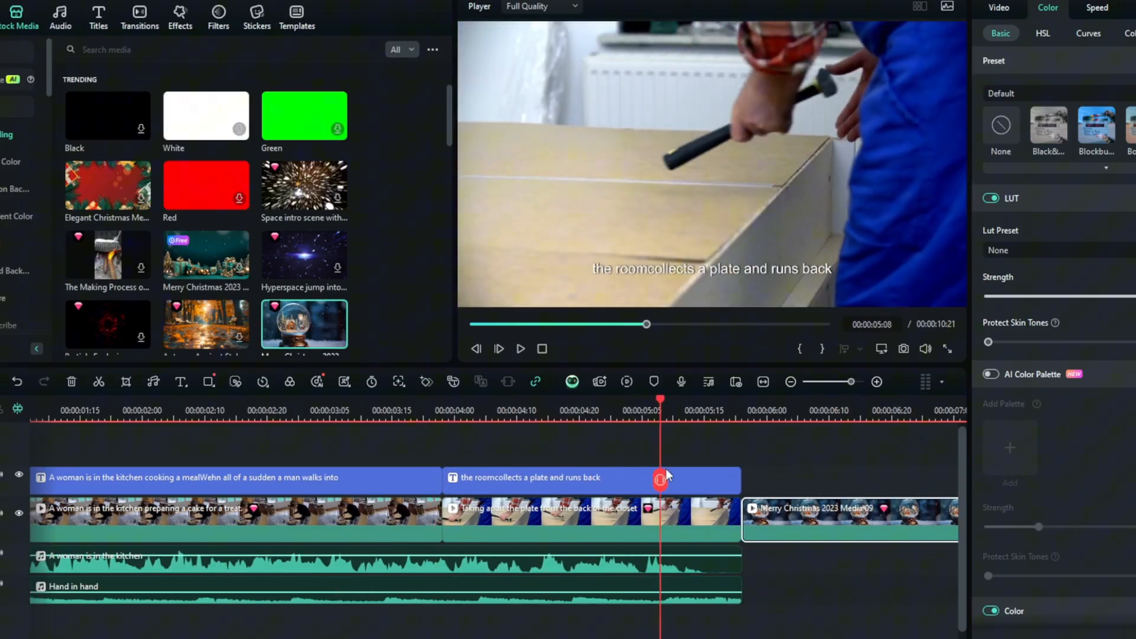
pyautogui.moveTo(659, 399); pyautogui.dragTo(891, 399)
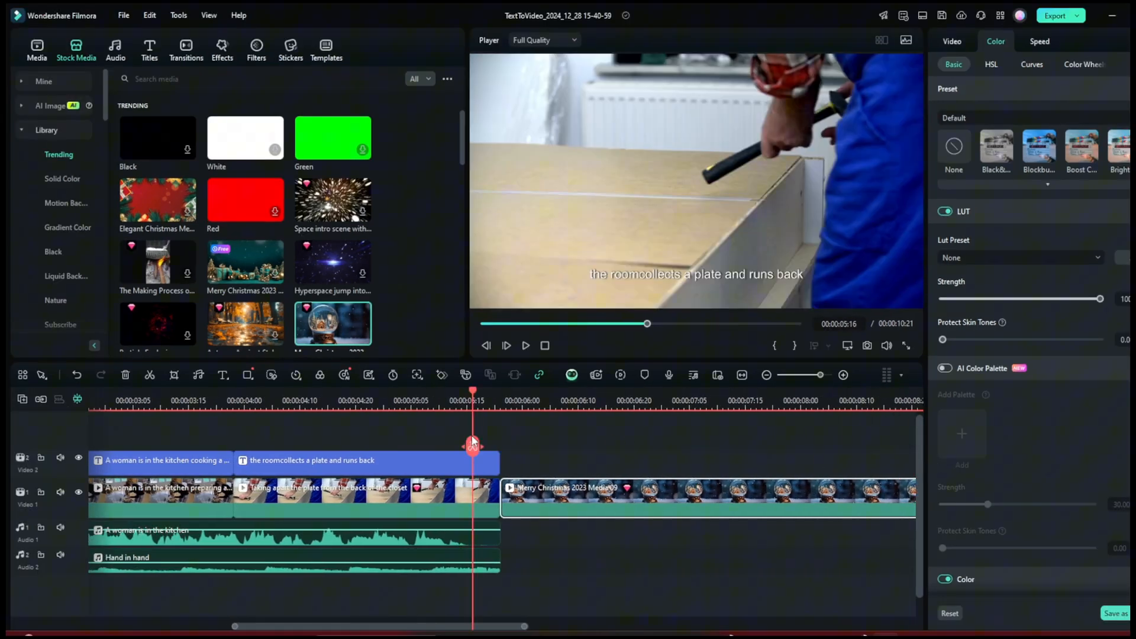
pyautogui.click(52, 106)
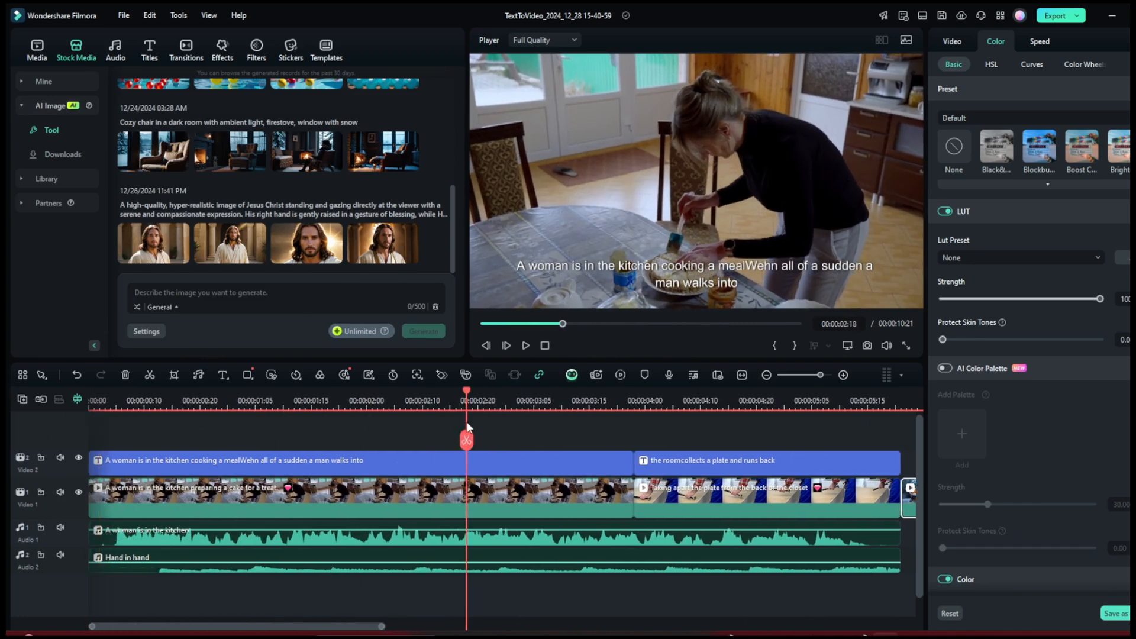
# Generate AI images from the prompt 'a man running into the kitchen'
pyautogui.write('a man running')
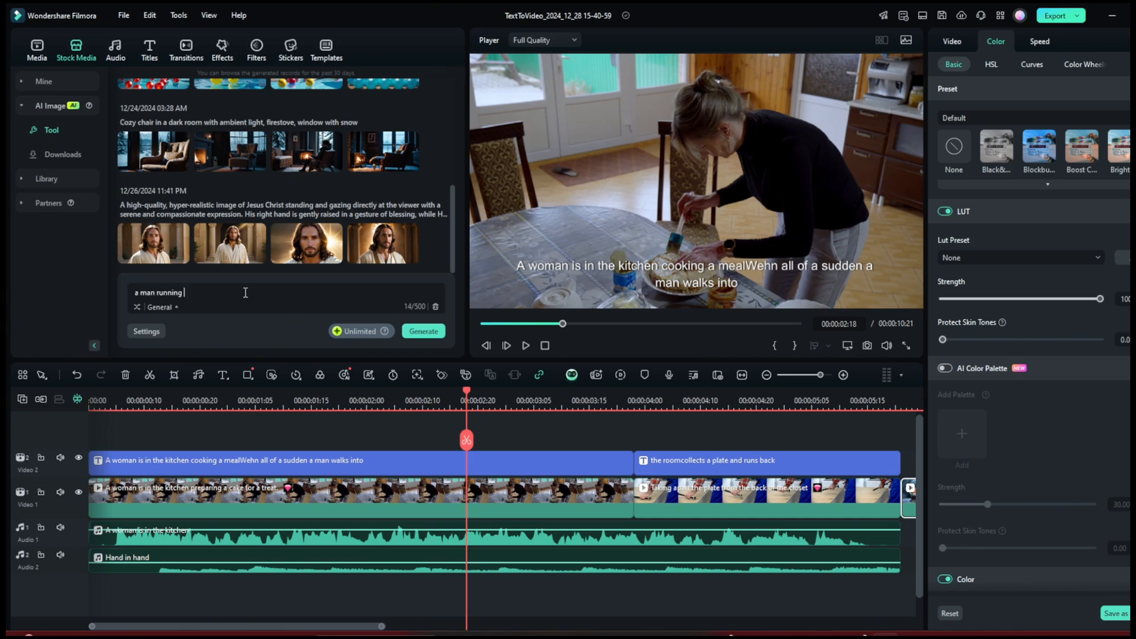
pyautogui.write('into the kitchen')
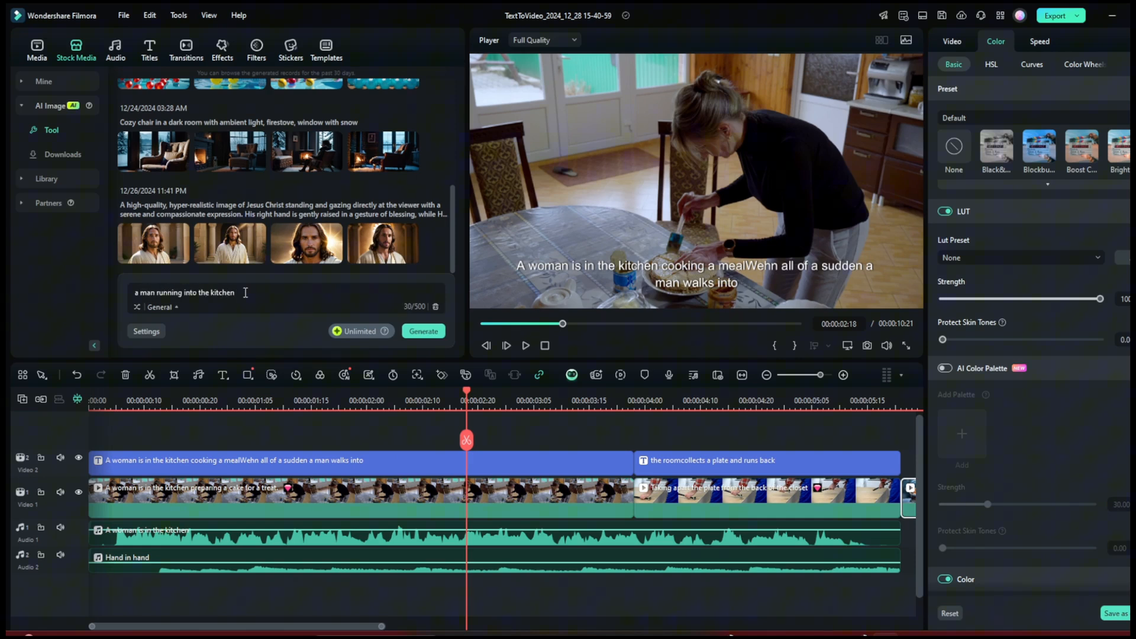
pyautogui.click(423, 332)
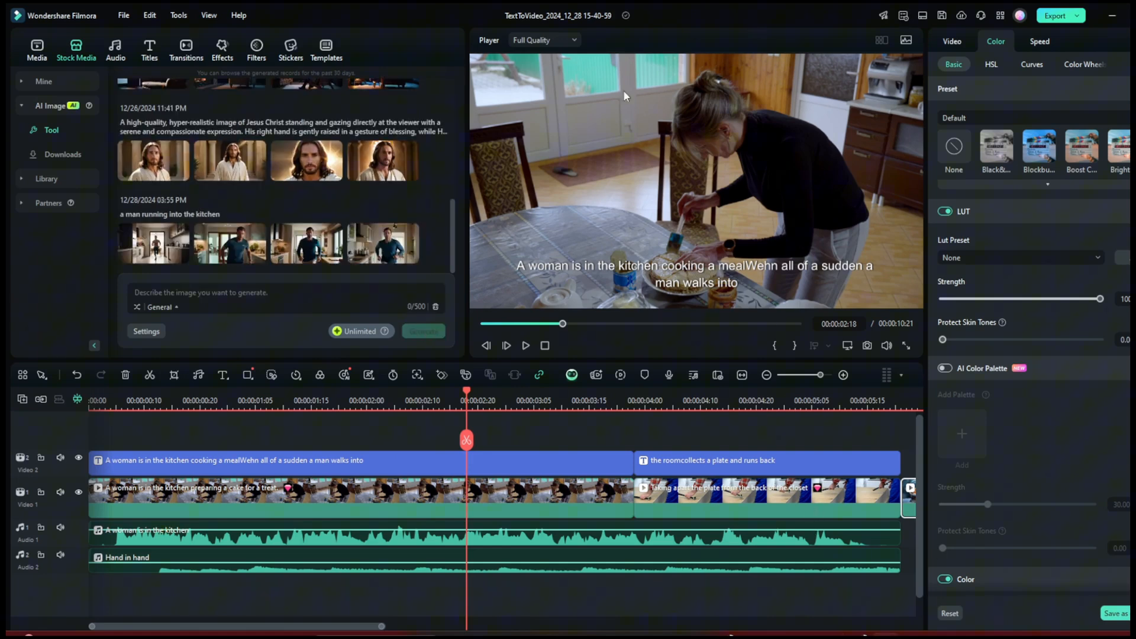
# Preview several of the generated man-running-into-kitchen images
pyautogui.click(307, 244)
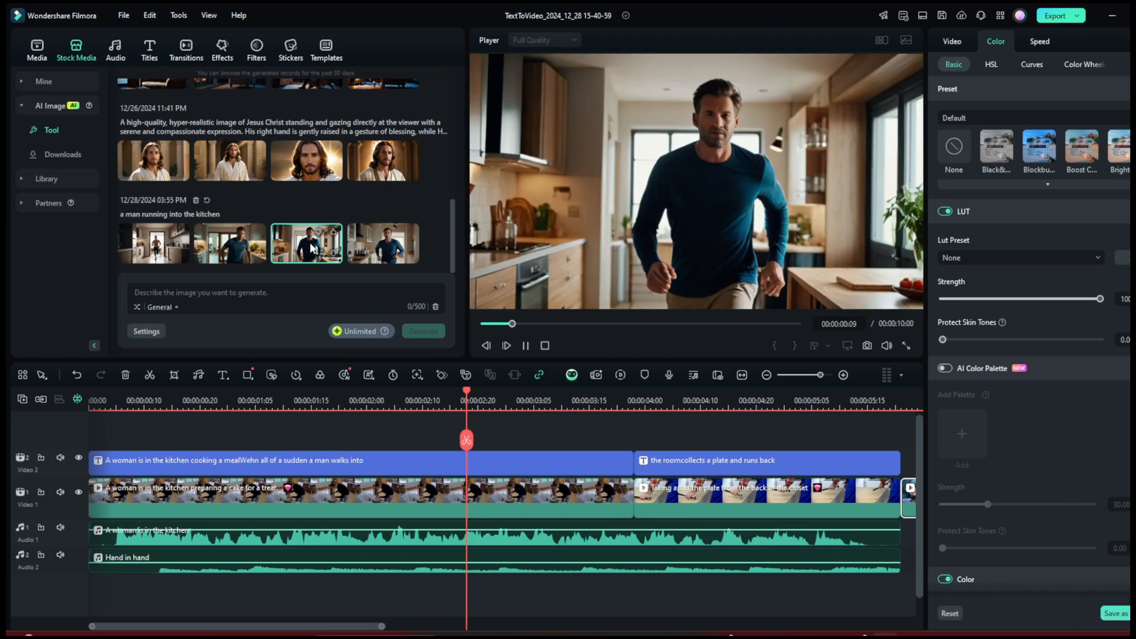
pyautogui.click(383, 244)
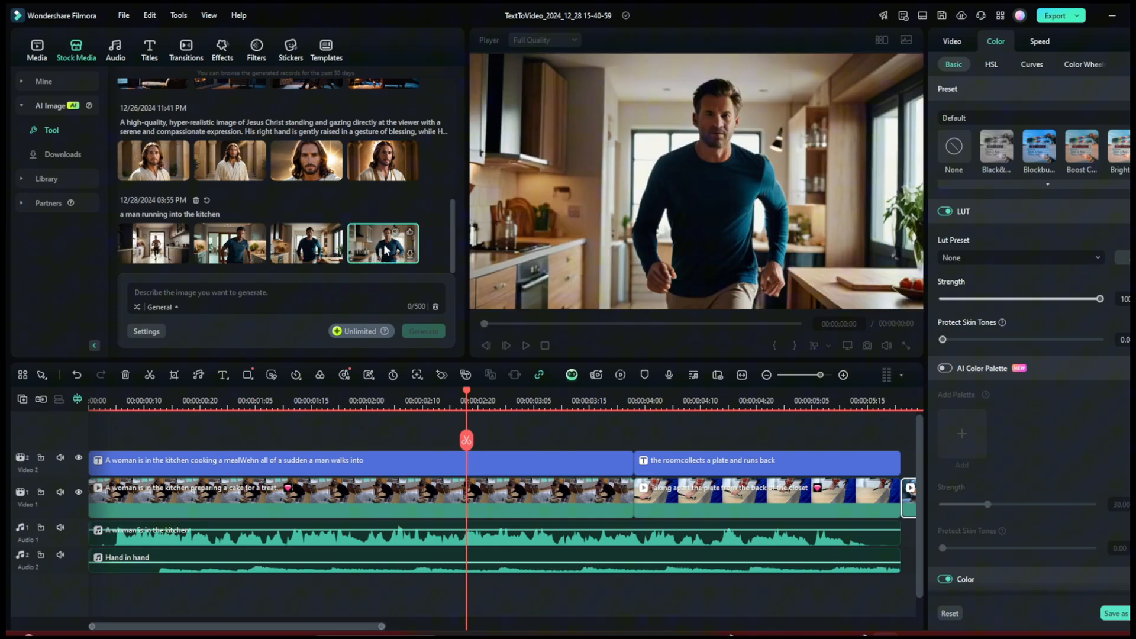
pyautogui.click(229, 244)
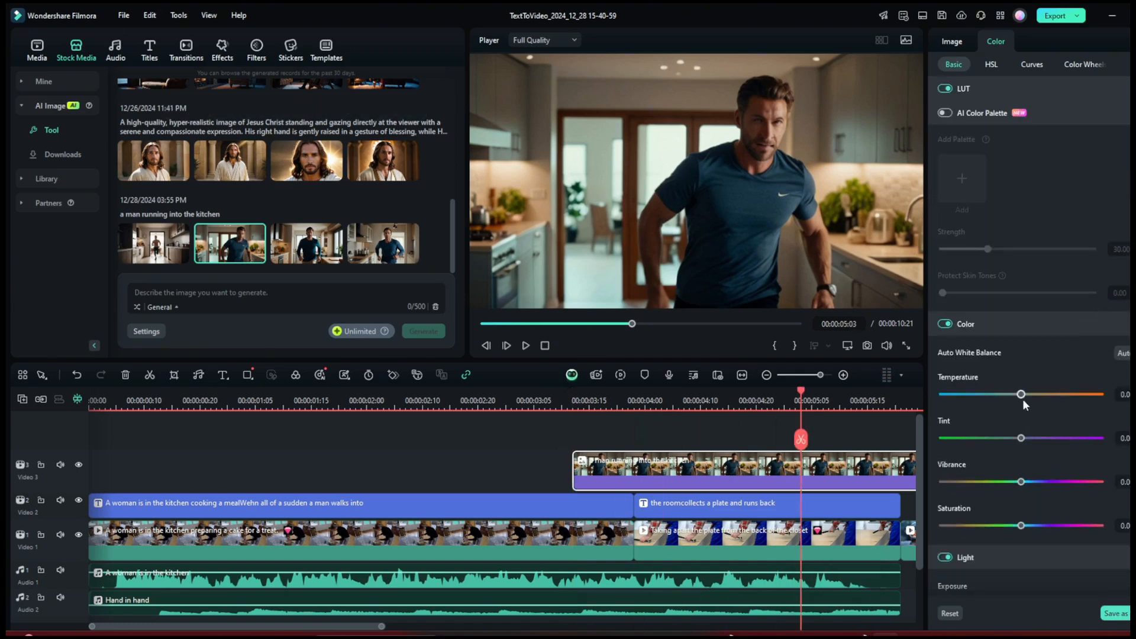
# Warm up the man image's colour temperature and show its general Image properties
pyautogui.moveTo(1020, 393); pyautogui.dragTo(964, 393)
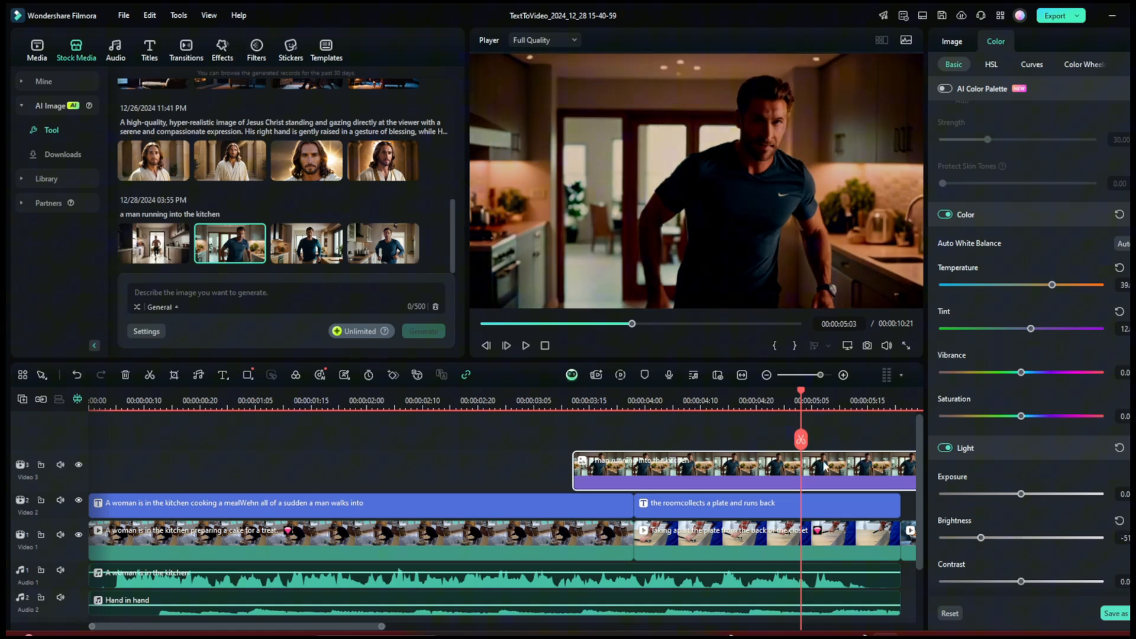
pyautogui.click(951, 40)
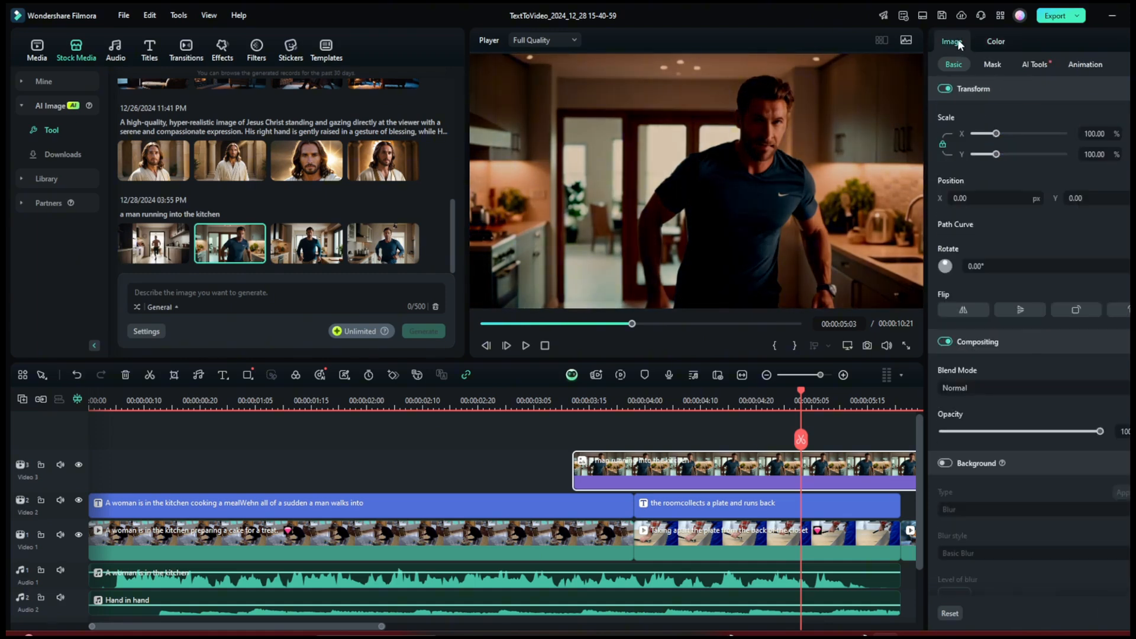
# Enable Auto Enhance and a Soft drop shadow on the man image, then go to the effects library
pyautogui.moveTo(996, 133); pyautogui.dragTo(1006, 133)
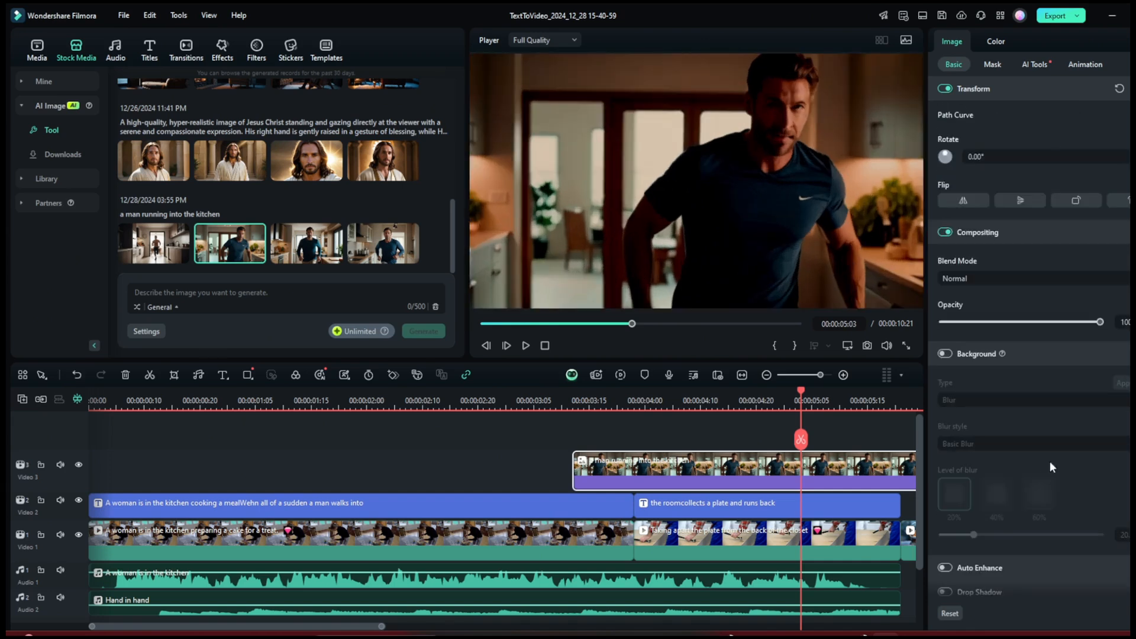
pyautogui.click(944, 354)
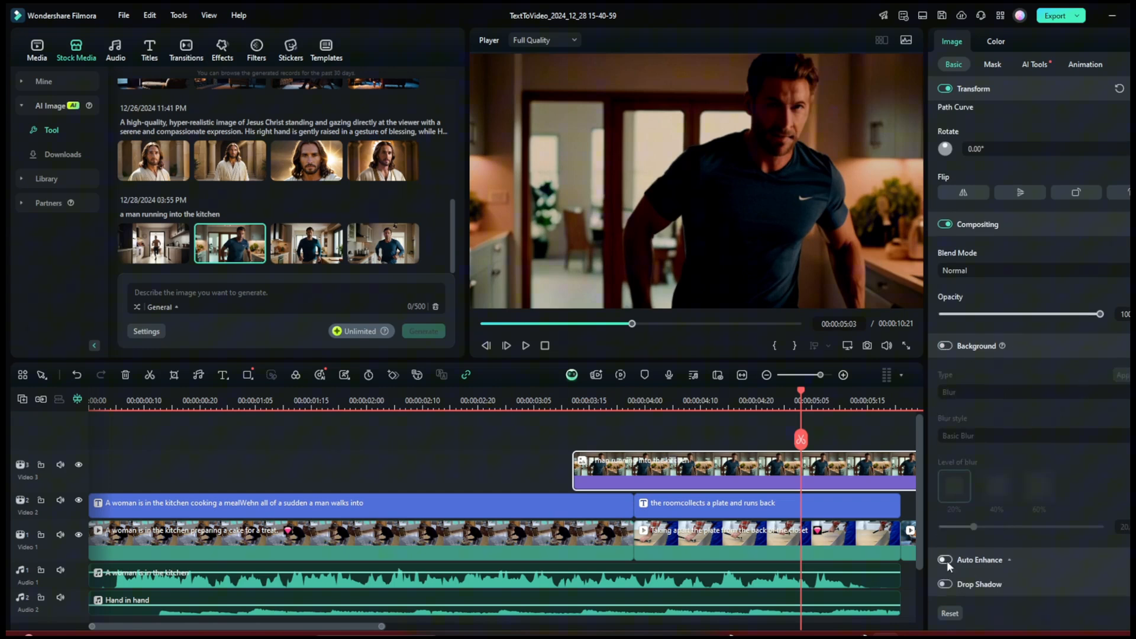
pyautogui.click(946, 560)
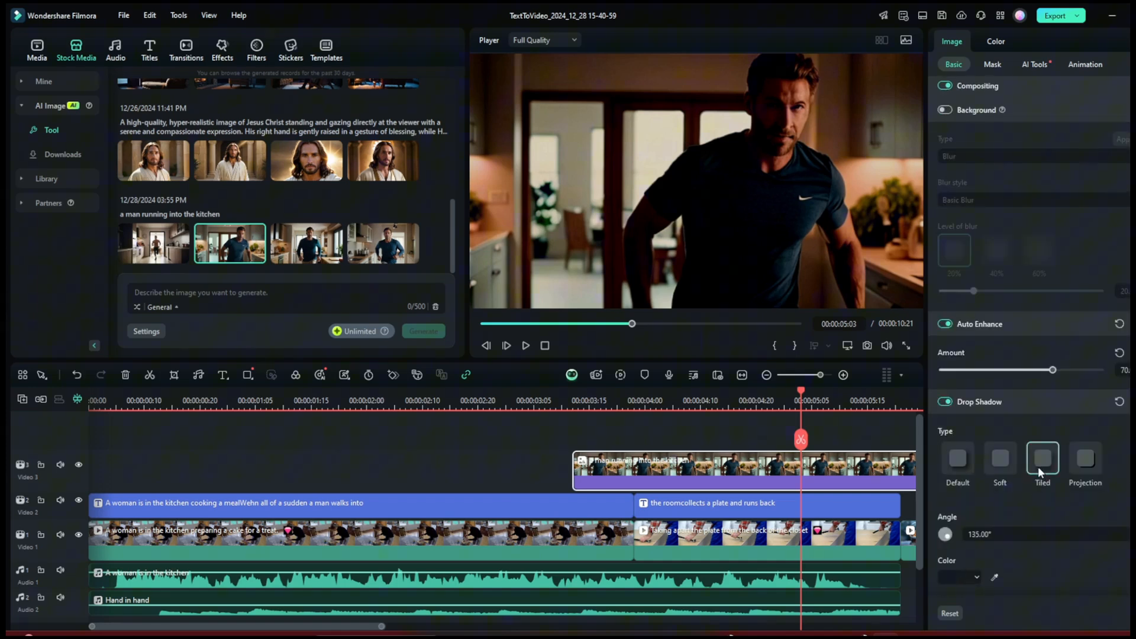
pyautogui.click(999, 459)
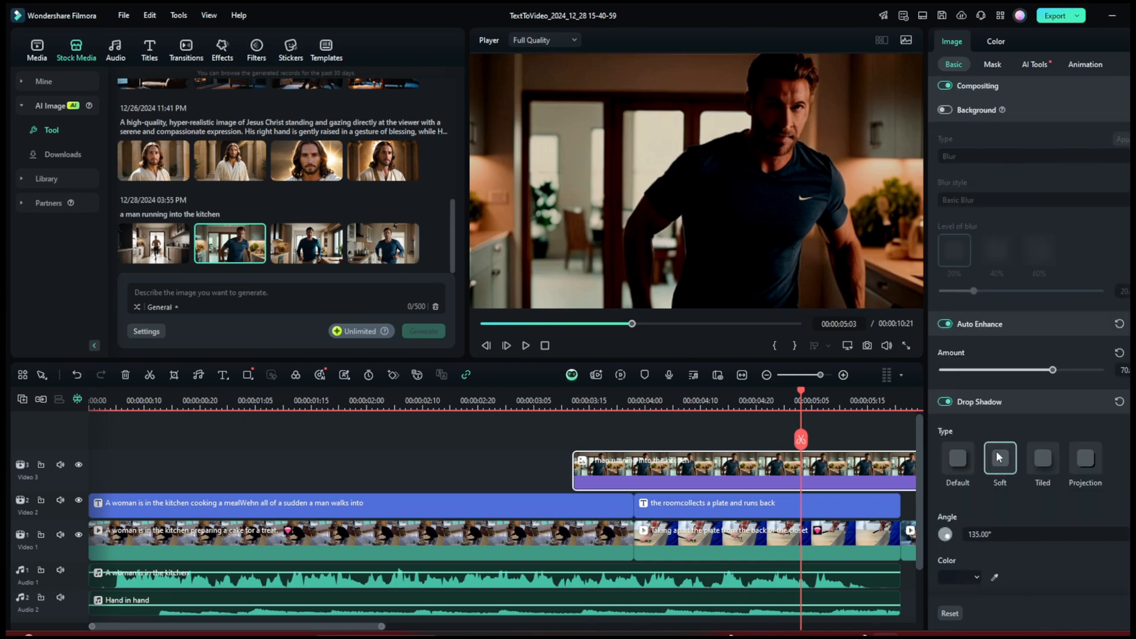
pyautogui.click(222, 47)
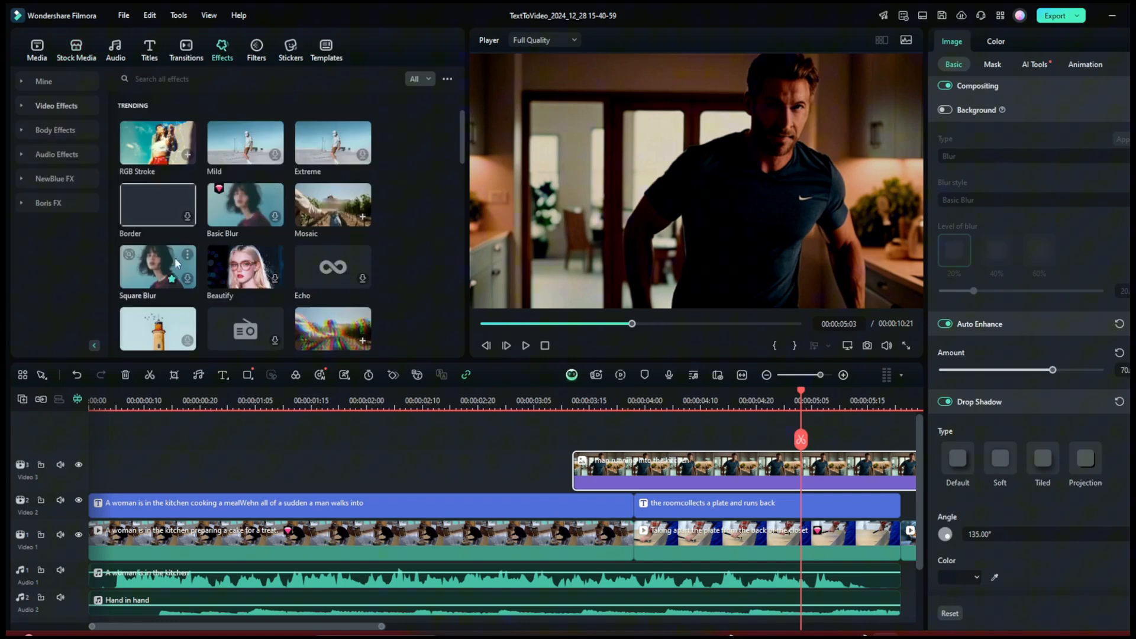
pyautogui.moveTo(227, 203)
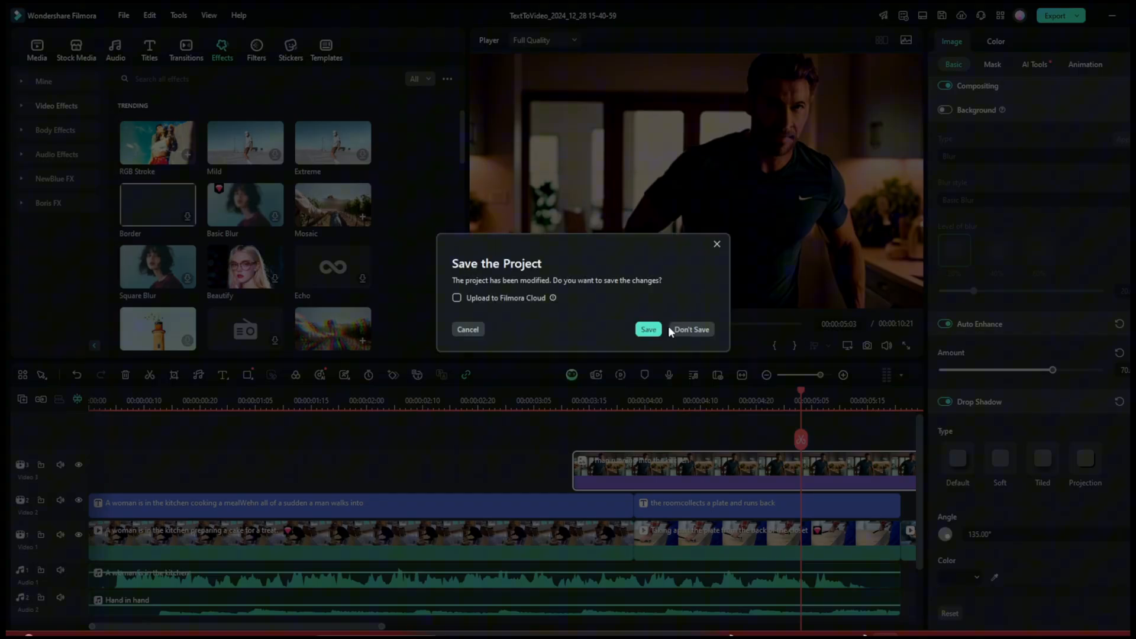
# Close the project without saving and run the AI Video Enhancer on the new clip
pyautogui.click(691, 329)
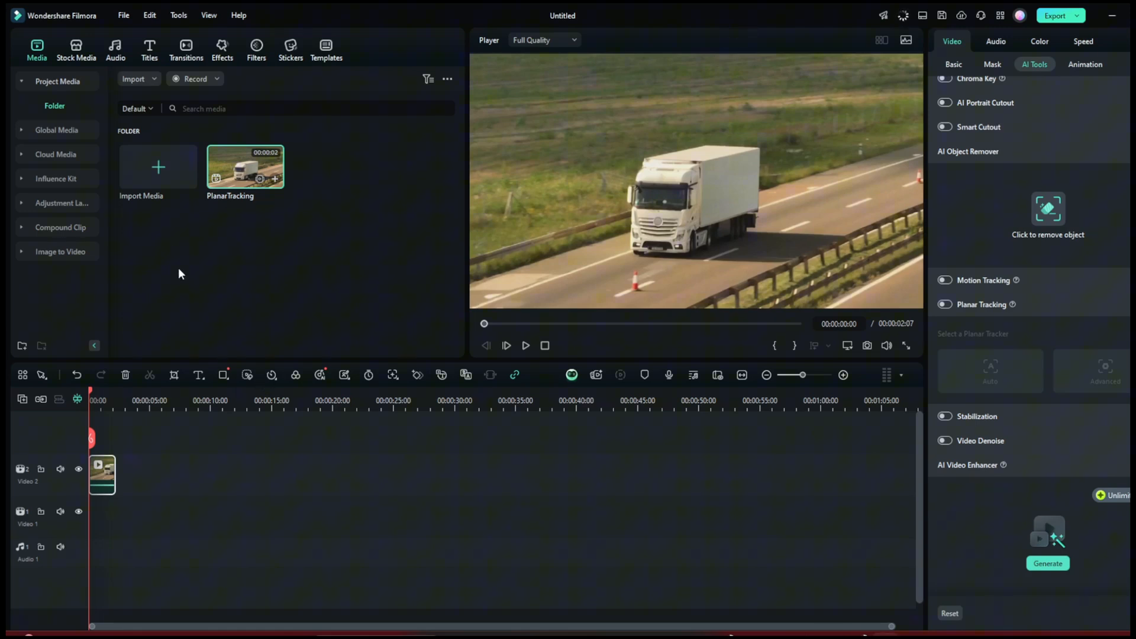
pyautogui.scroll(-3)
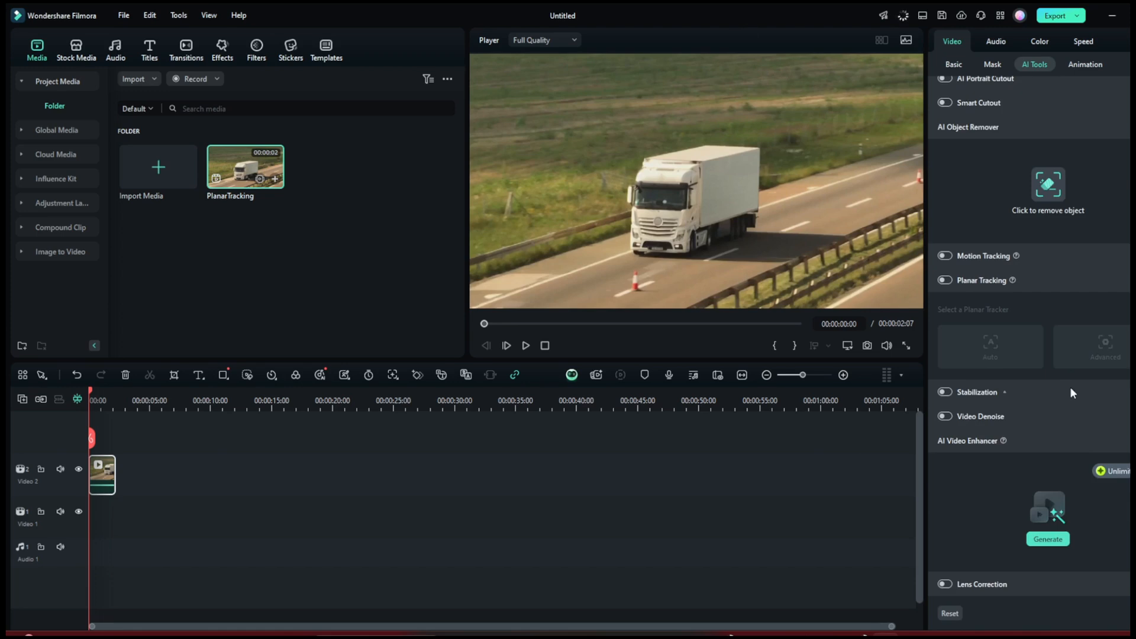
pyautogui.moveTo(1072, 392)
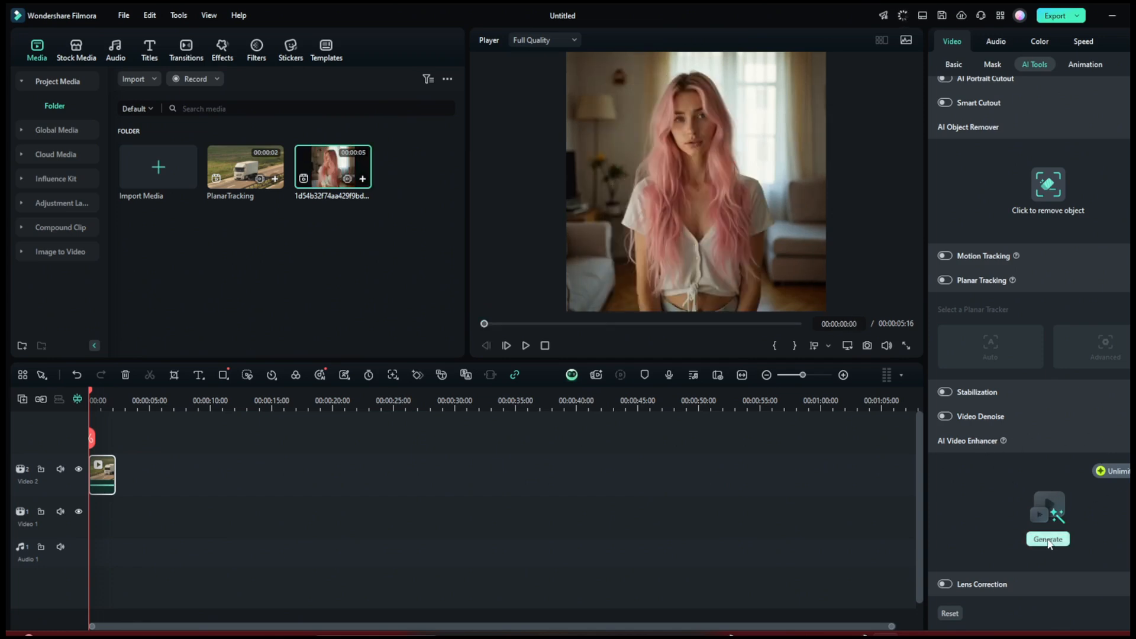
pyautogui.click(1047, 539)
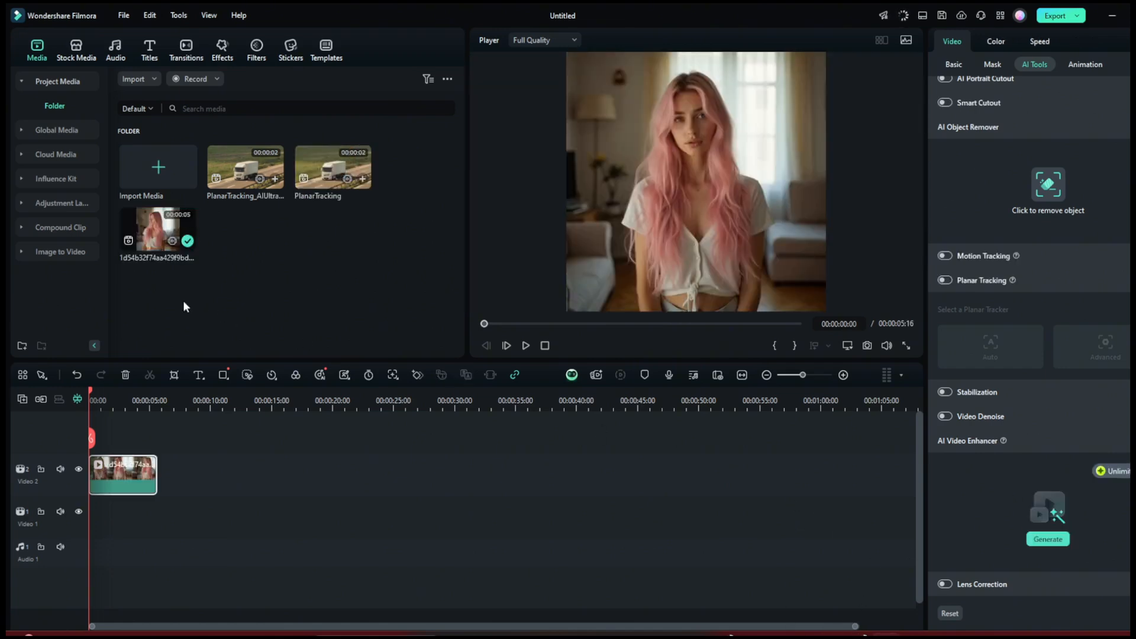
pyautogui.moveTo(854, 501)
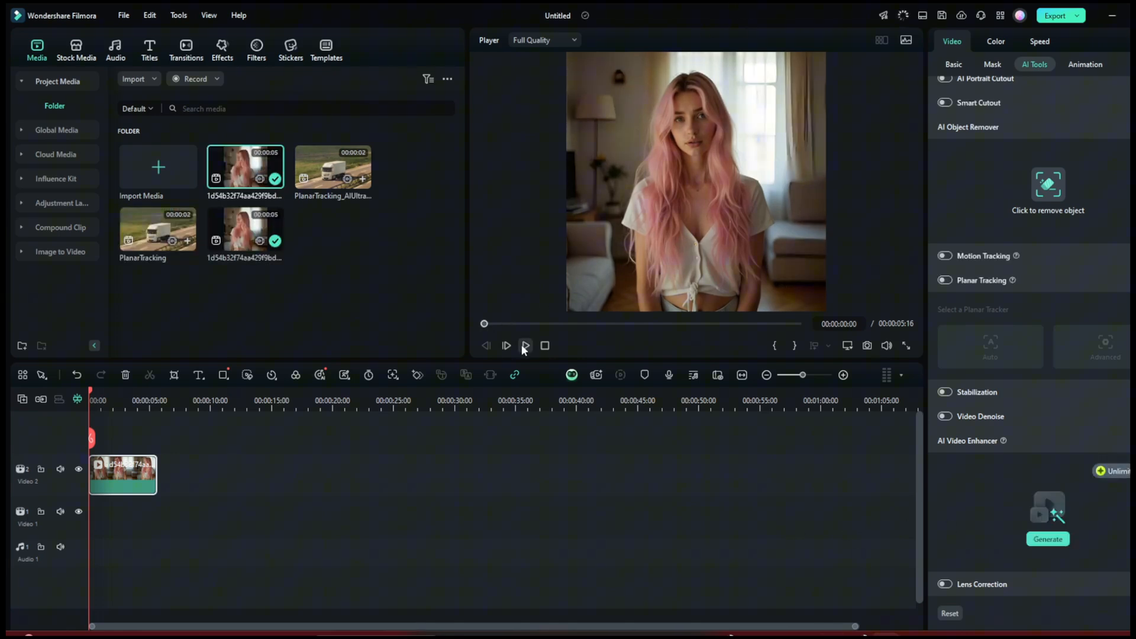
# Play and pause the enhanced pink-haired woman clip through to its end in the preview
pyautogui.click(526, 346)
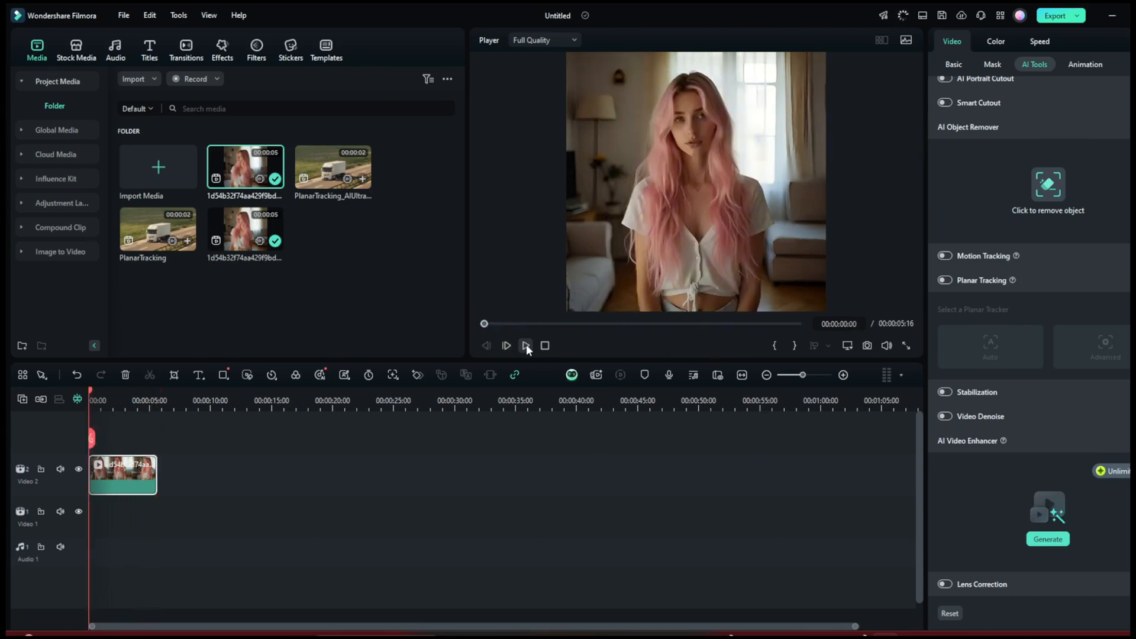
pyautogui.click(526, 345)
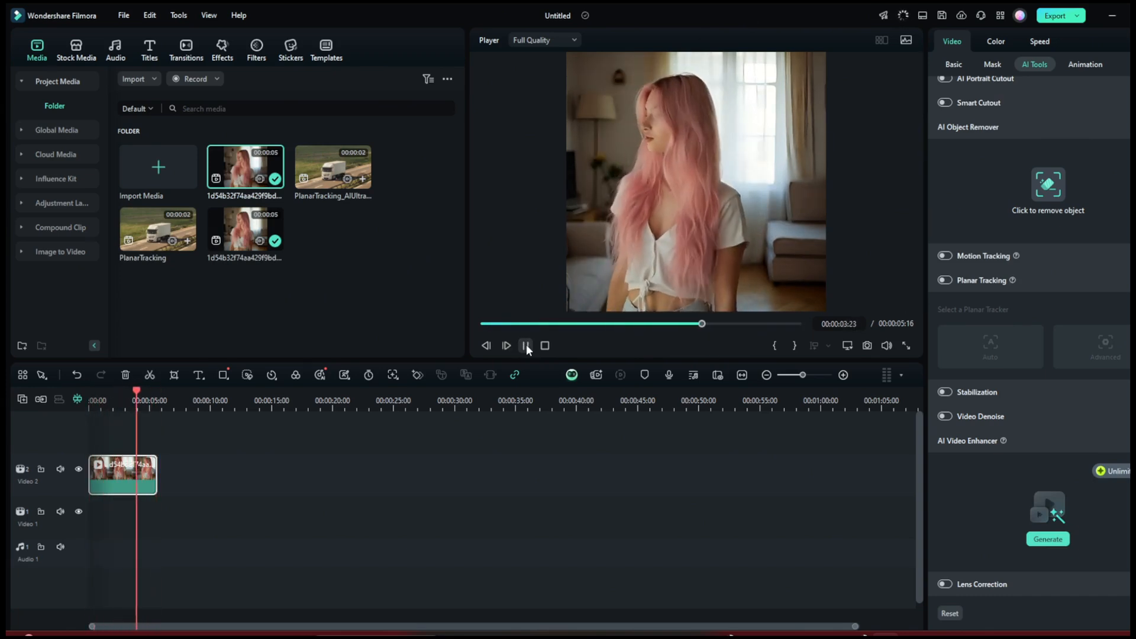
pyautogui.click(526, 346)
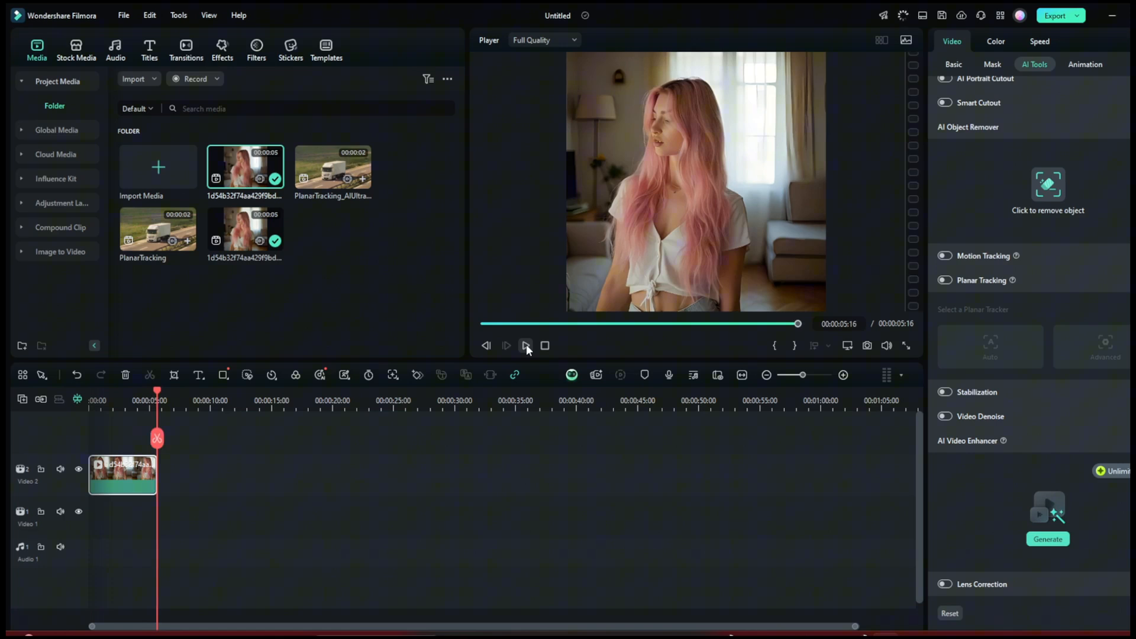
pyautogui.click(525, 345)
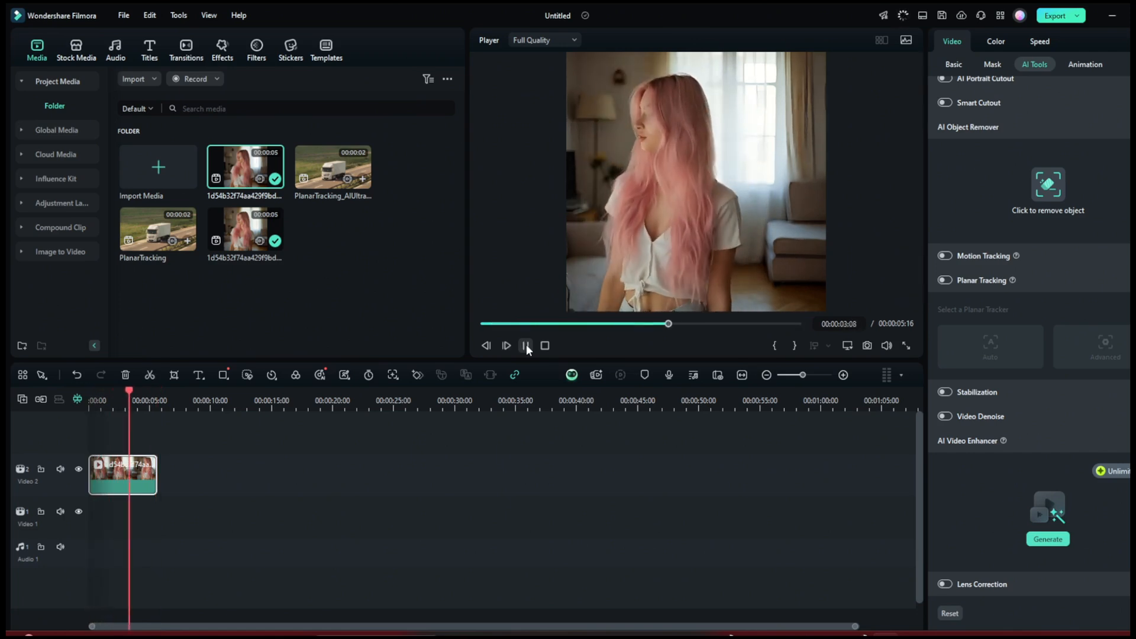
pyautogui.click(526, 345)
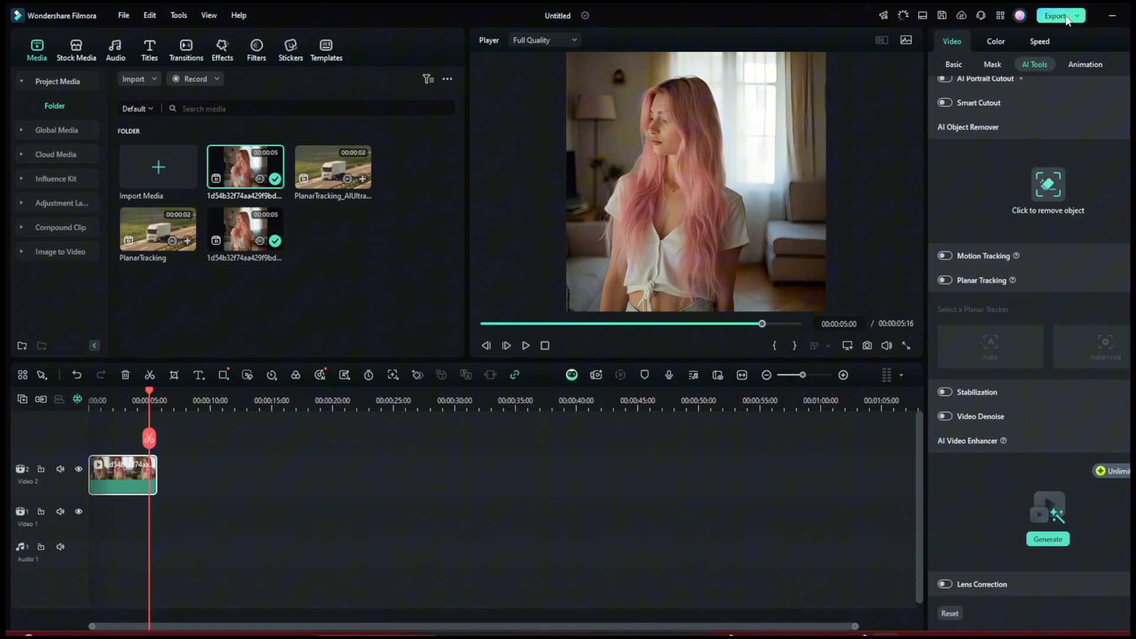
# Review the Local MP4 export options in the Export dialog
pyautogui.click(1061, 15)
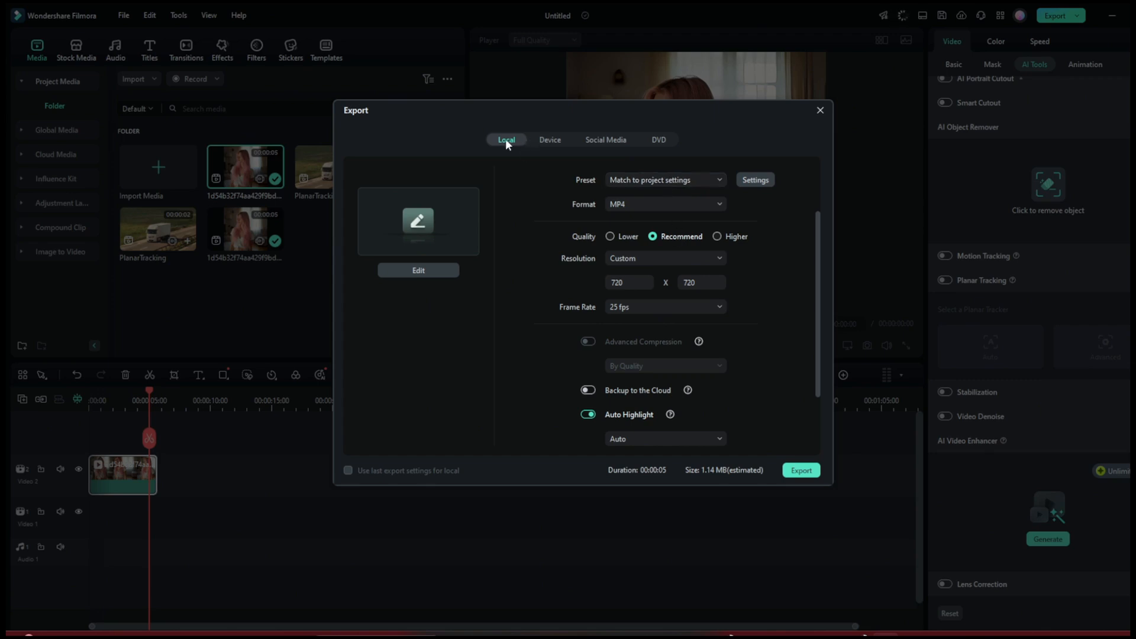
pyautogui.moveTo(609, 142)
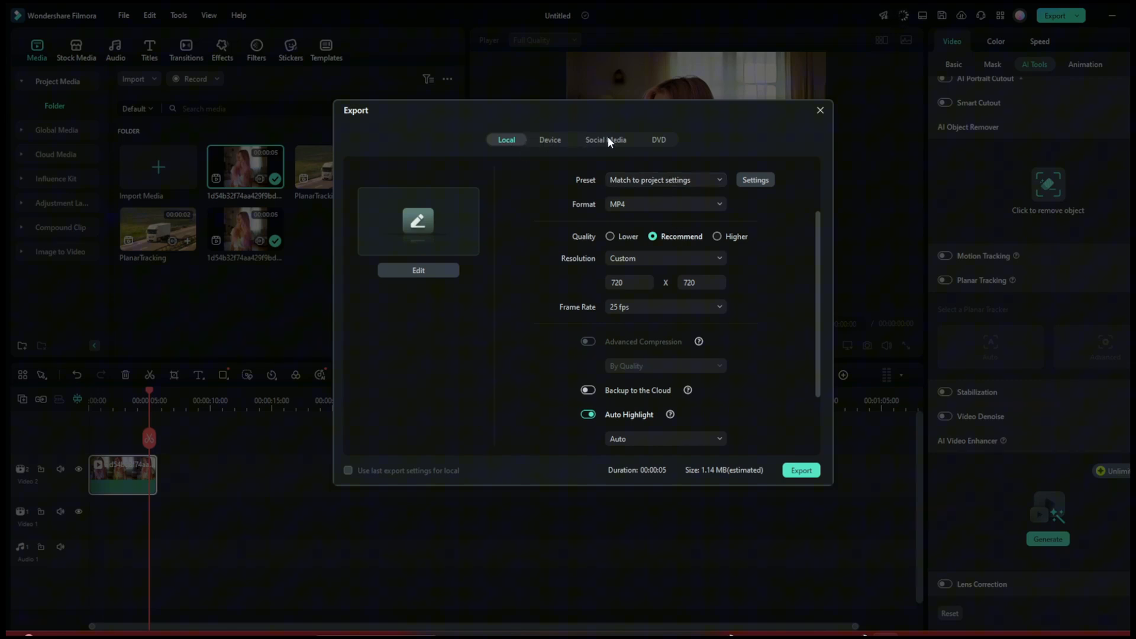
pyautogui.scroll(-3)
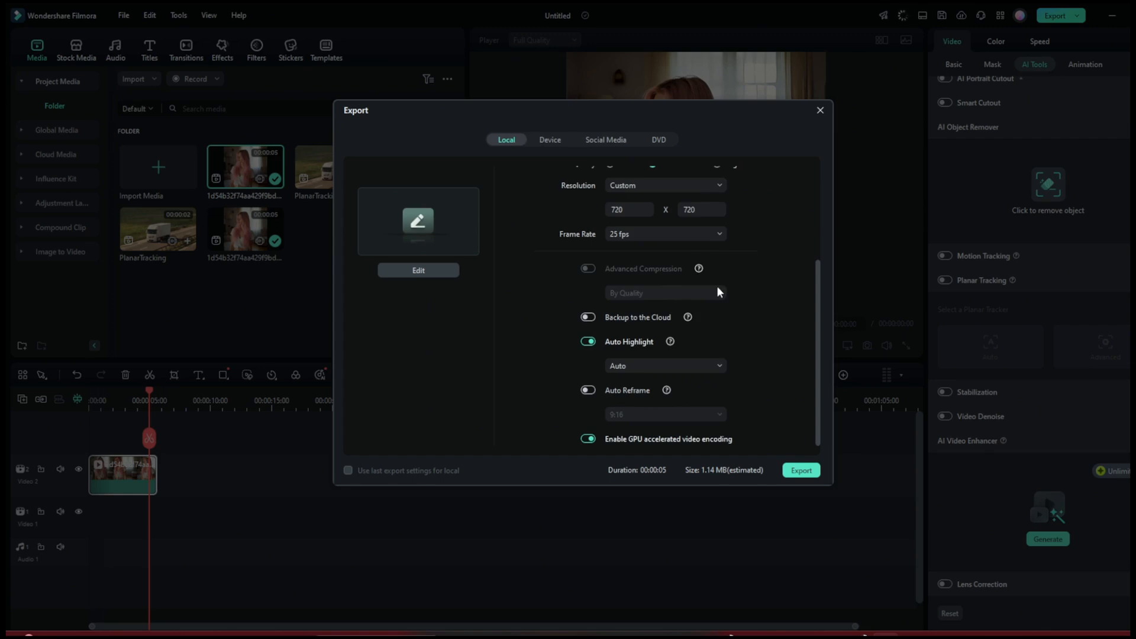
pyautogui.click(818, 110)
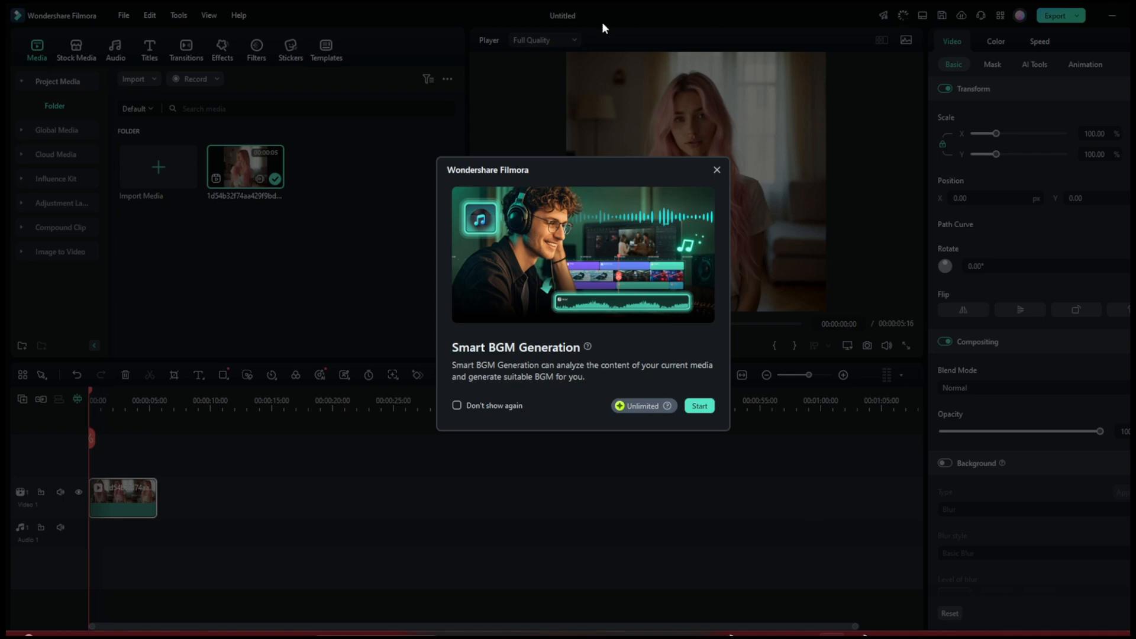
pyautogui.moveTo(881, 78)
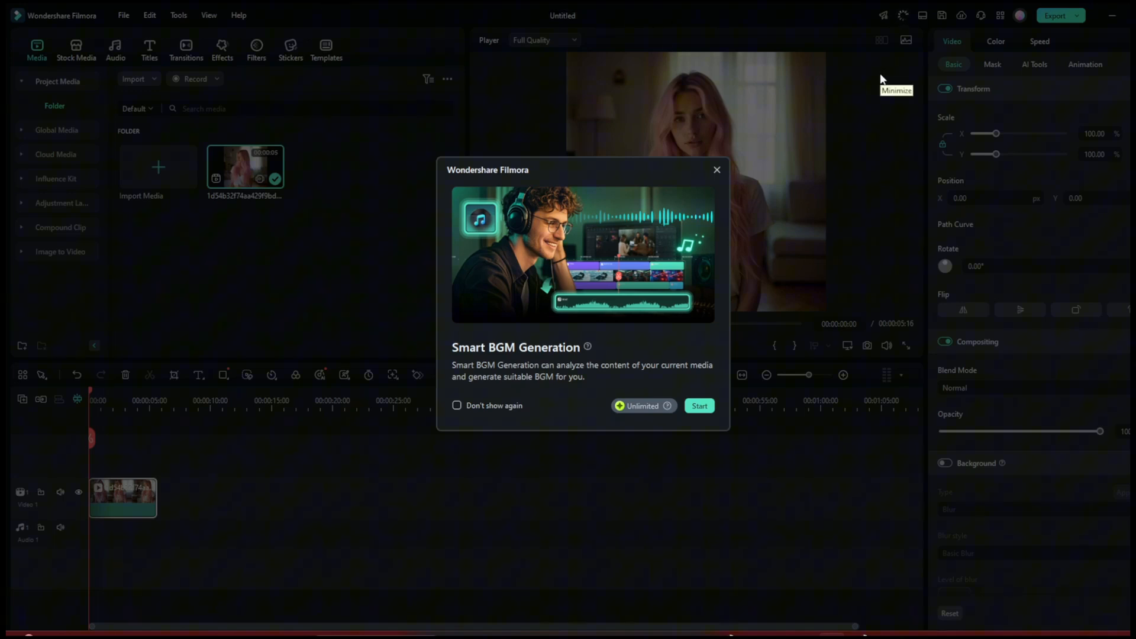
pyautogui.moveTo(640, 251)
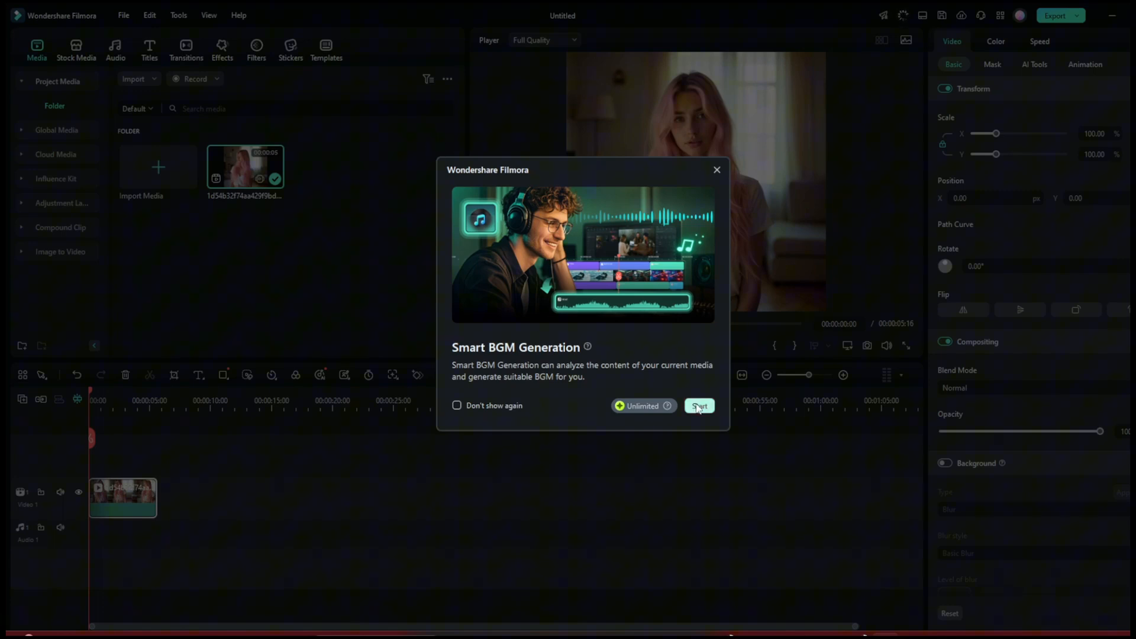
# Start Smart BGM Generation and play the clip back with its generated music track
pyautogui.click(699, 406)
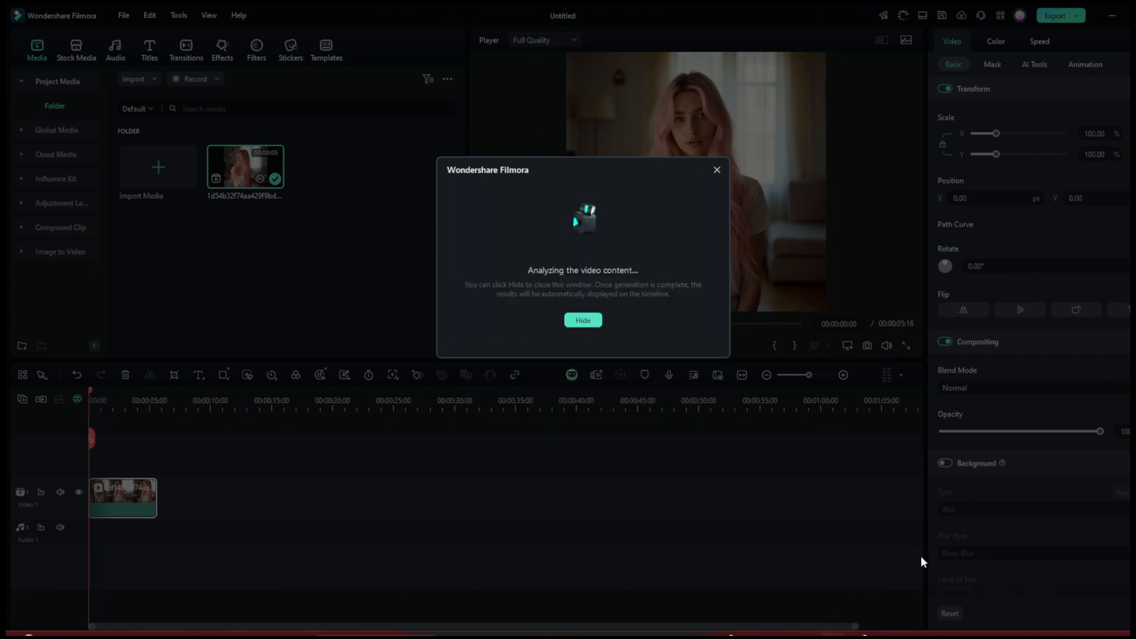
pyautogui.click(582, 319)
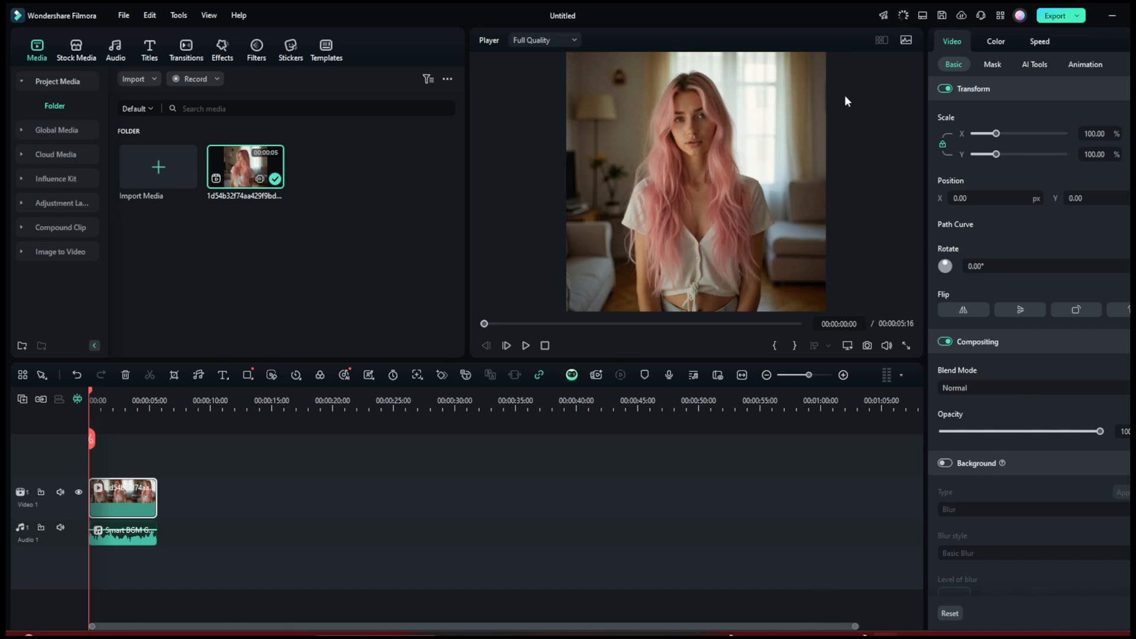
pyautogui.click(123, 532)
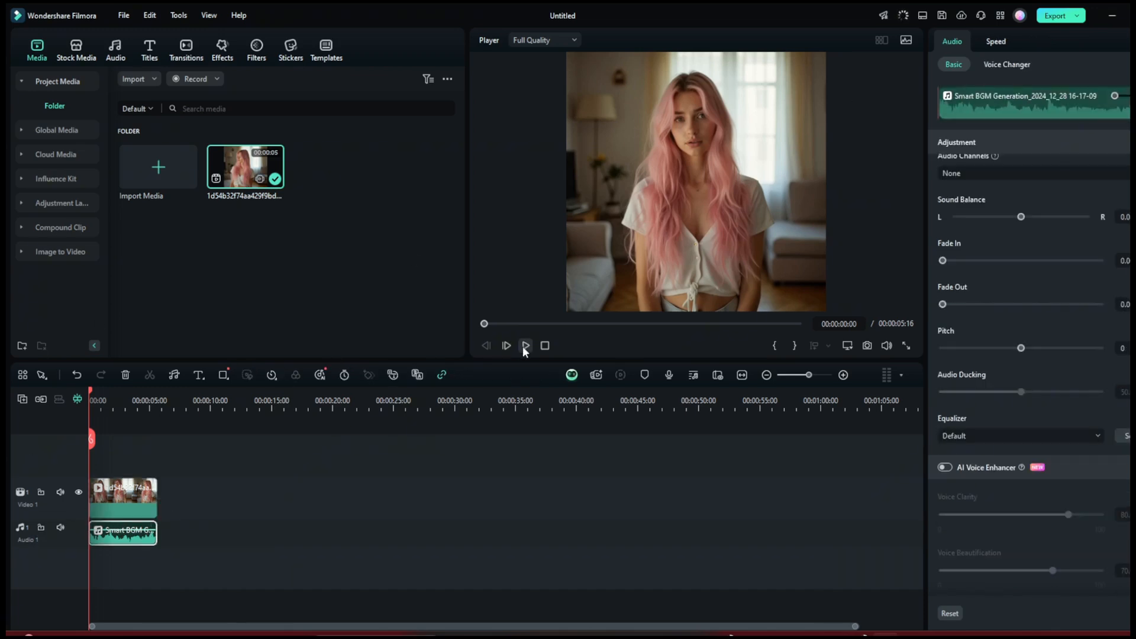
pyautogui.click(525, 345)
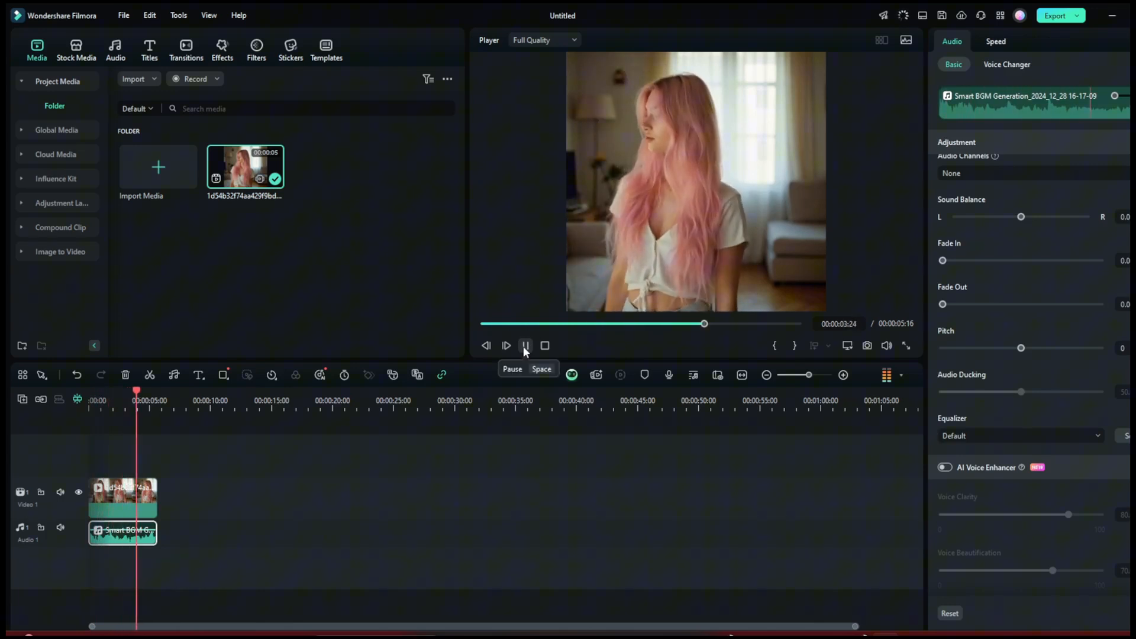
pyautogui.click(525, 346)
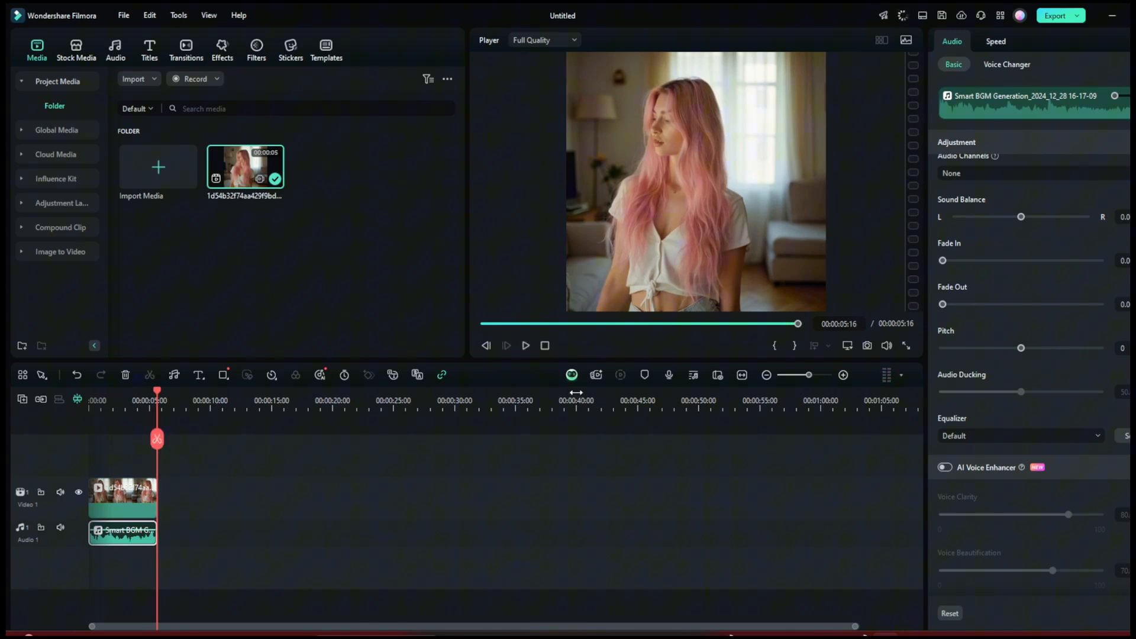
# View the Speed settings of the generated music clip
pyautogui.click(994, 40)
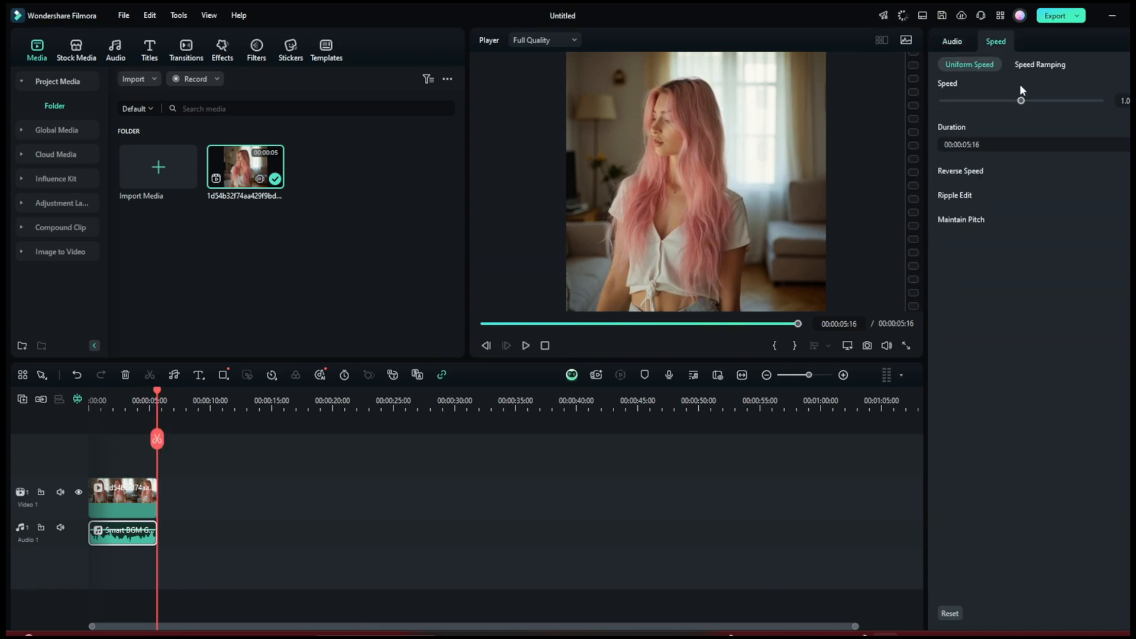
pyautogui.click(1040, 64)
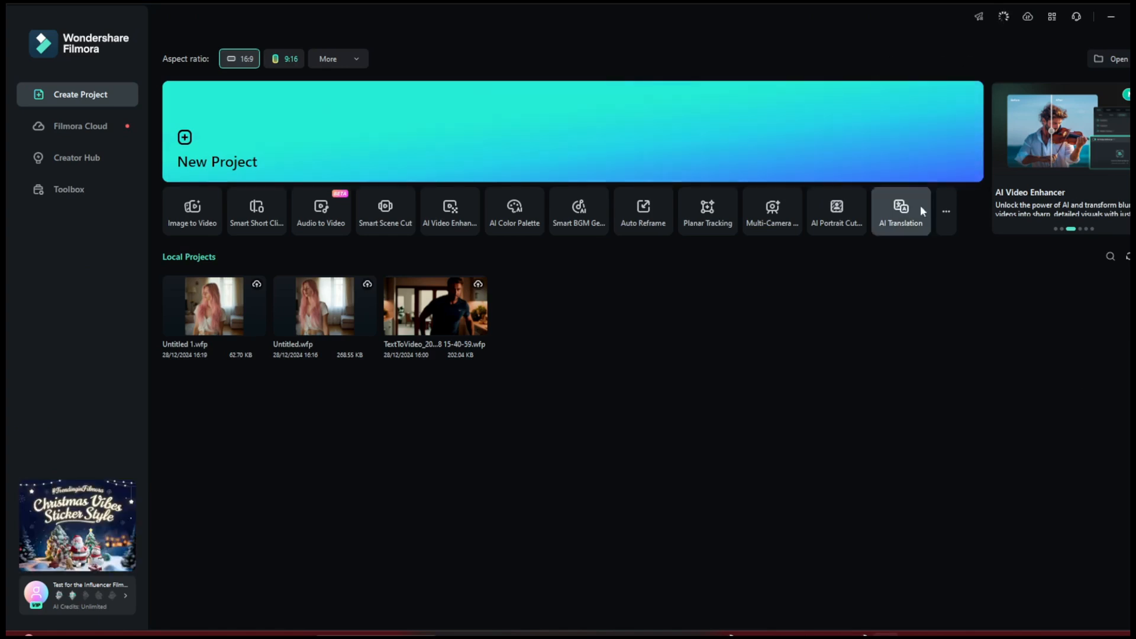
pyautogui.moveTo(838, 211)
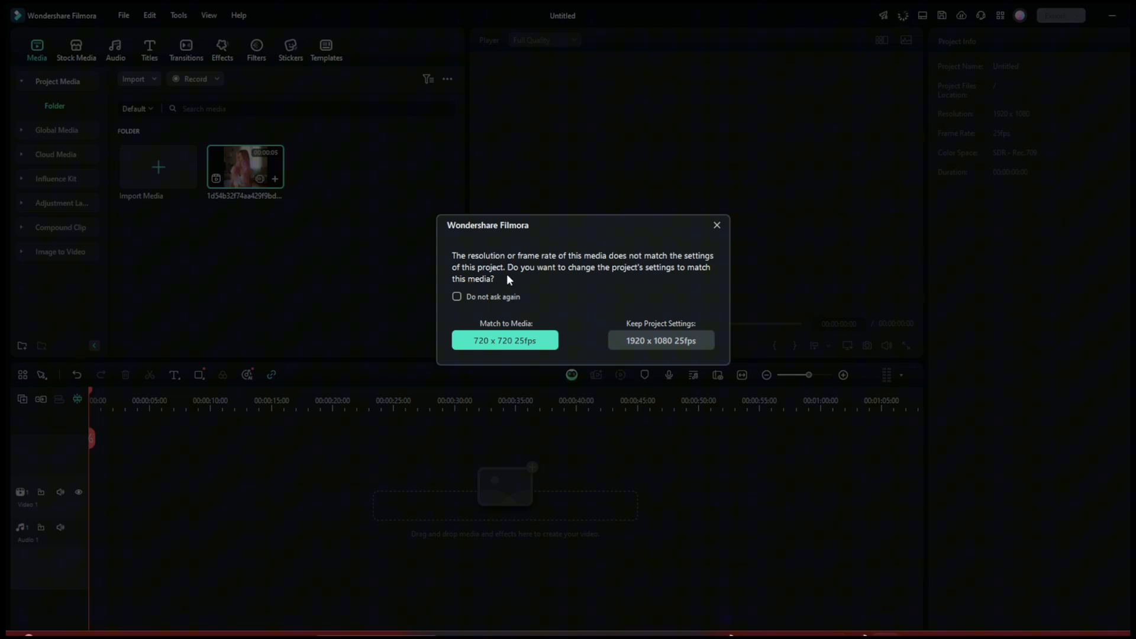
# Match the new project to the clip's 720 x 720 25fps format
pyautogui.click(504, 341)
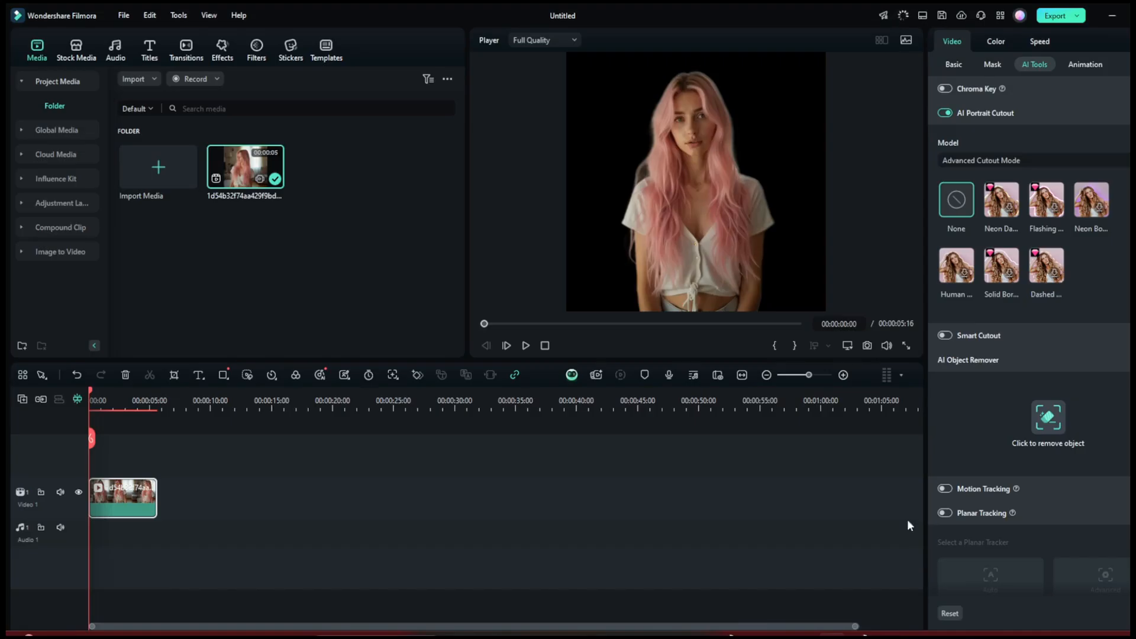
# Preview the AI Portrait Cutout and apply the Neon and Flashing outline presets
pyautogui.click(525, 345)
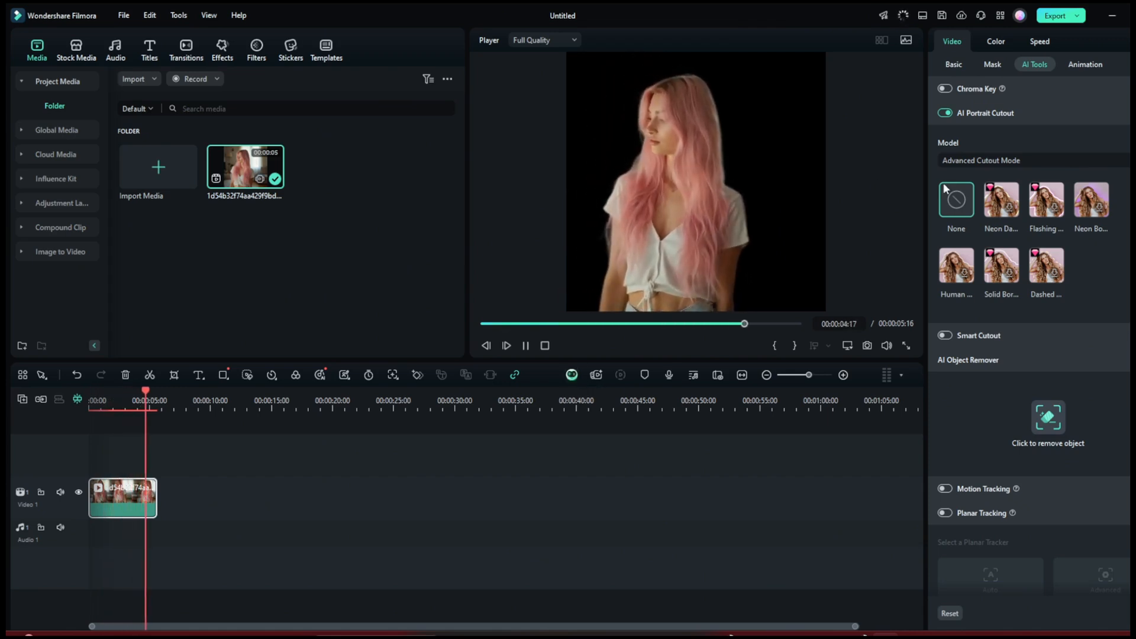
pyautogui.click(525, 346)
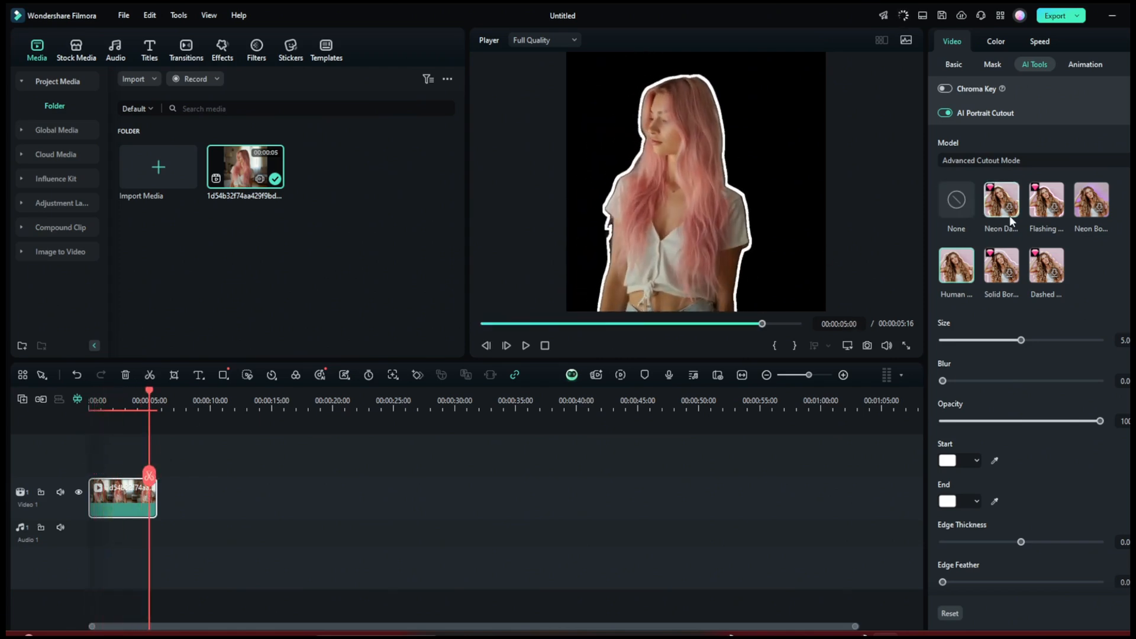
pyautogui.moveTo(932, 556)
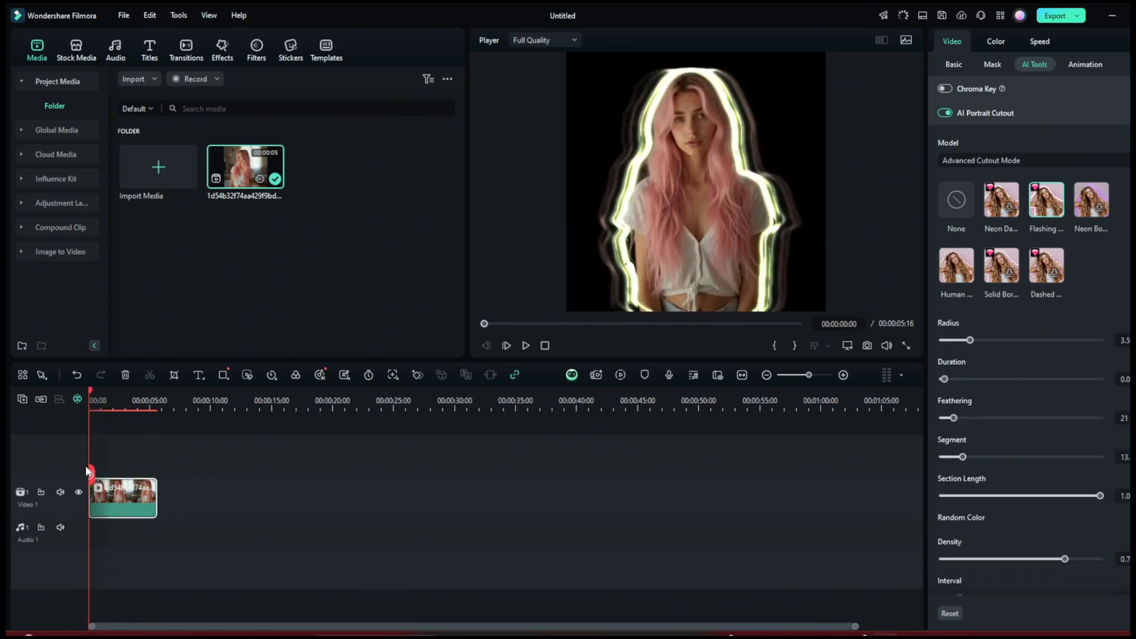
pyautogui.click(525, 346)
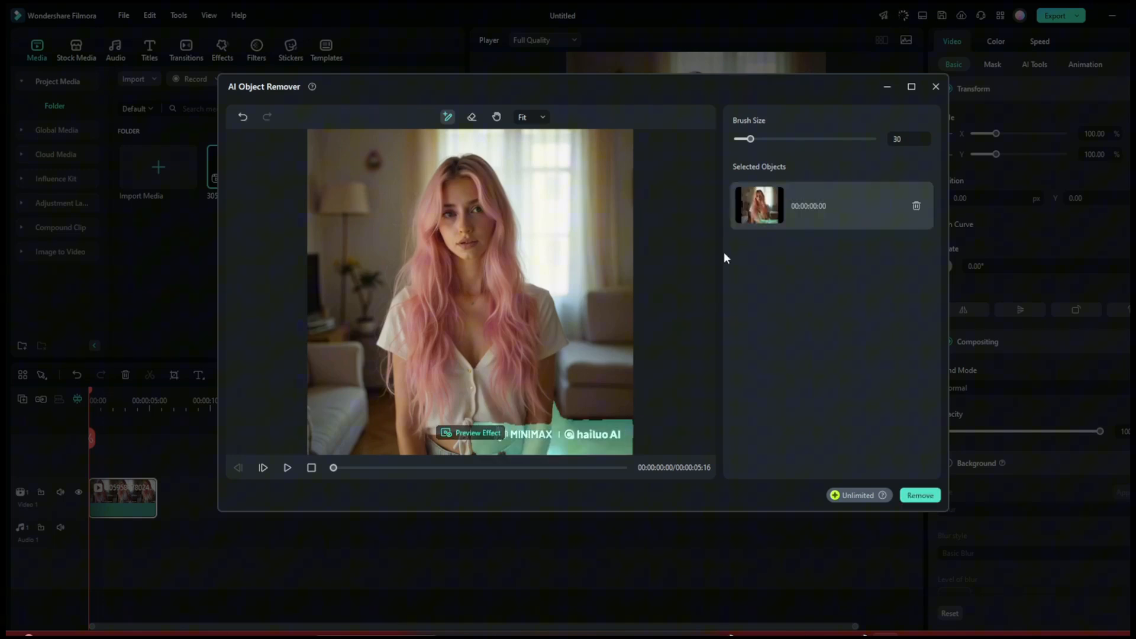
# Run AI Object Remover on the marked object, play the result and rewind to the start
pyautogui.click(921, 494)
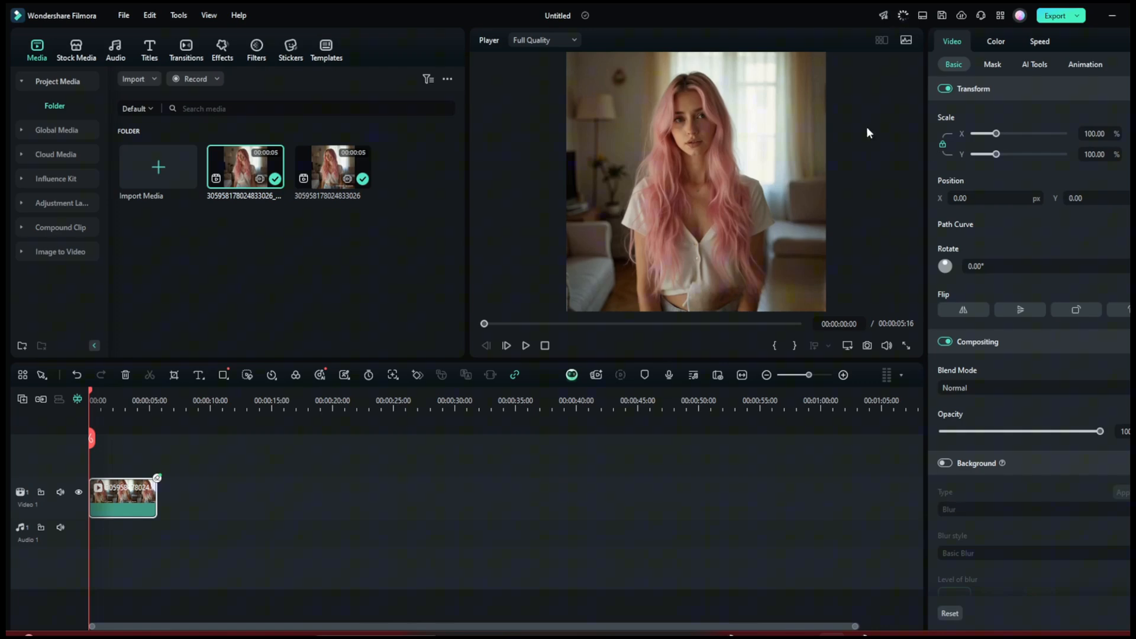
pyautogui.click(525, 345)
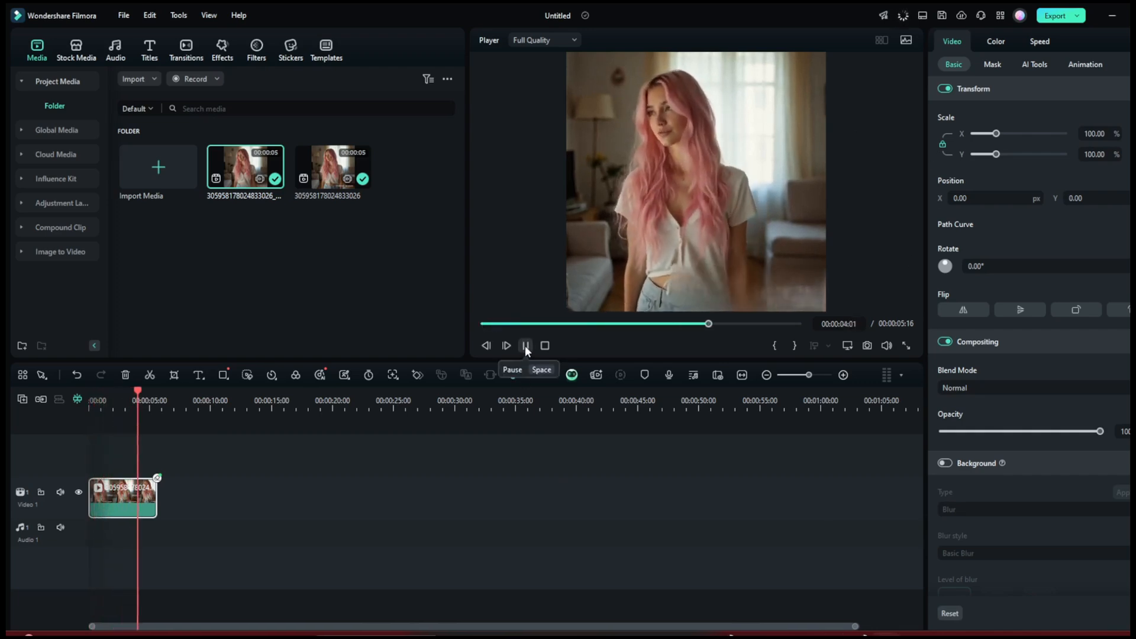
pyautogui.click(526, 345)
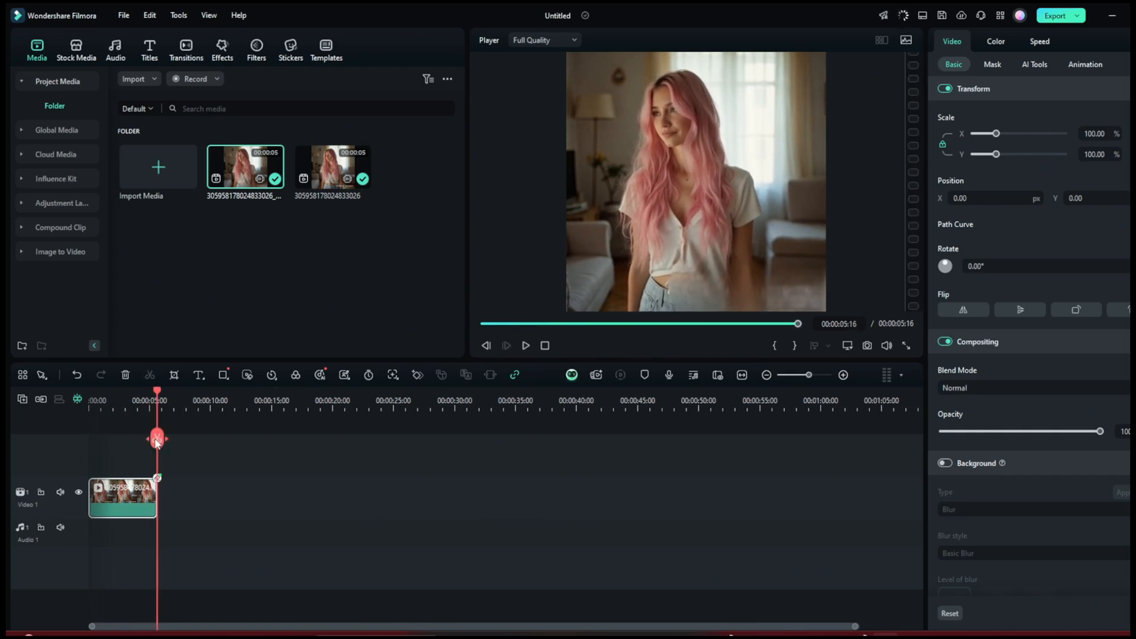
pyautogui.moveTo(157, 440); pyautogui.dragTo(93, 444)
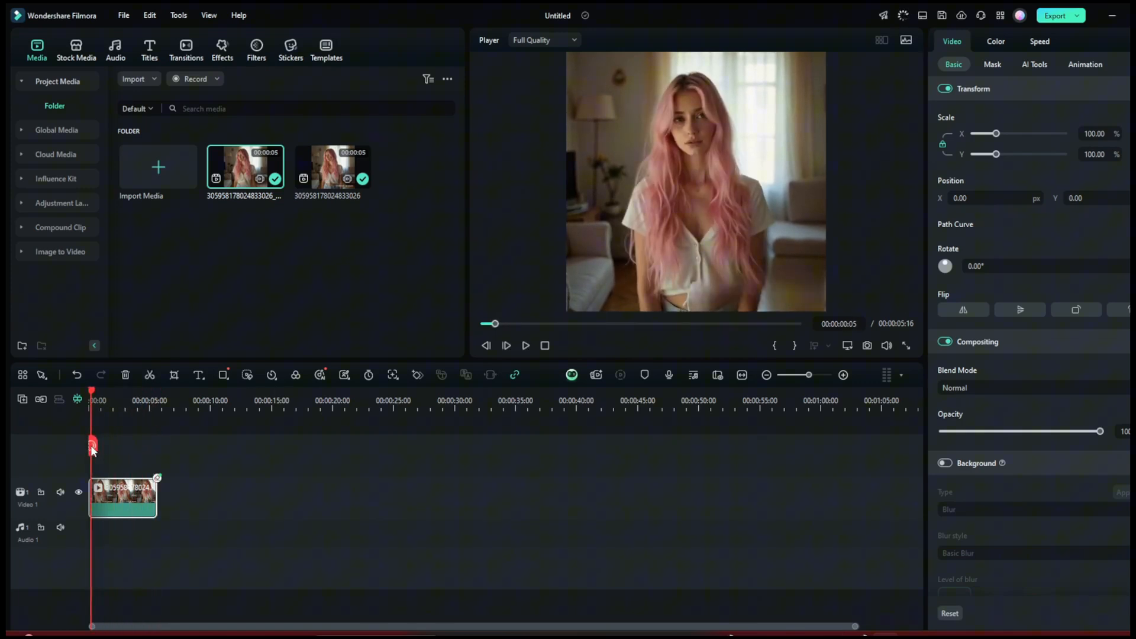